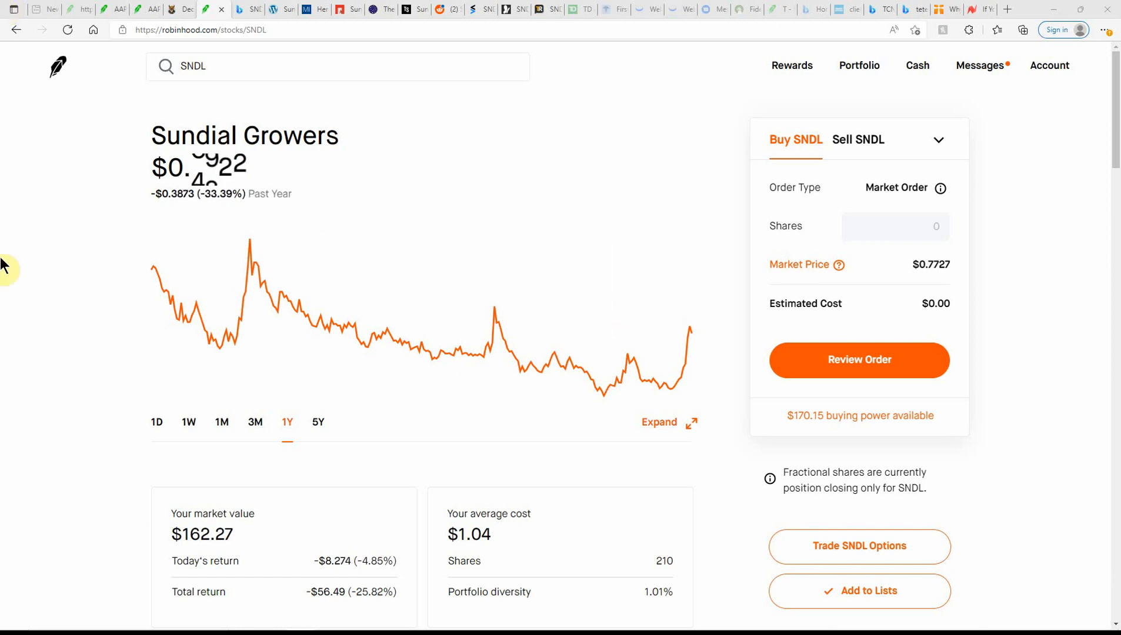
pyautogui.moveTo(254, 302)
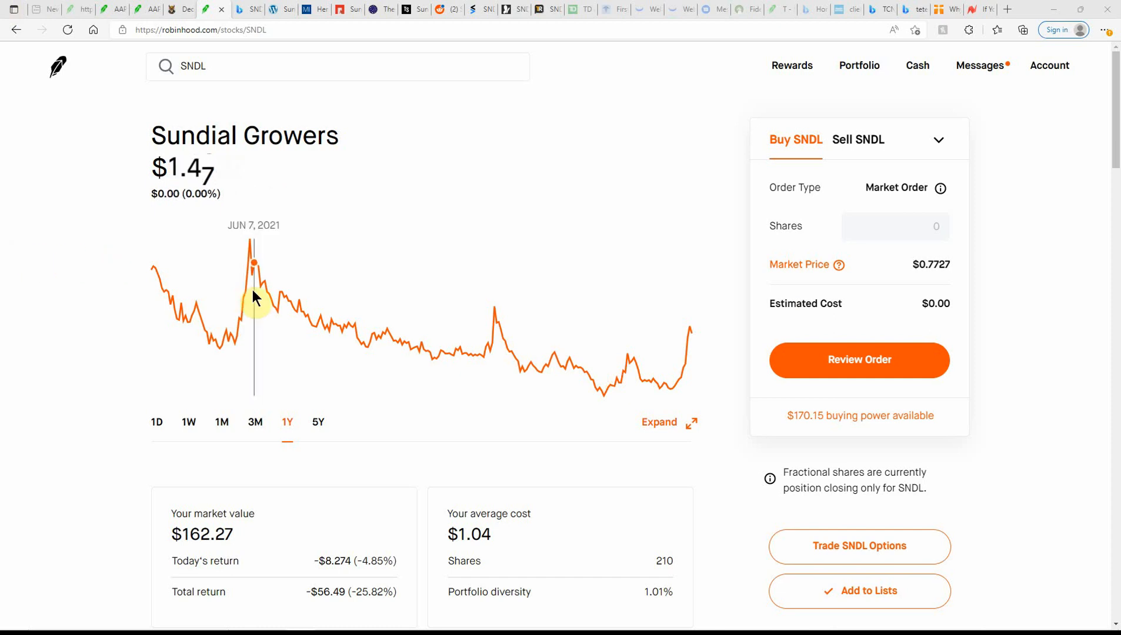
pyautogui.moveTo(251, 285)
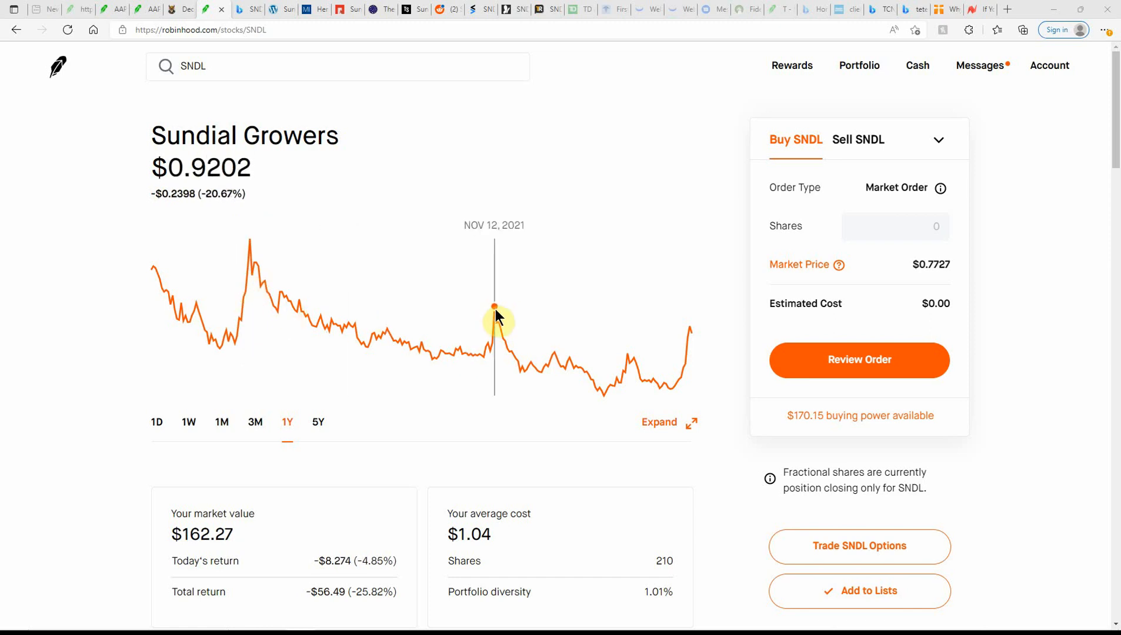
pyautogui.moveTo(306, 313)
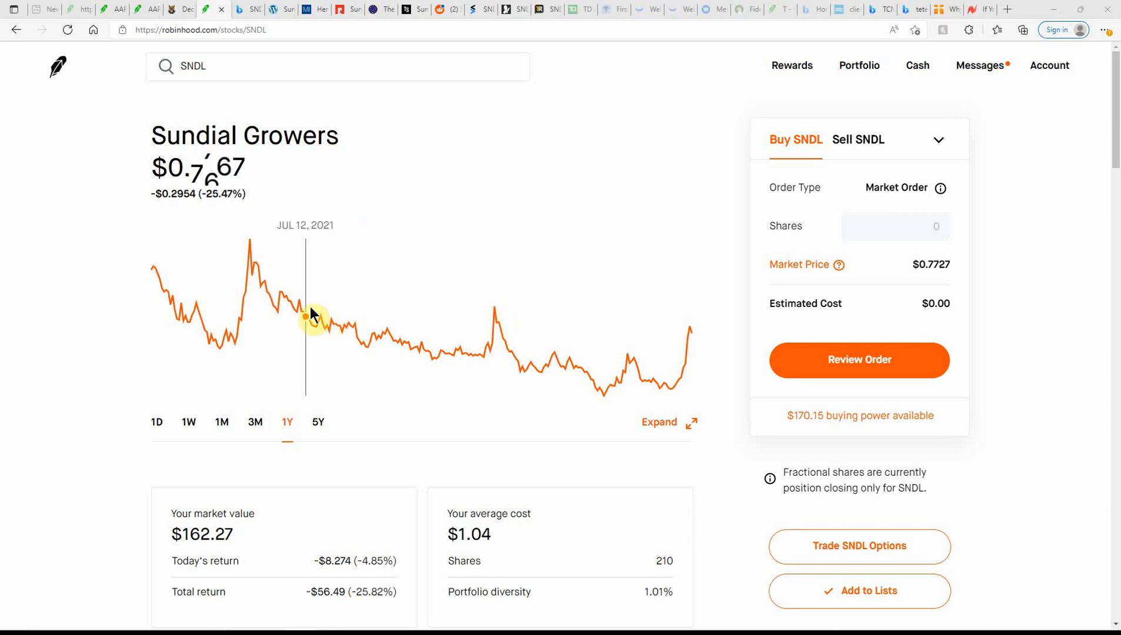
pyautogui.moveTo(596, 323)
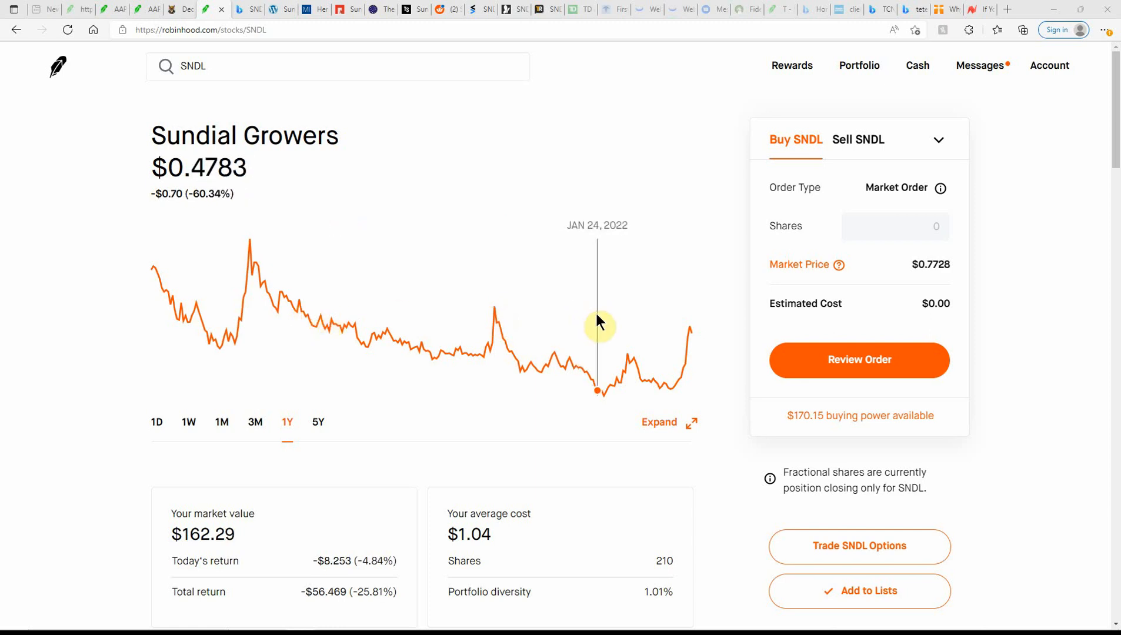
pyautogui.moveTo(606, 328)
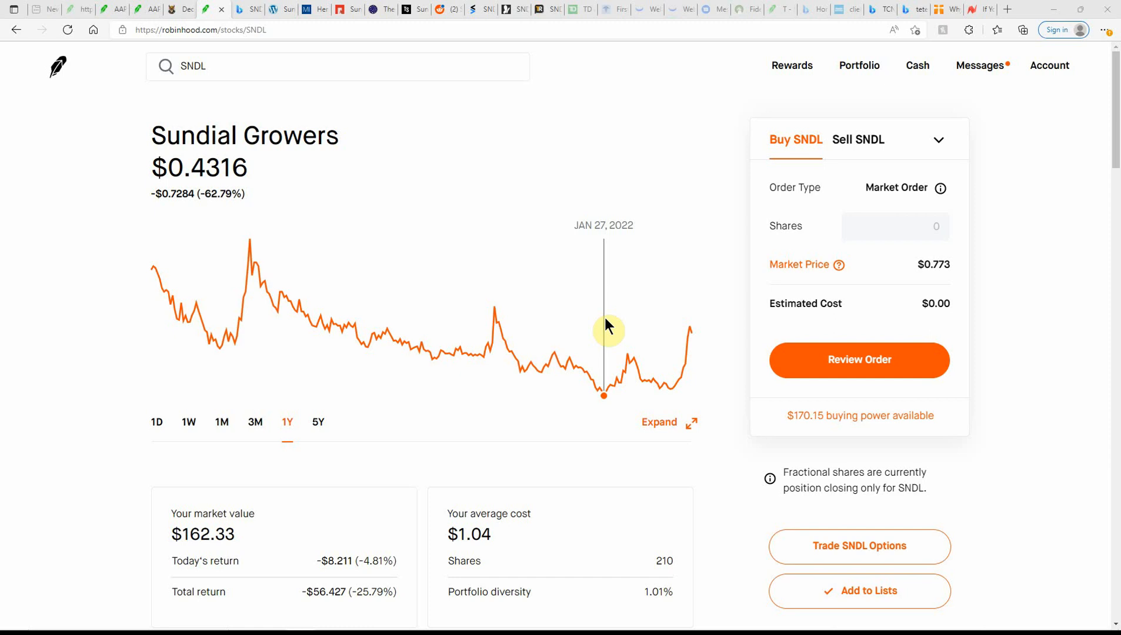
pyautogui.moveTo(714, 326)
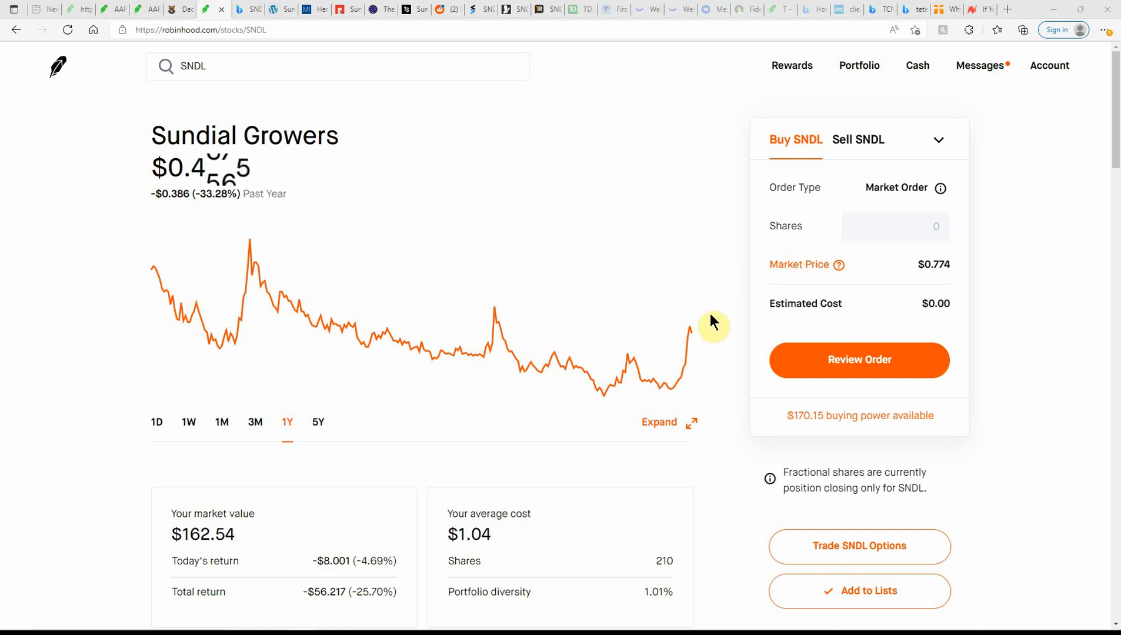
pyautogui.moveTo(668, 336)
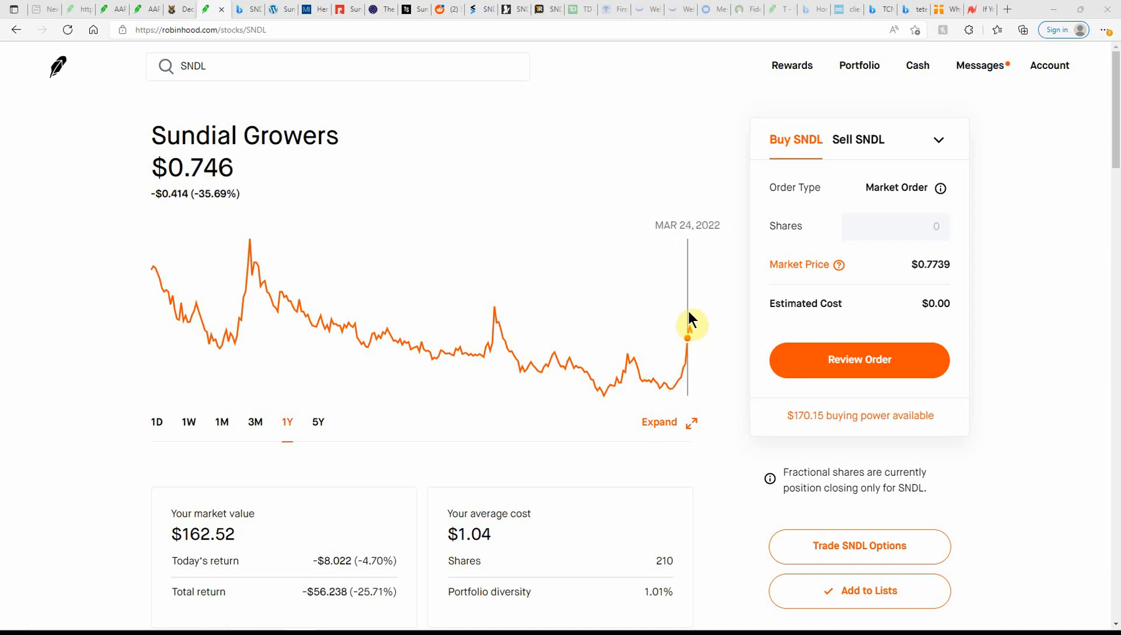
pyautogui.moveTo(342, 426)
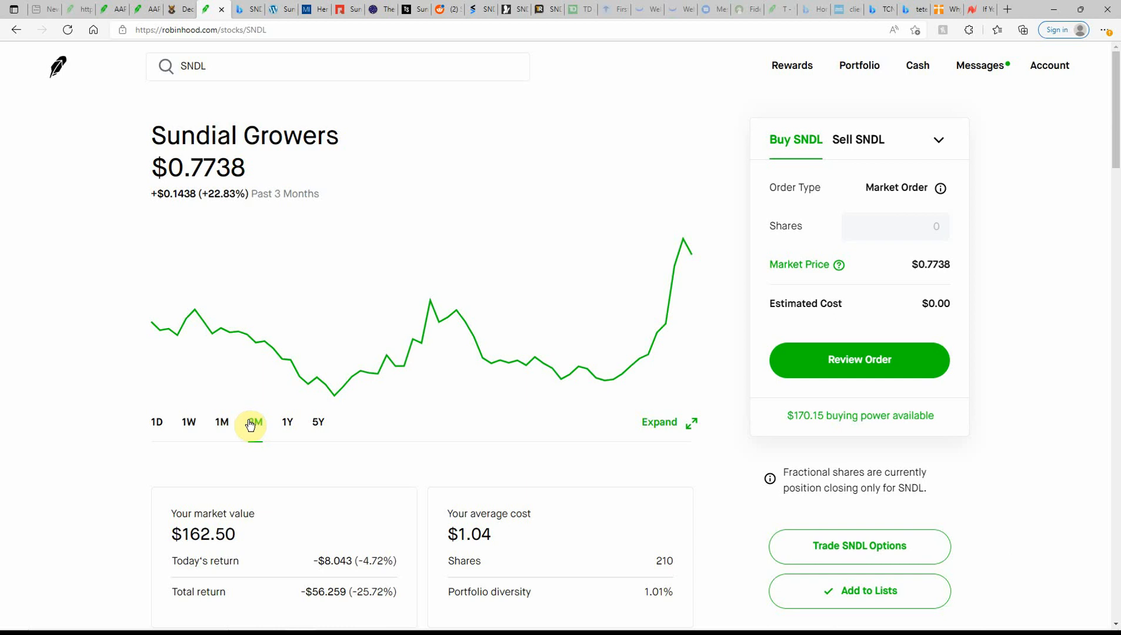
# Check the 3-month and 1-month SNDL ranges, then settle on today's 1D chart (down about 4.8%)
pyautogui.click(221, 422)
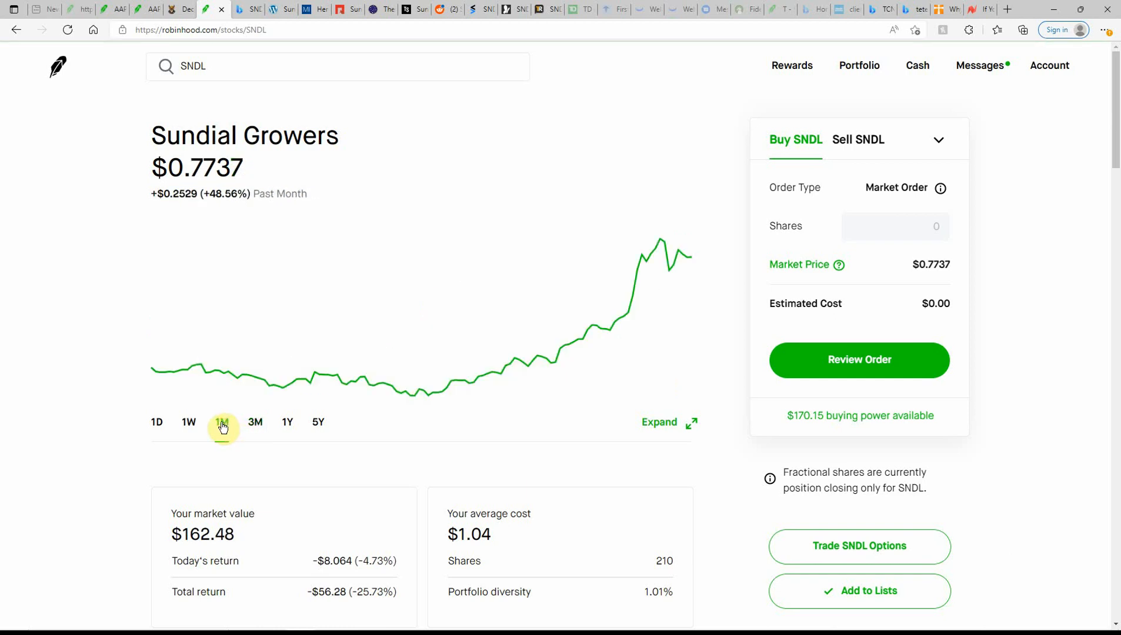
pyautogui.click(188, 421)
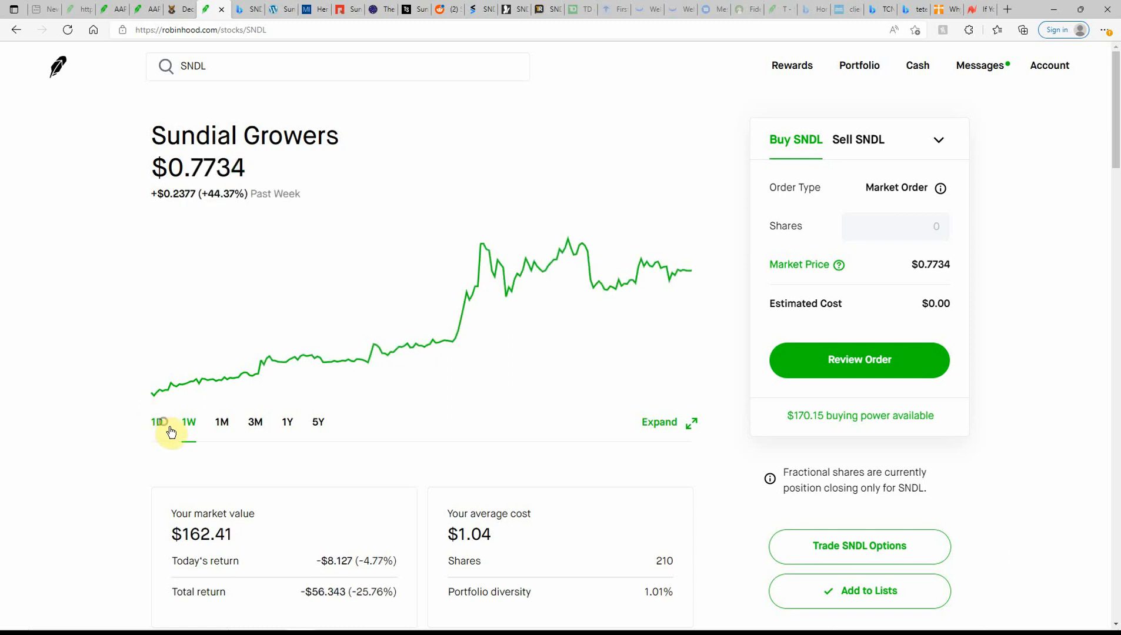
pyautogui.click(156, 422)
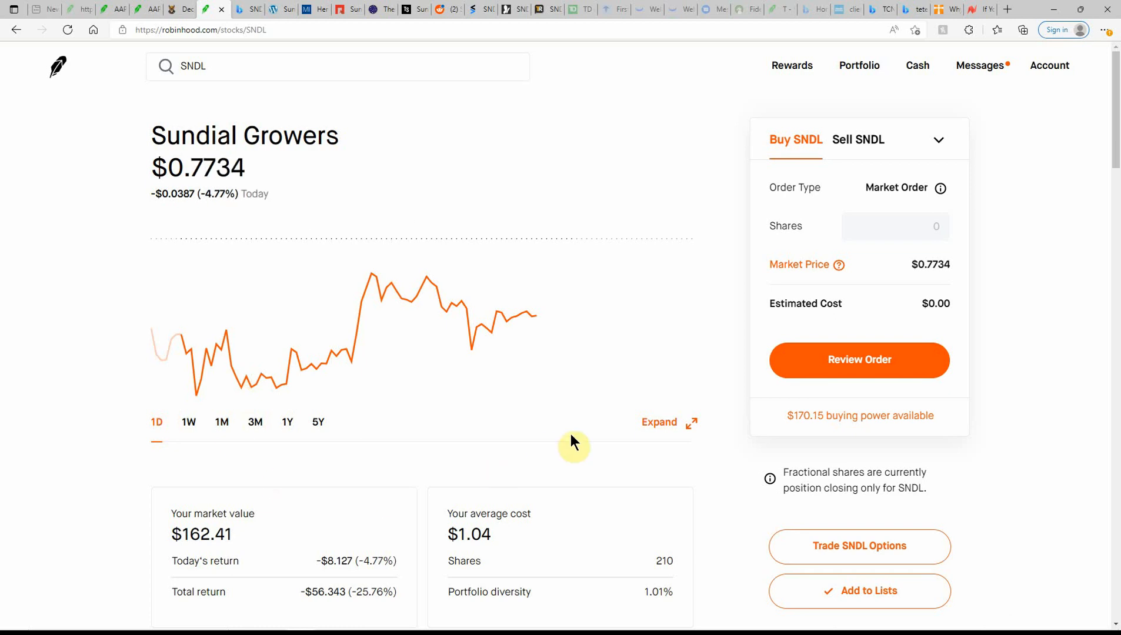
pyautogui.moveTo(568, 419)
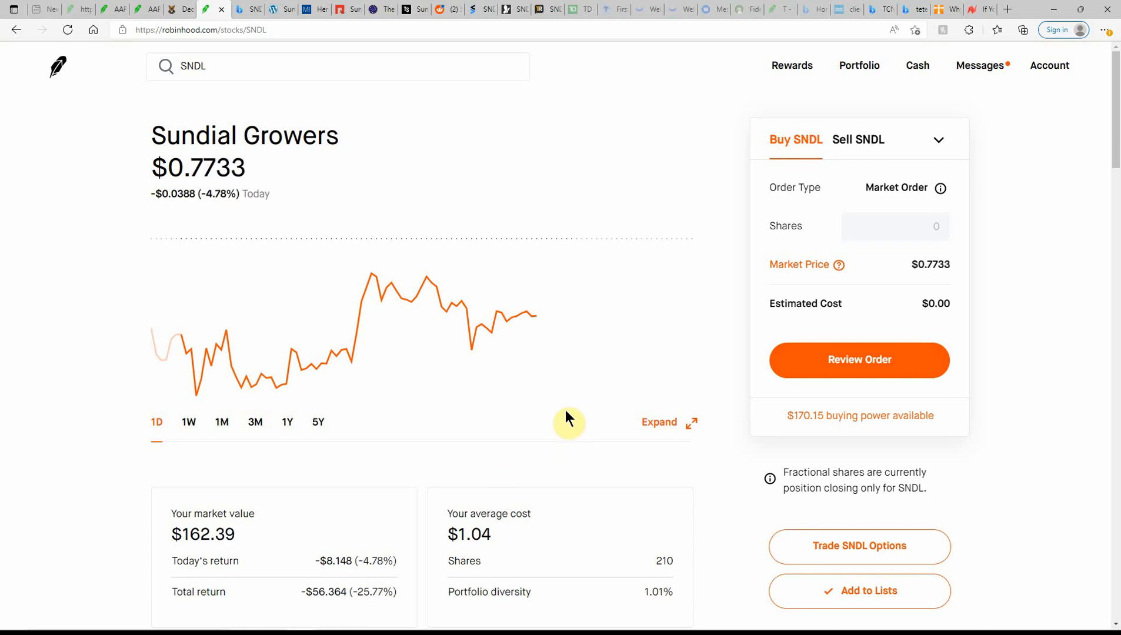
pyautogui.moveTo(661, 561)
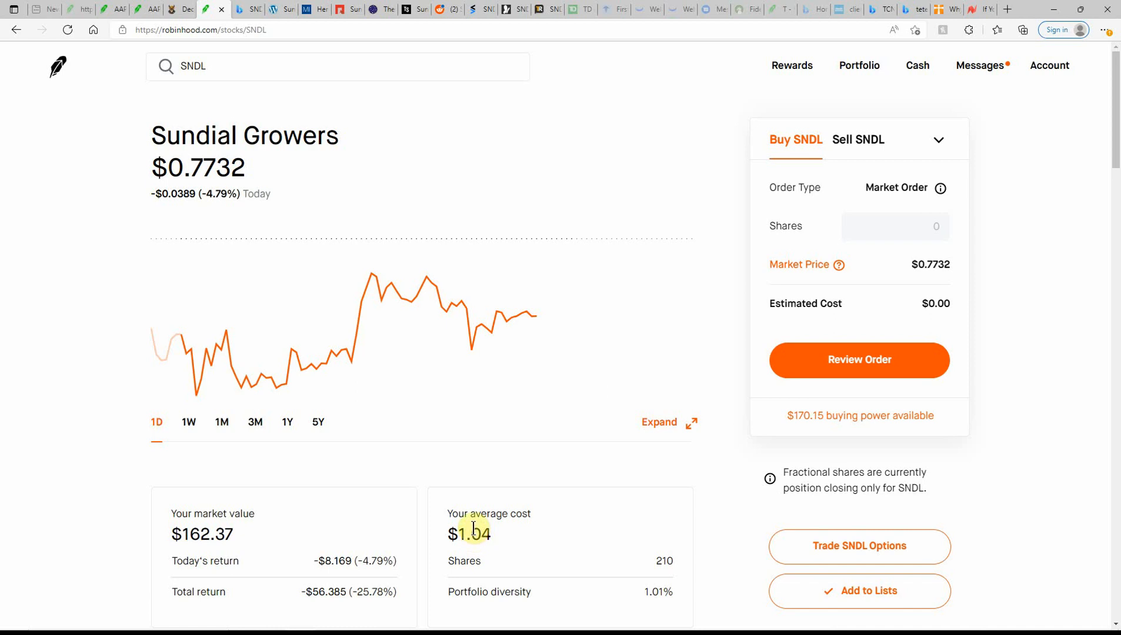
pyautogui.moveTo(478, 541)
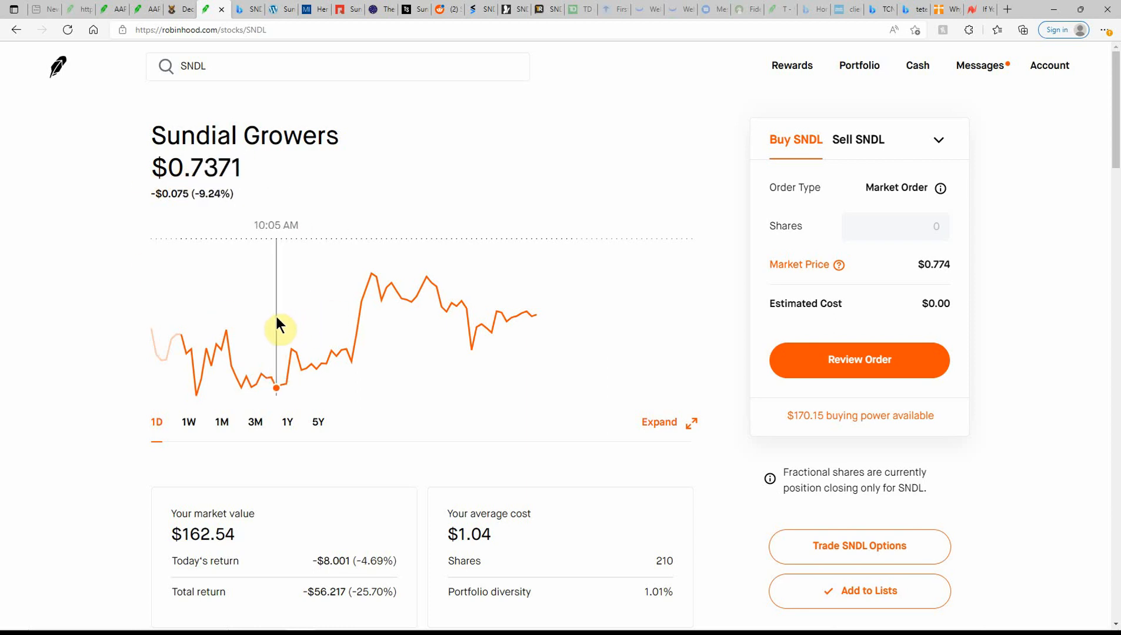
pyautogui.moveTo(250, 348)
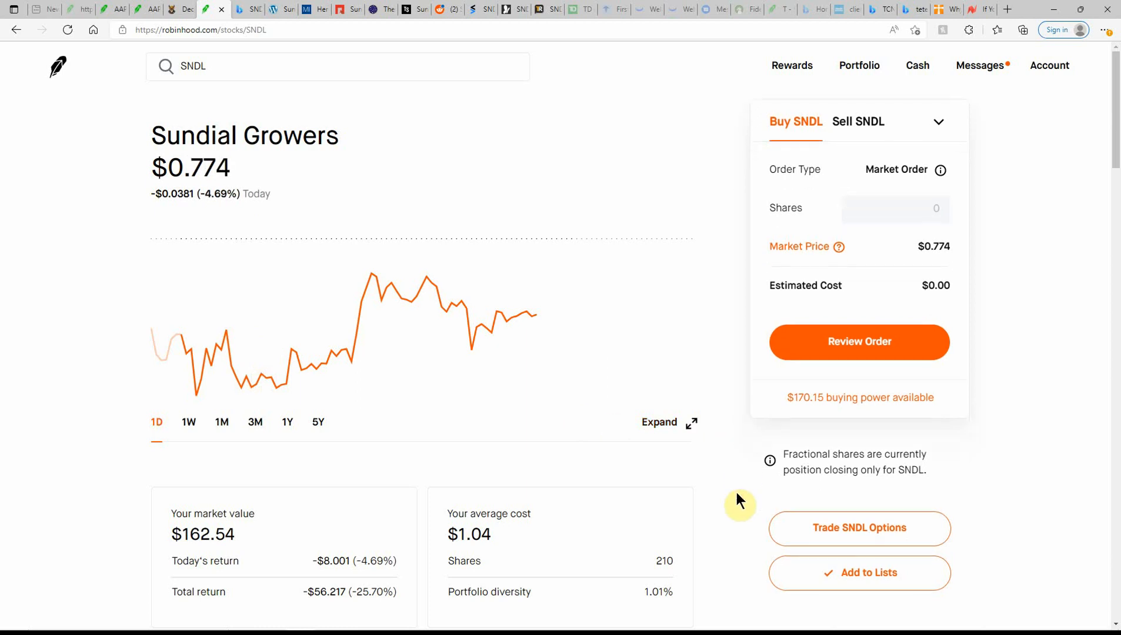
# Expand the full About description and select the word 'cannabis' in it
pyautogui.scroll(-3)
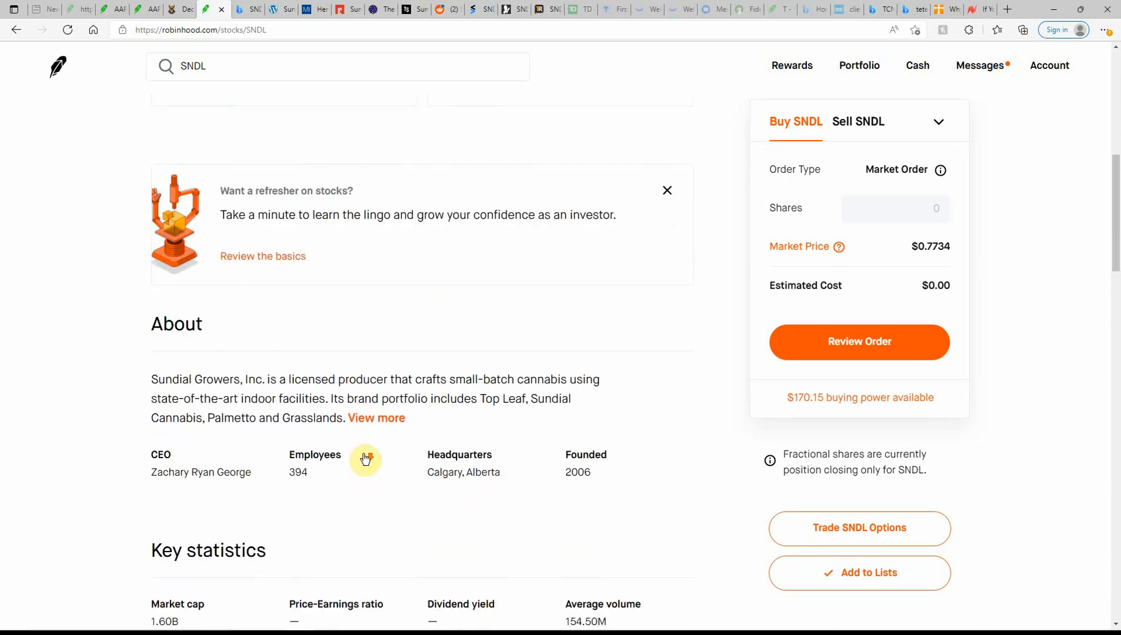
pyautogui.click(377, 418)
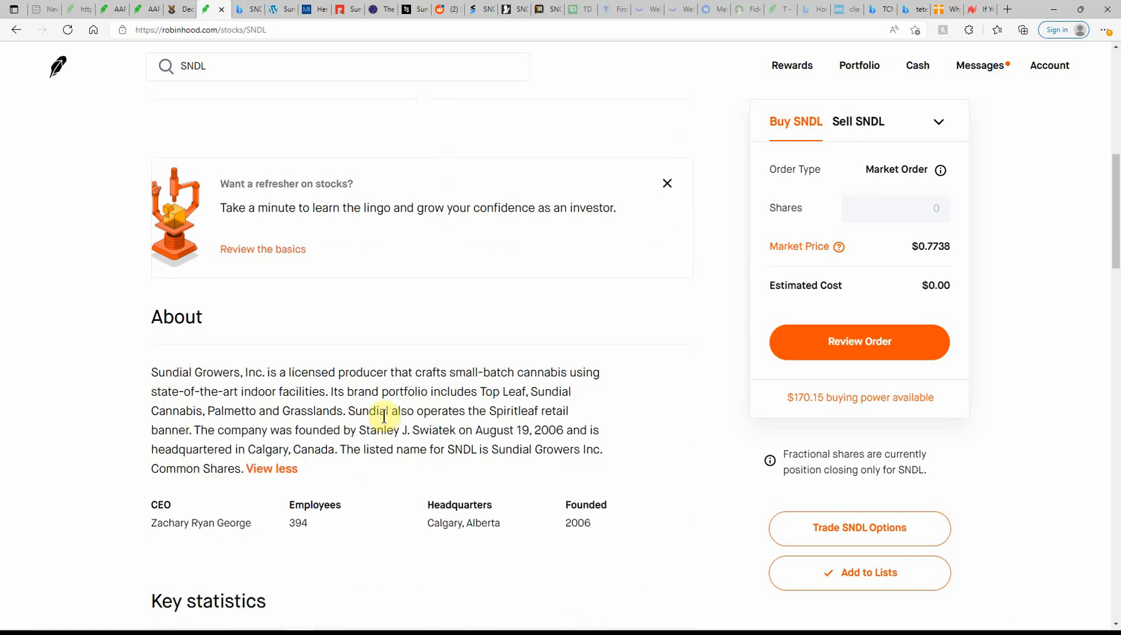
pyautogui.moveTo(420, 338)
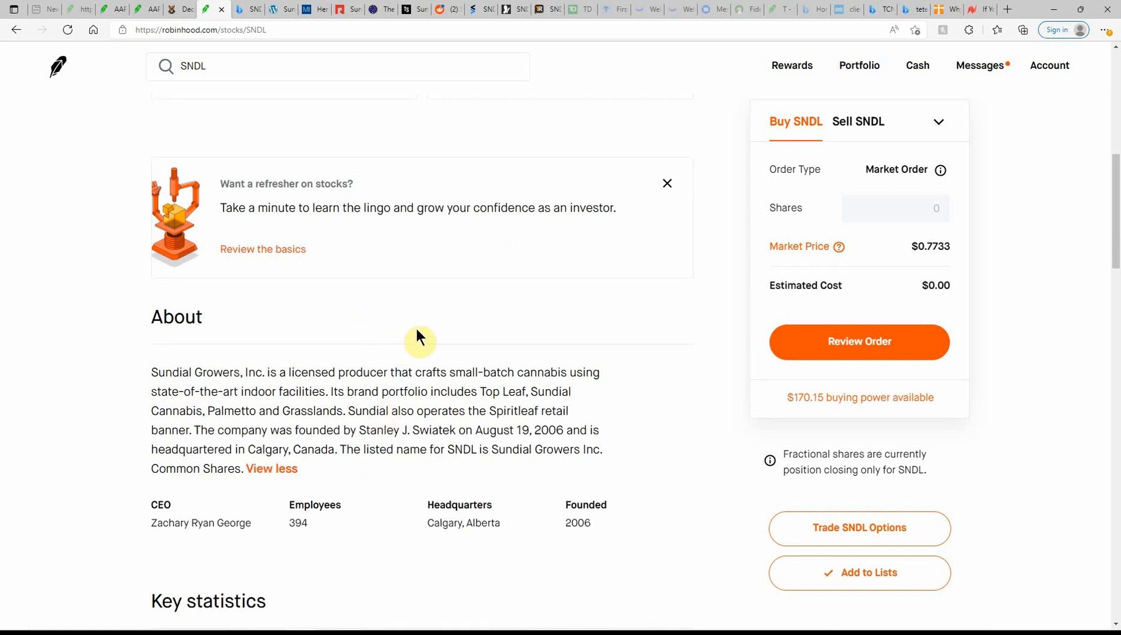
pyautogui.doubleClick(542, 373)
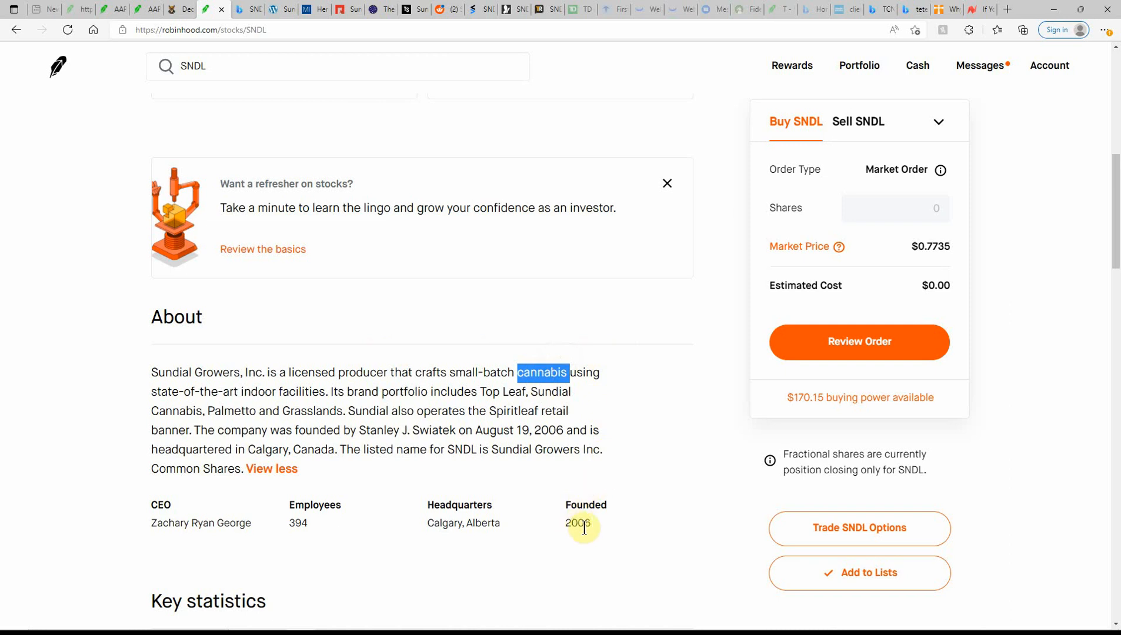
# Review Key statistics, earnings results and order history, then return up the page
pyautogui.scroll(-3)
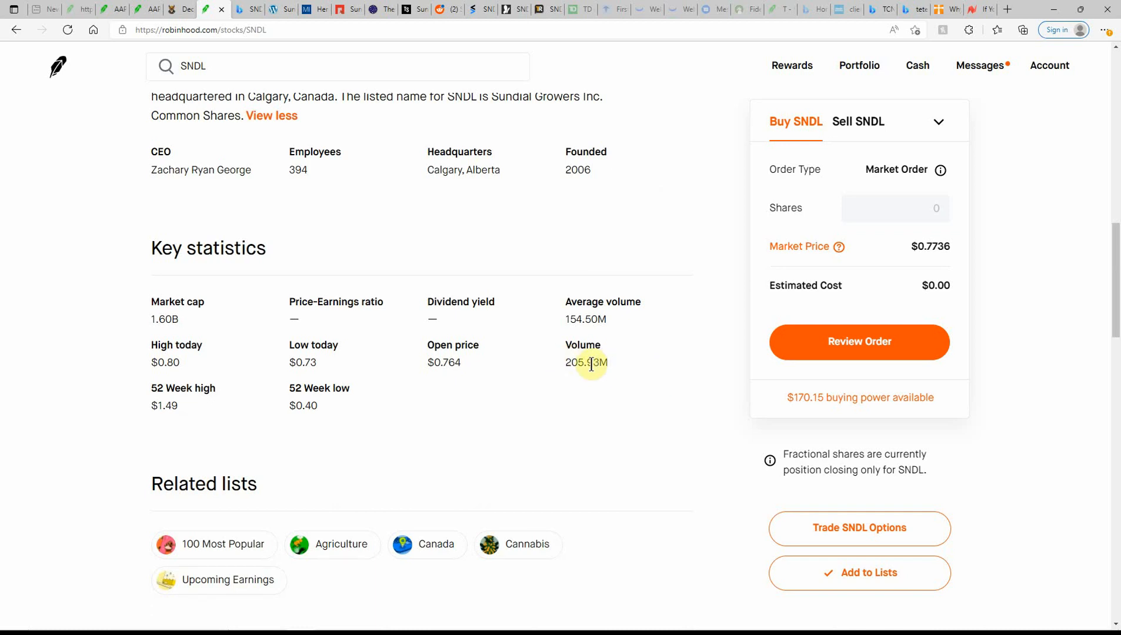
pyautogui.moveTo(625, 376)
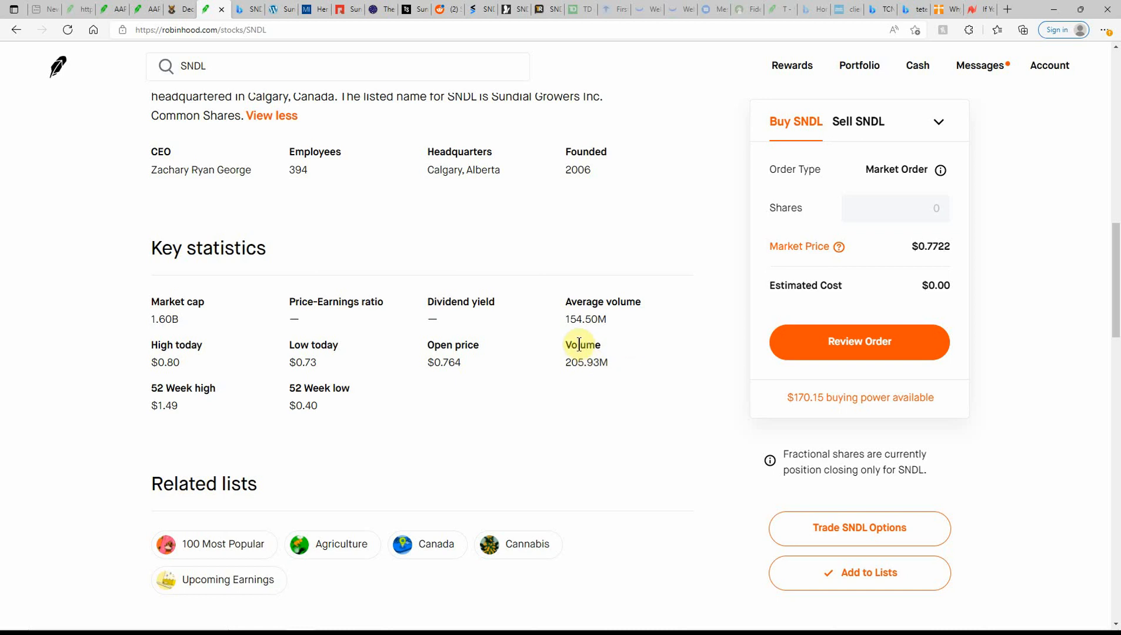
pyautogui.moveTo(575, 302)
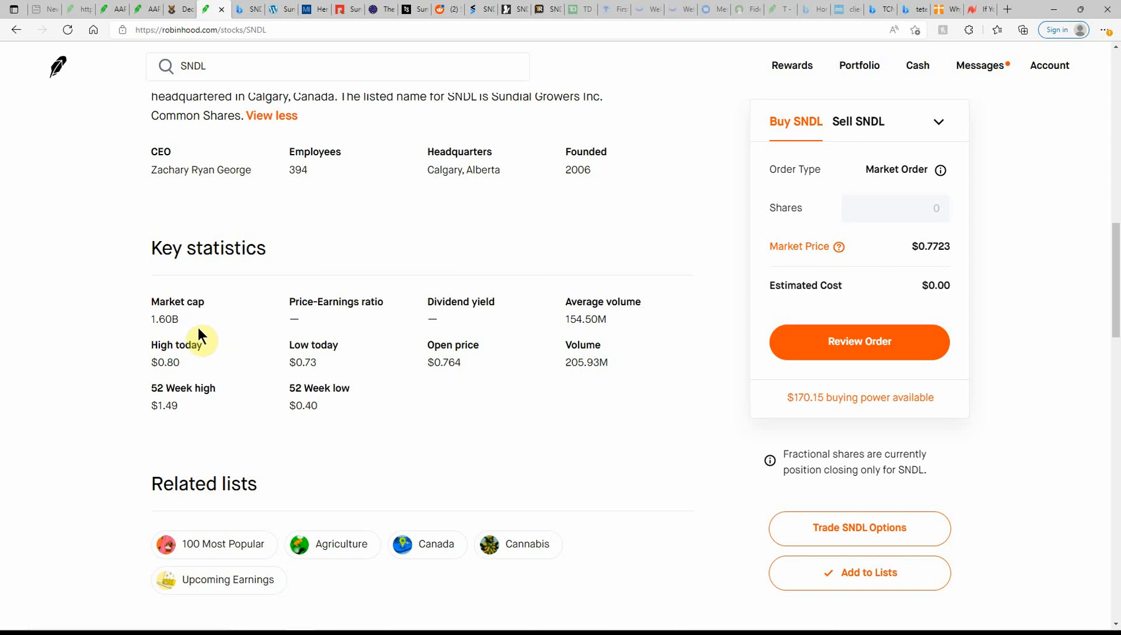
pyautogui.moveTo(340, 422)
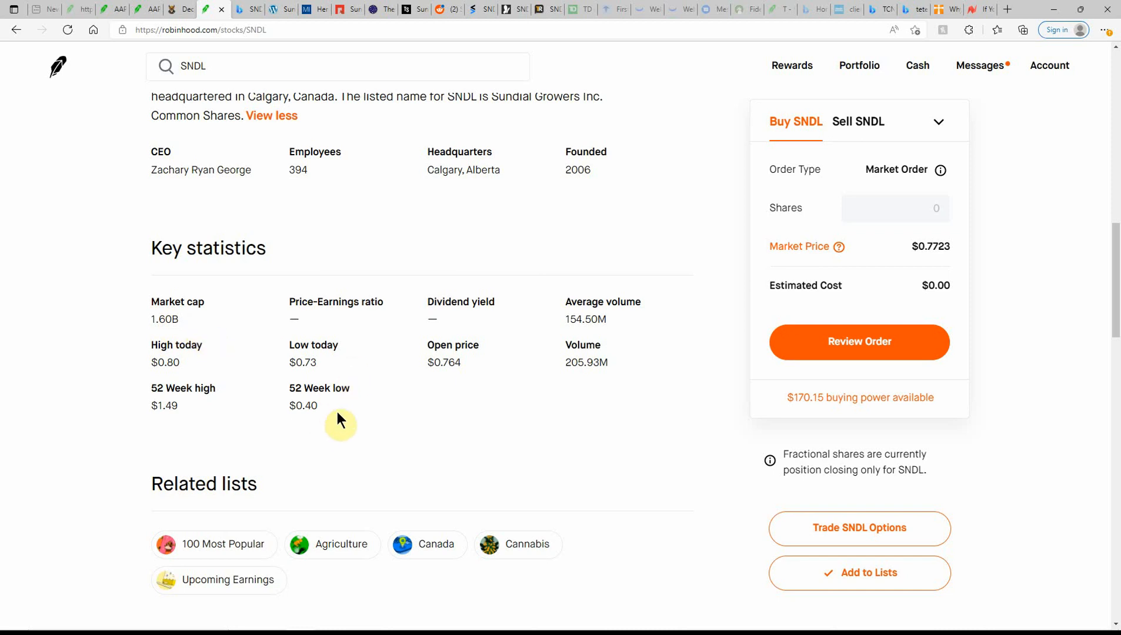
pyautogui.moveTo(190, 412)
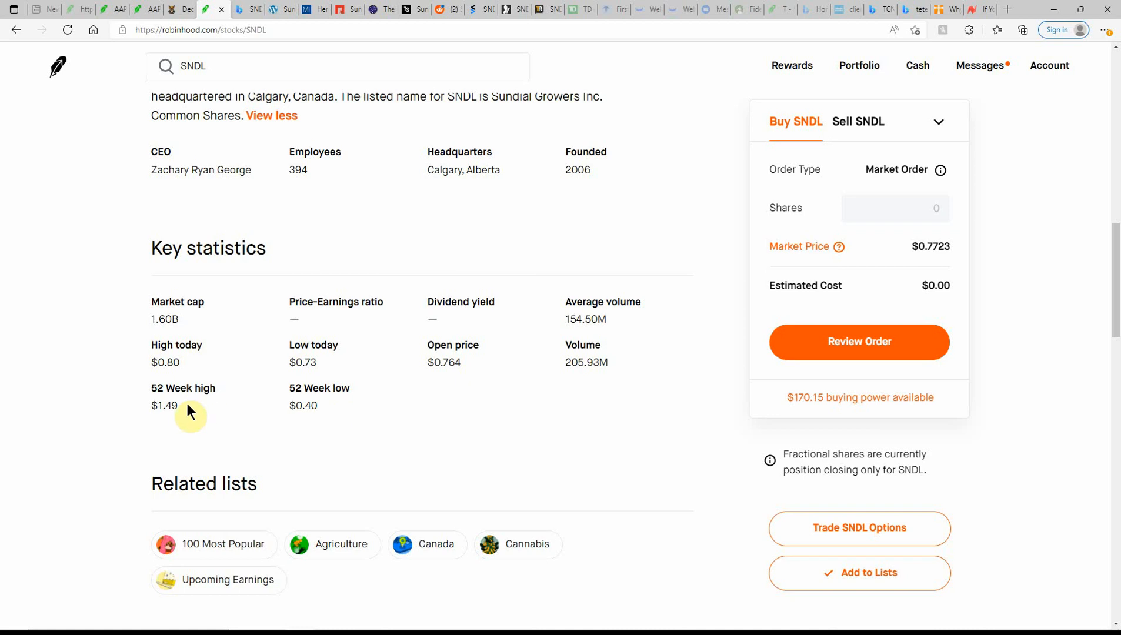
pyautogui.scroll(-3)
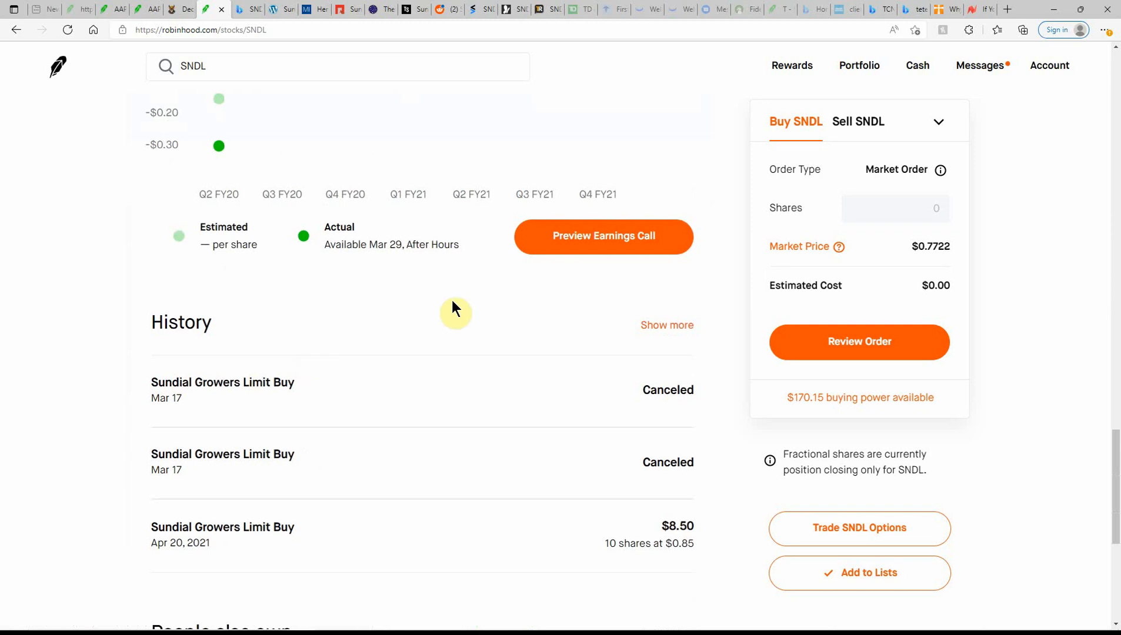
pyautogui.scroll(-3)
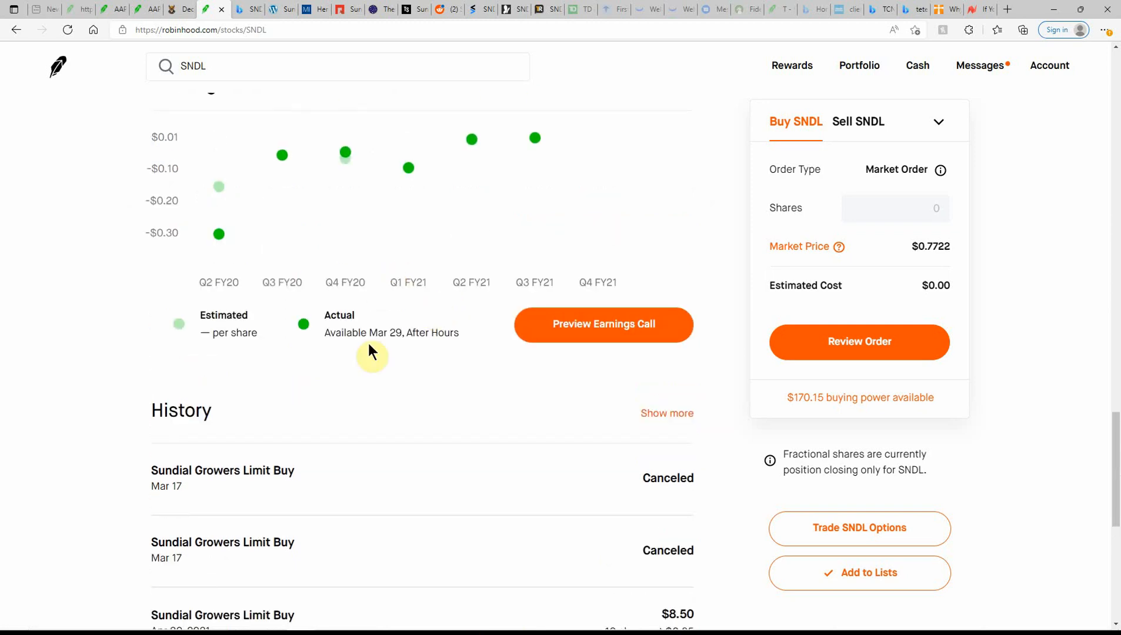
pyautogui.moveTo(383, 336)
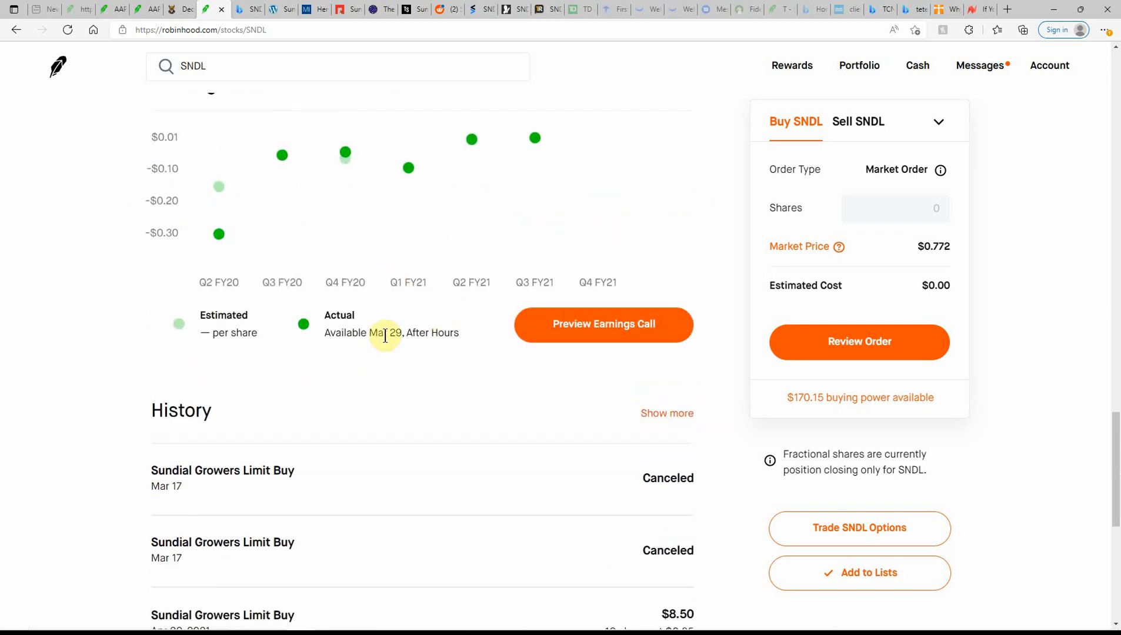
pyautogui.scroll(3)
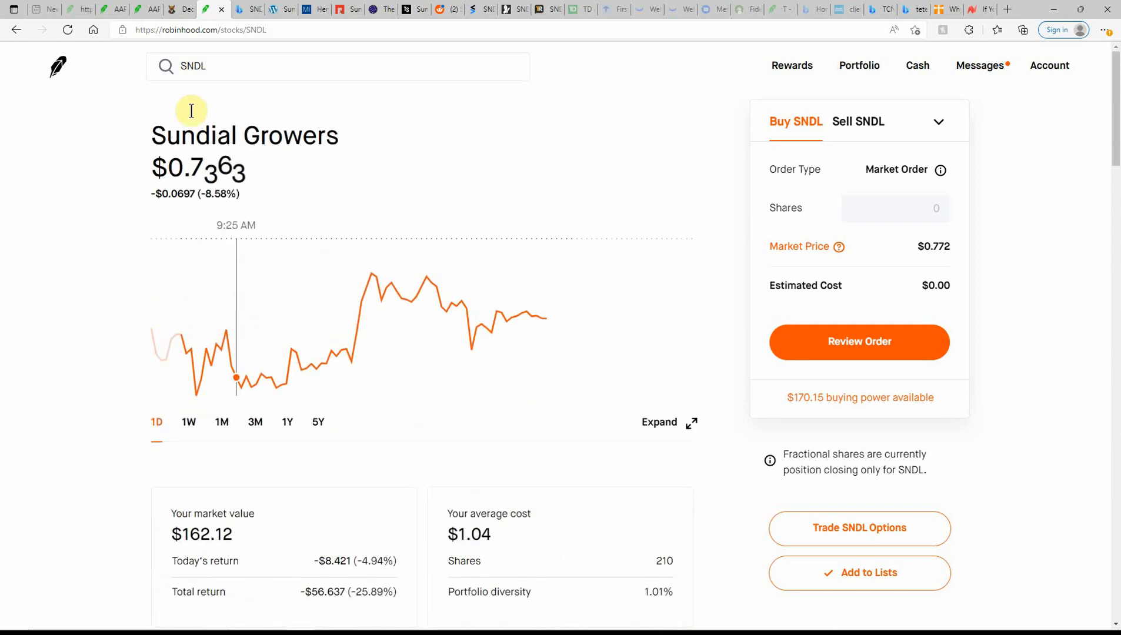
# Go to Bing's SNDL stock results, then the Invest Chronicle article on Sundial Growers
pyautogui.click(241, 9)
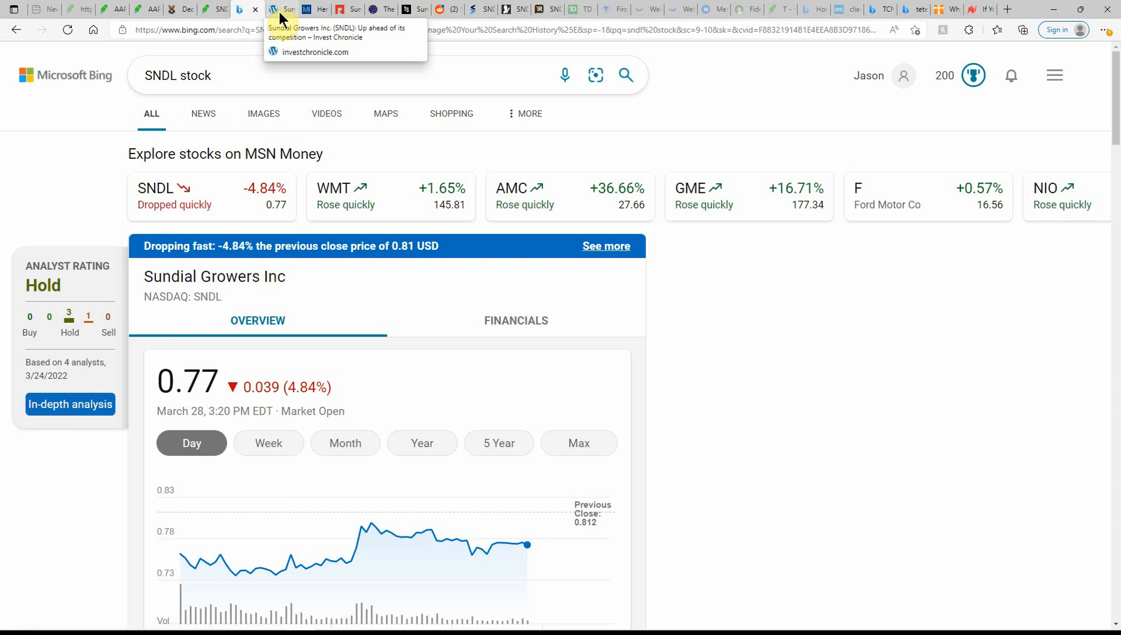
pyautogui.click(312, 52)
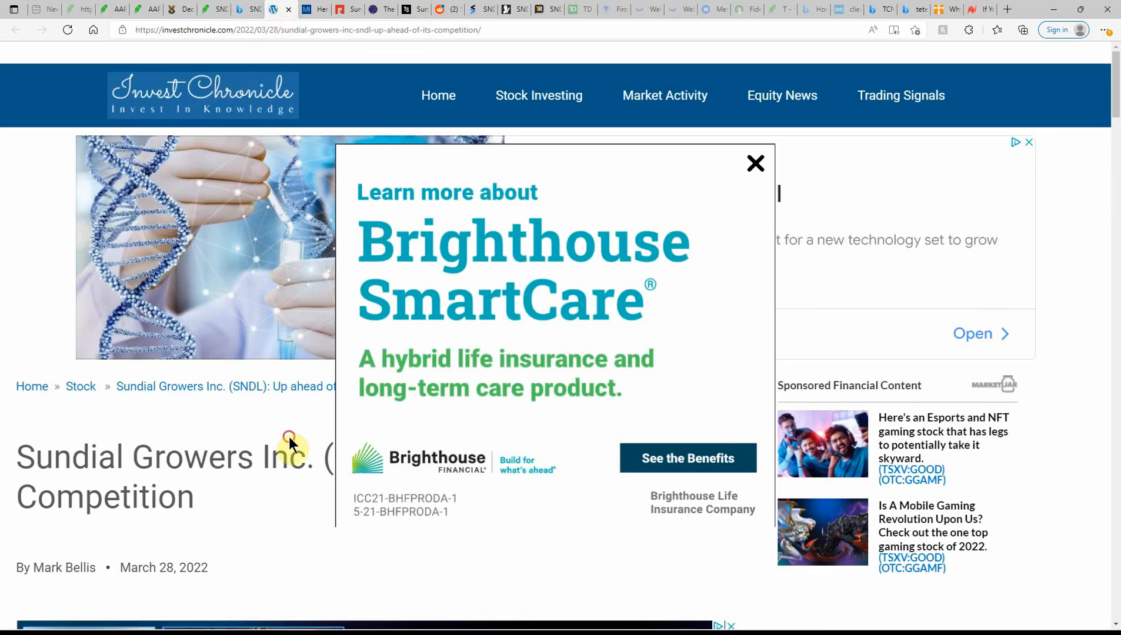
# Read the Invest Chronicle SNDL price details down to the -28.13% full-year performance section
pyautogui.click(756, 164)
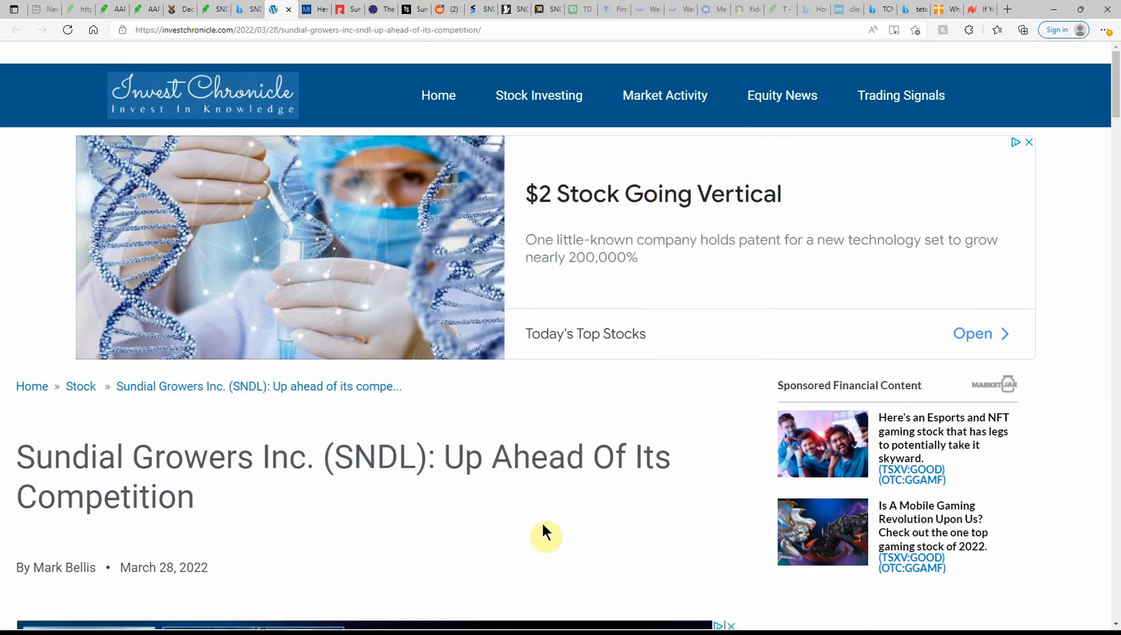
pyautogui.scroll(-3)
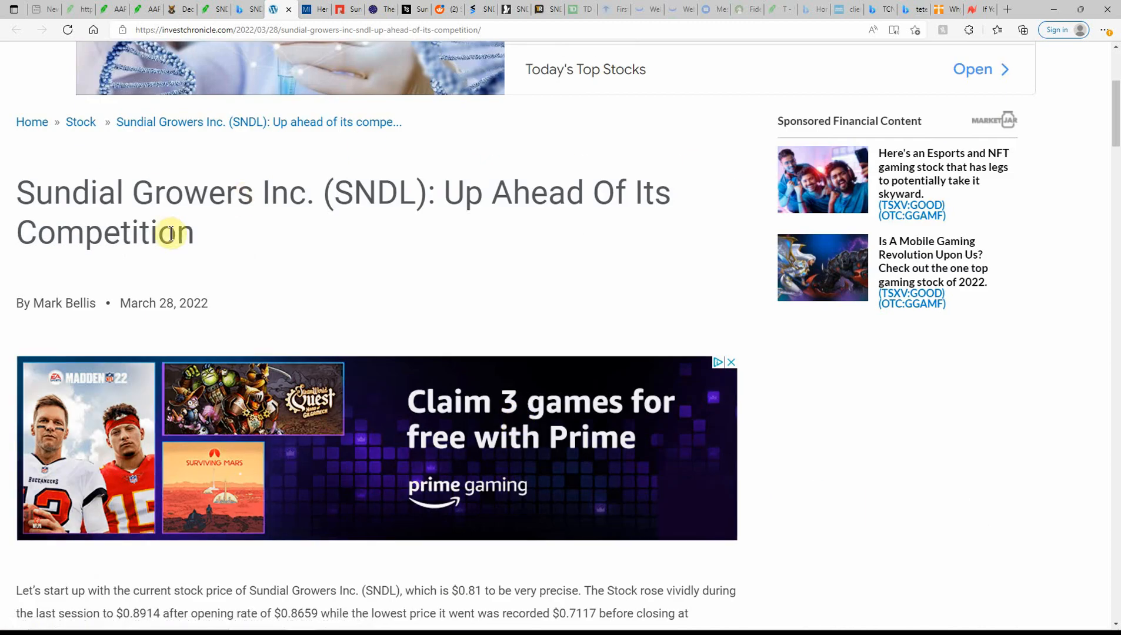
pyautogui.scroll(-3)
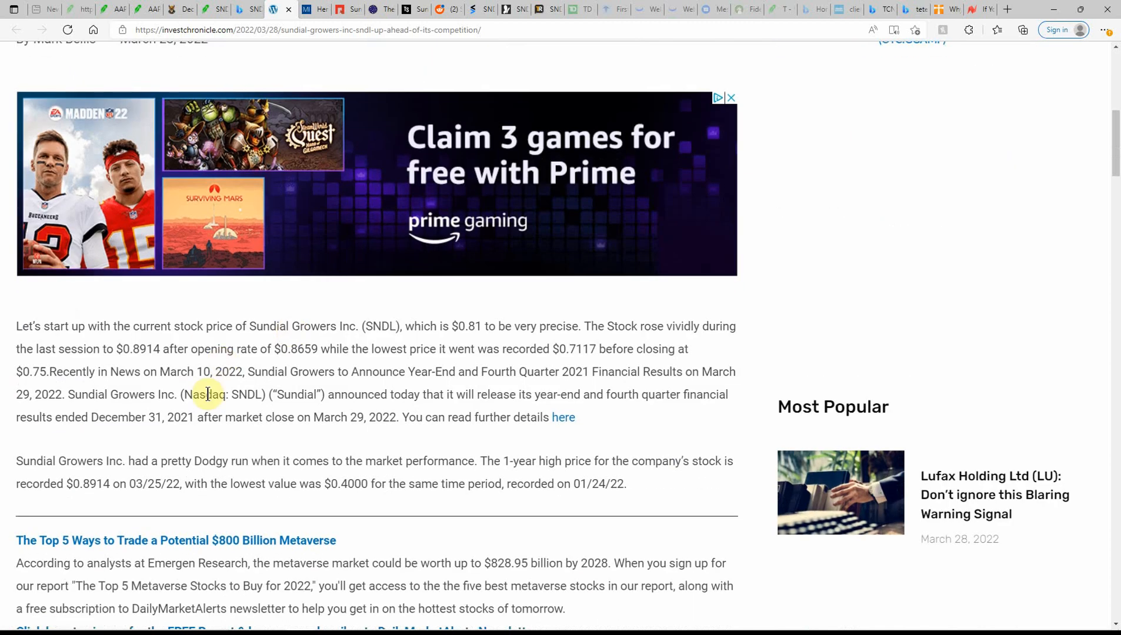
pyautogui.moveTo(297, 372)
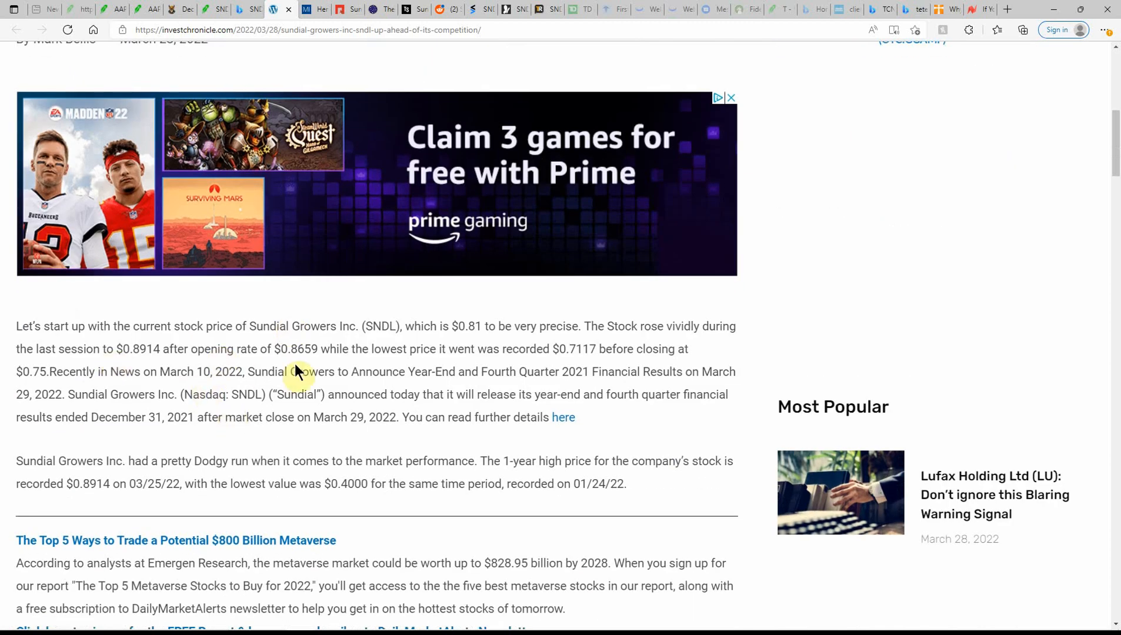
pyautogui.moveTo(635, 345)
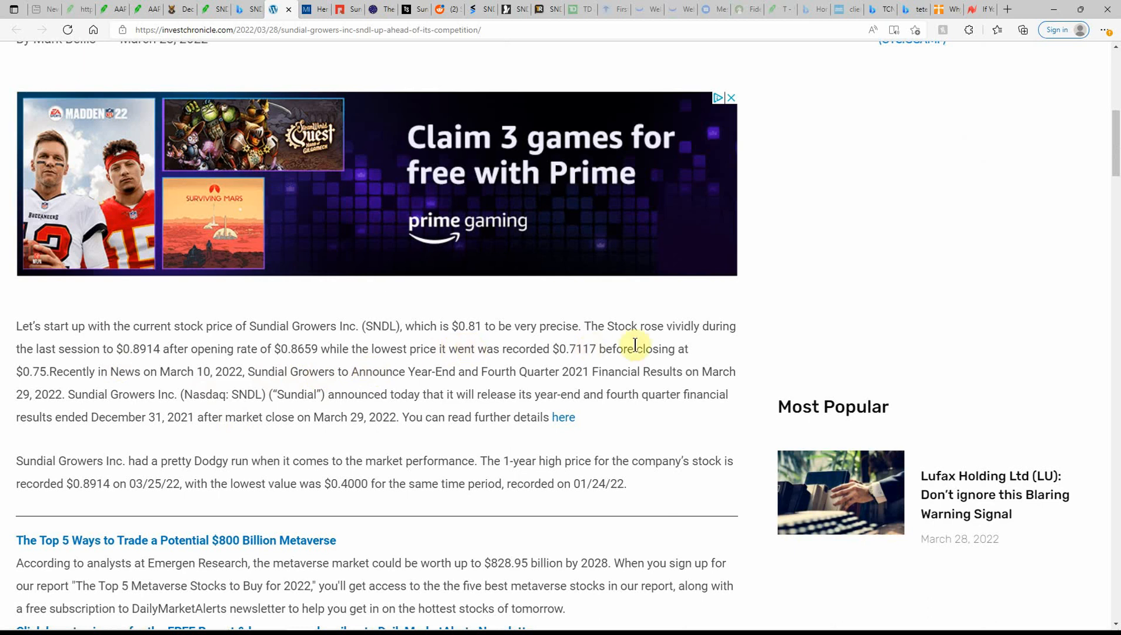
pyautogui.moveTo(748, 347)
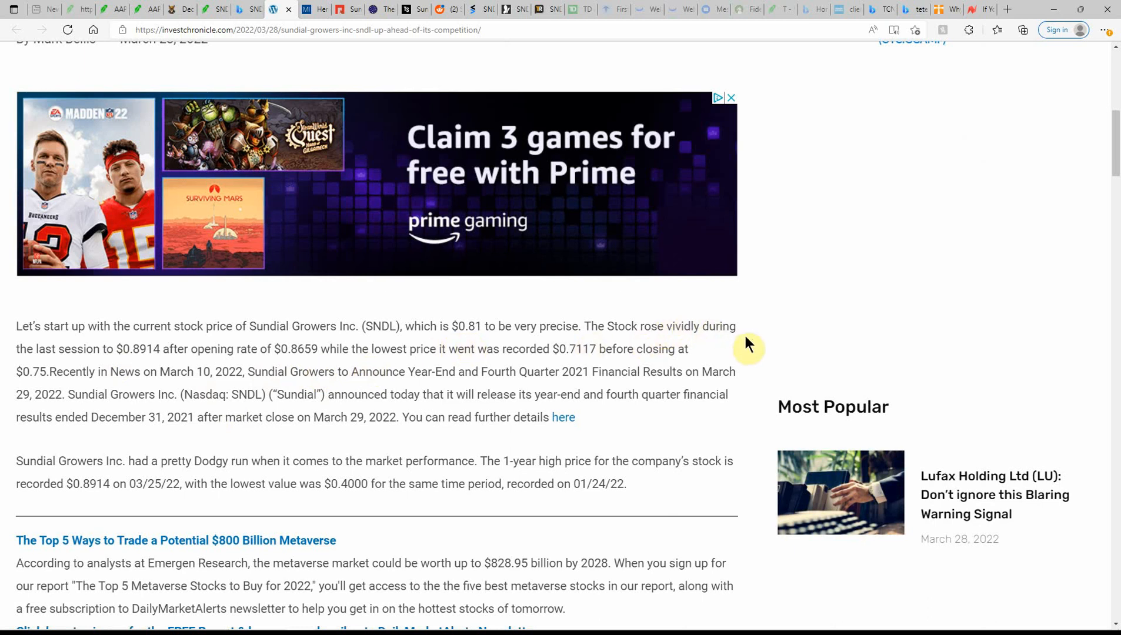
pyautogui.moveTo(144, 369)
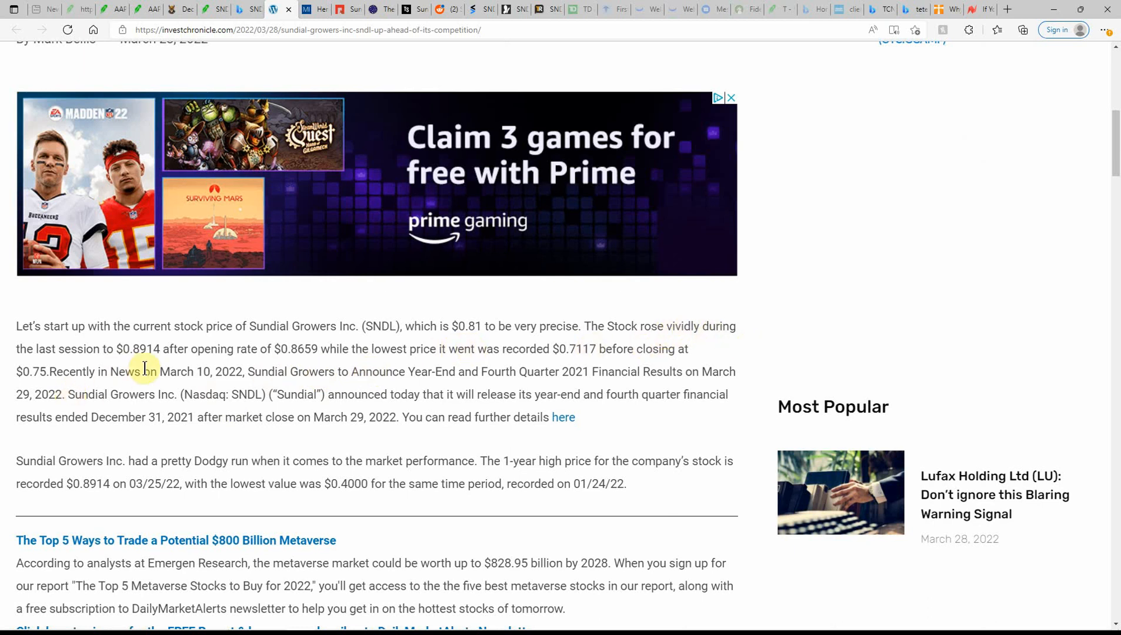
pyautogui.moveTo(247, 372)
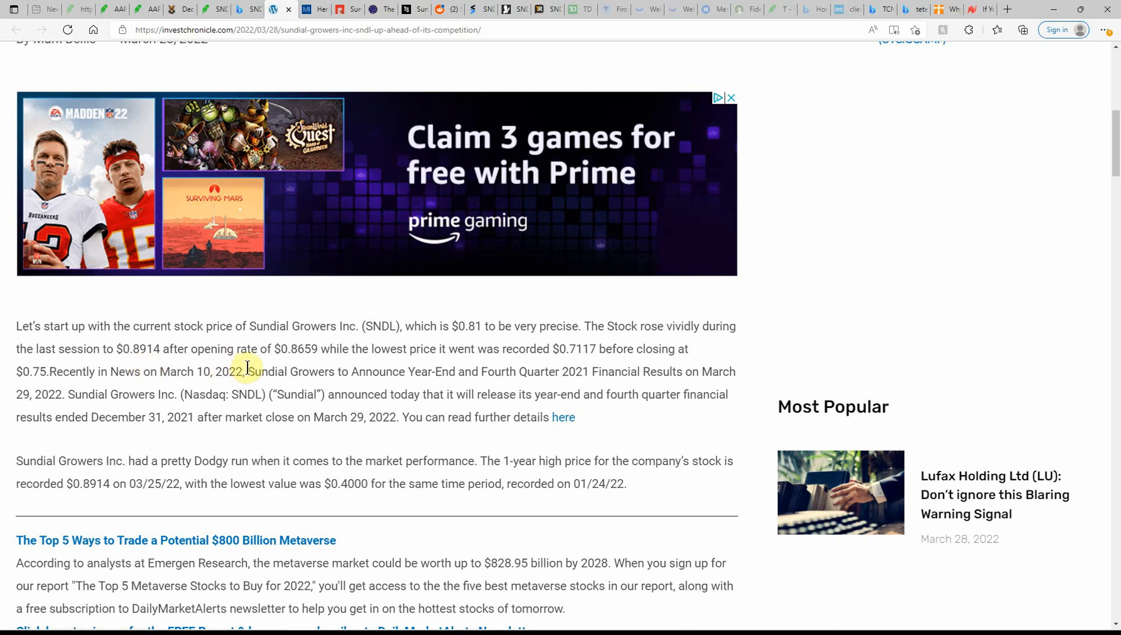
pyautogui.moveTo(403, 368)
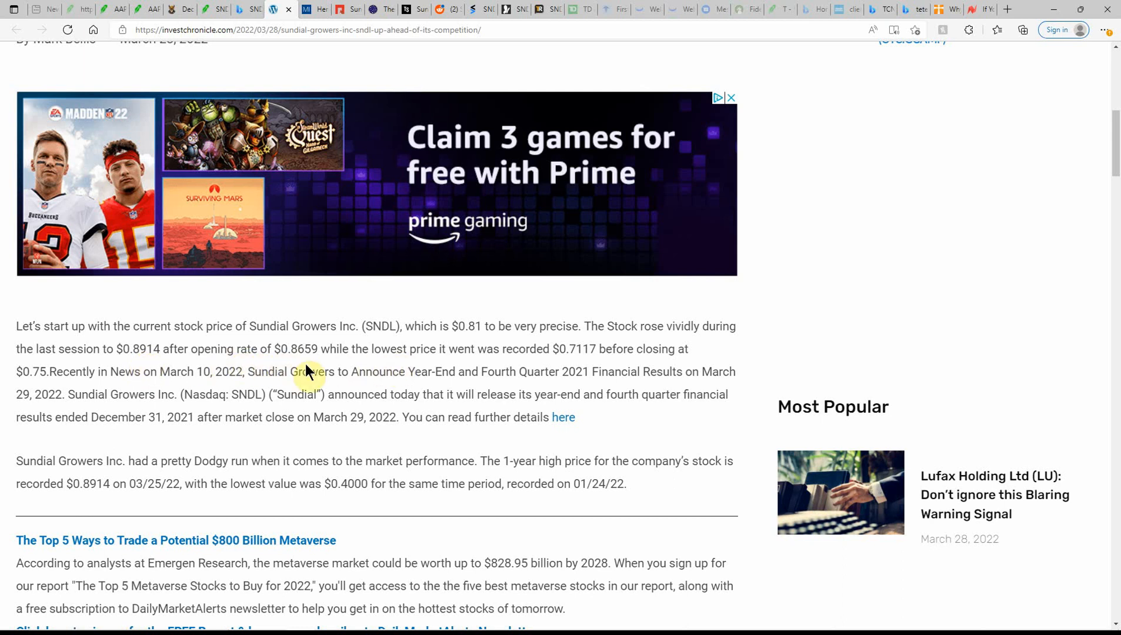
pyautogui.moveTo(528, 370)
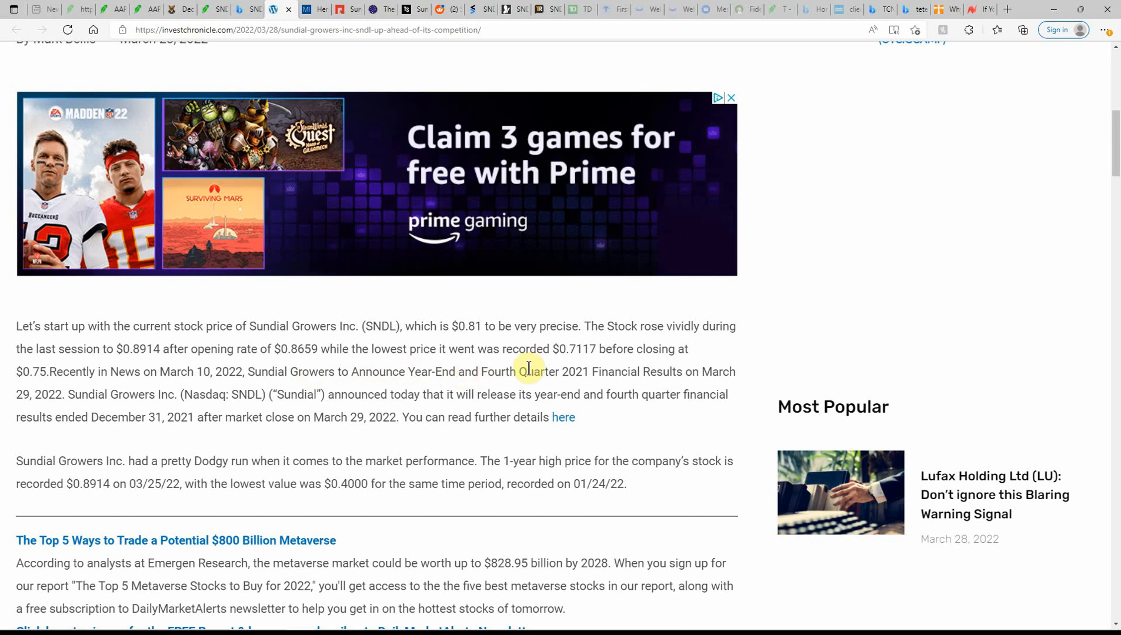
pyautogui.moveTo(586, 368)
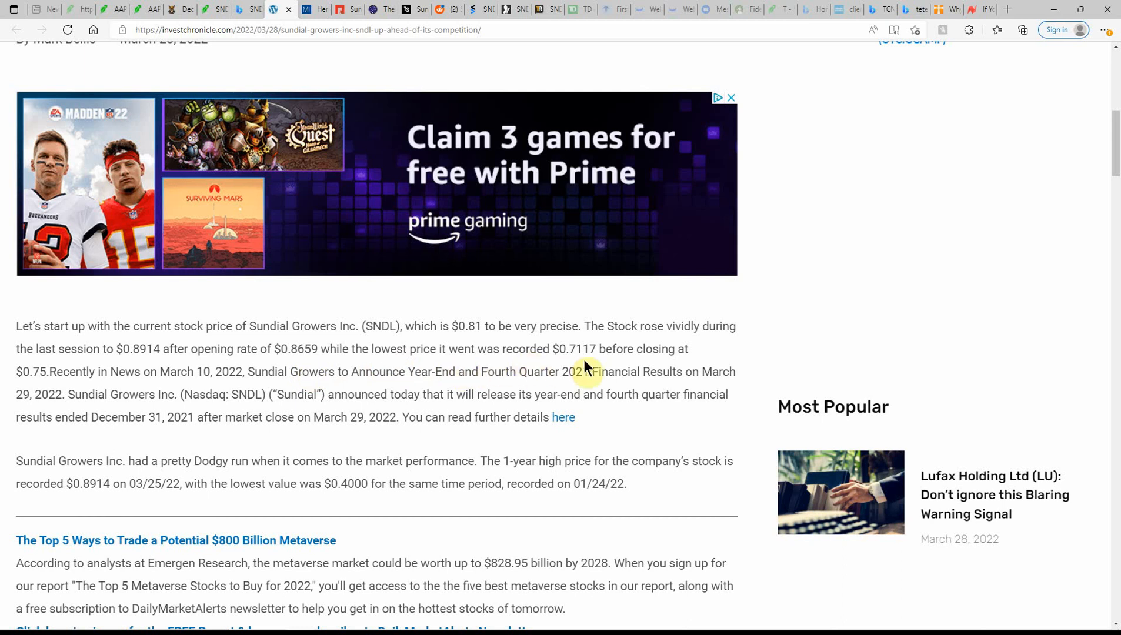
pyautogui.moveTo(641, 390)
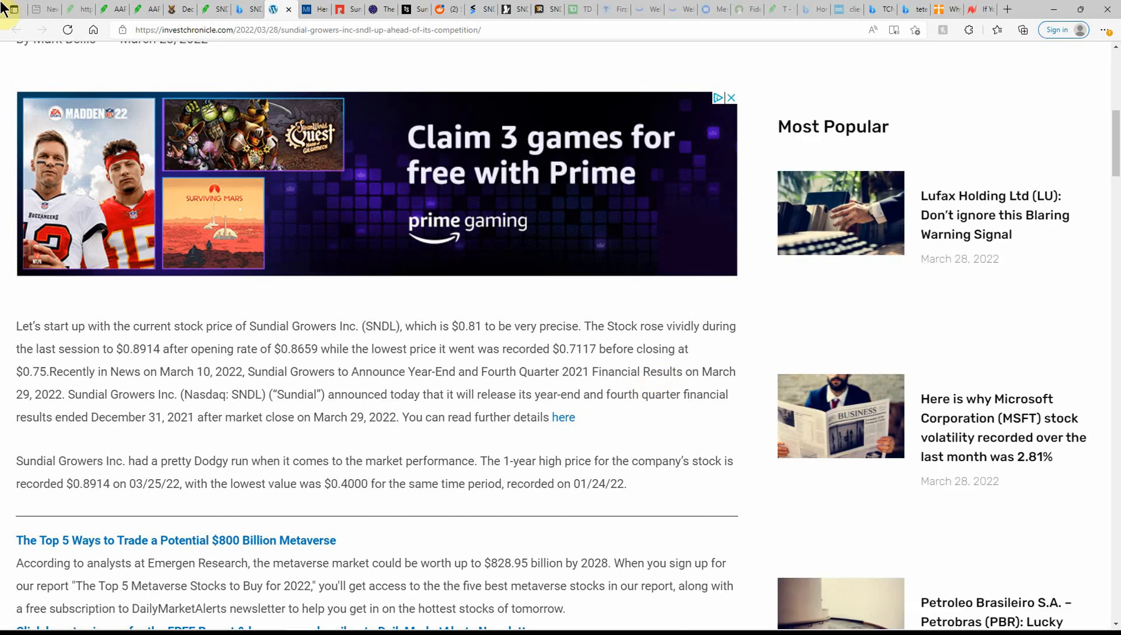
pyautogui.moveTo(191, 499)
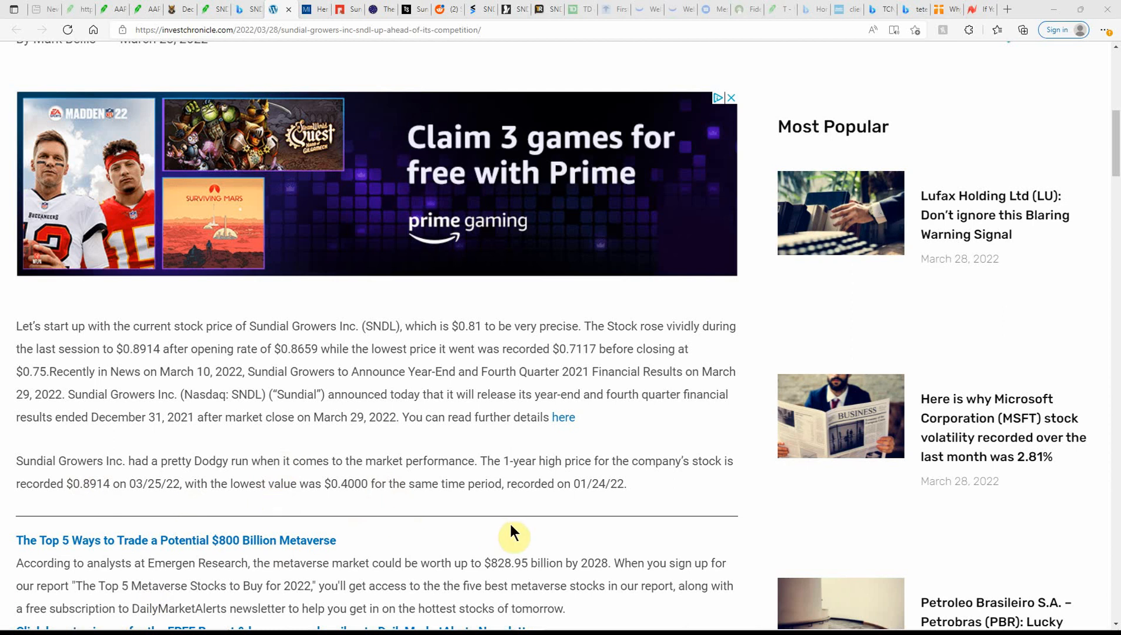
pyautogui.scroll(-3)
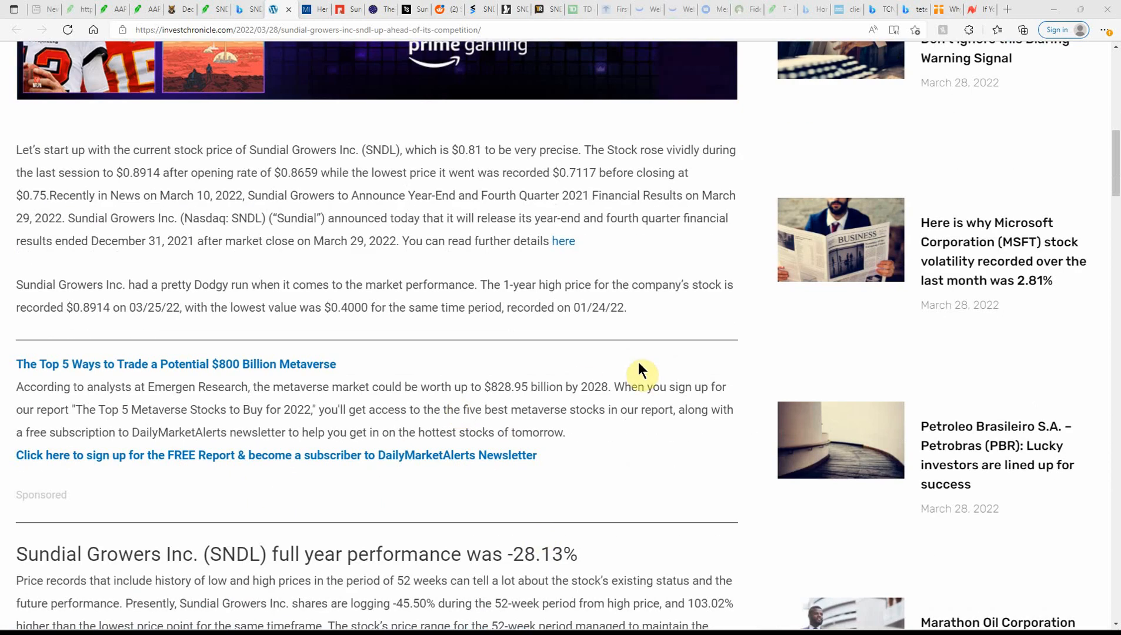
pyautogui.moveTo(59, 328)
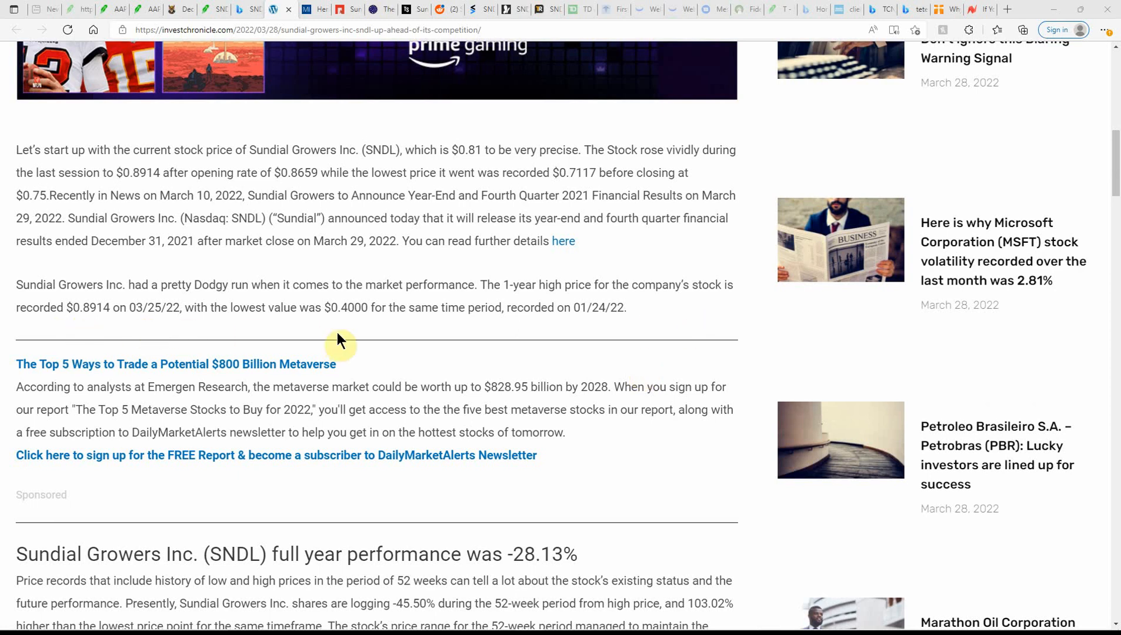
pyautogui.moveTo(619, 337)
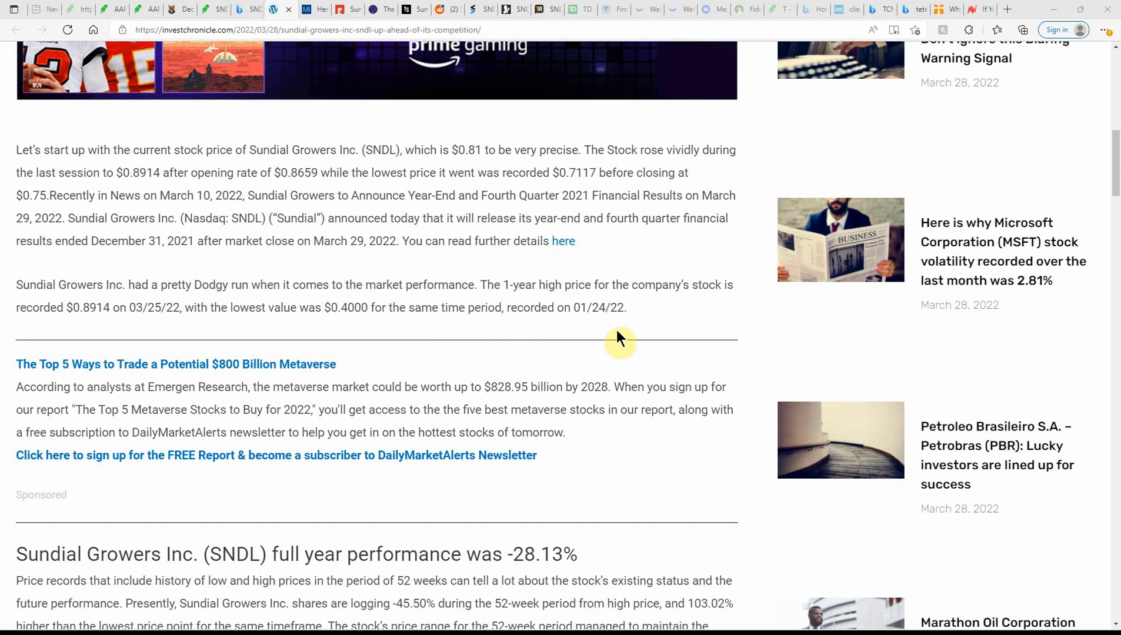
pyautogui.moveTo(240, 329)
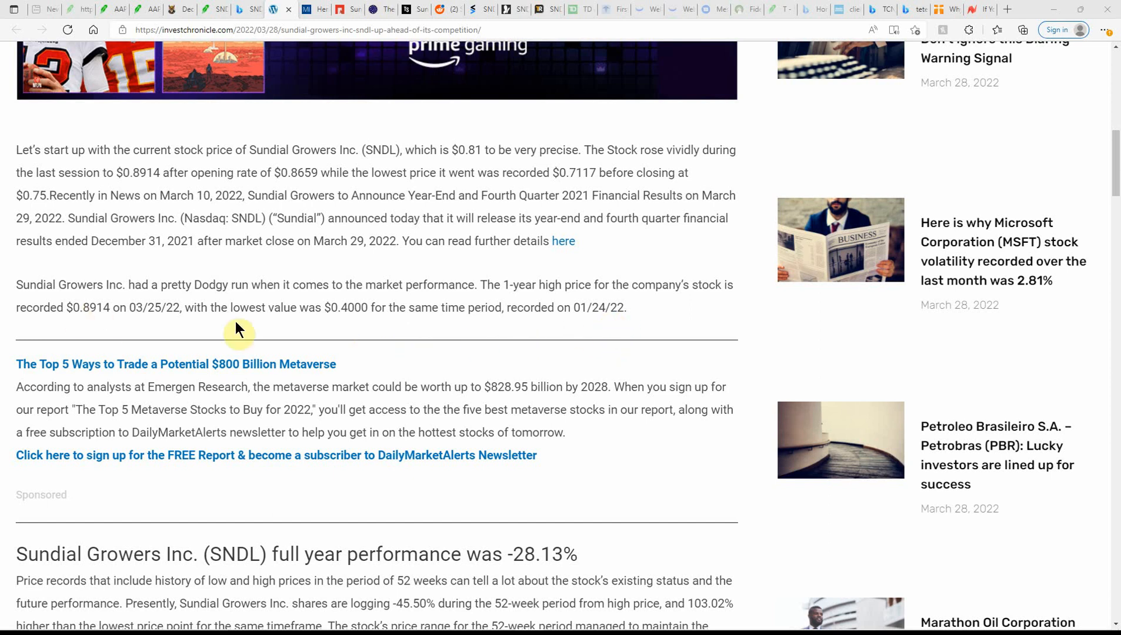
pyautogui.moveTo(345, 307)
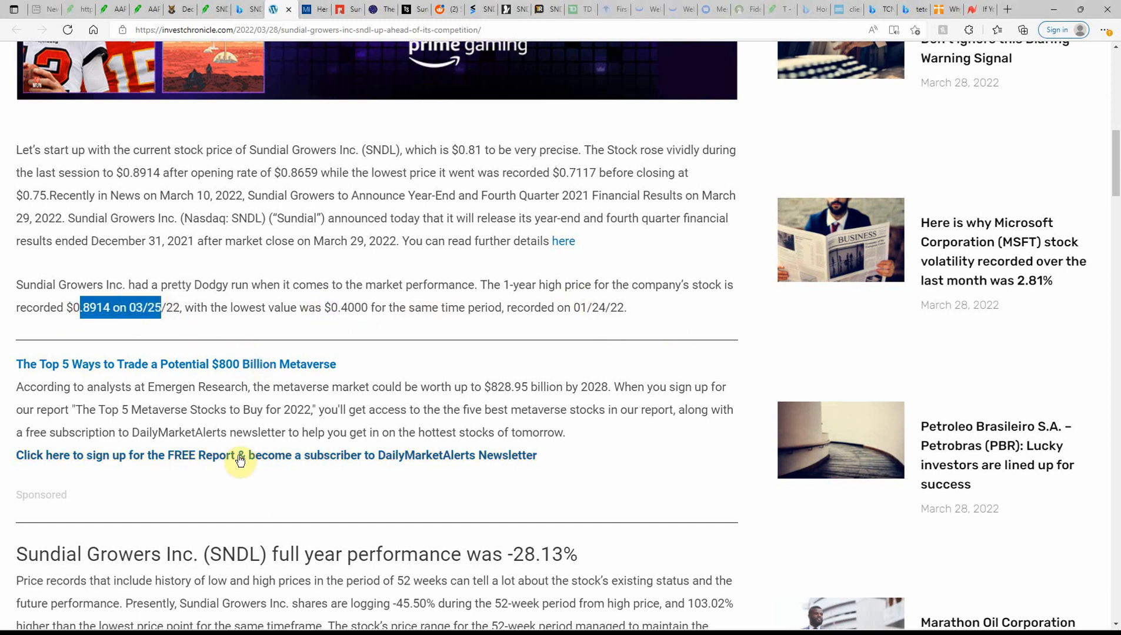
pyautogui.scroll(-3)
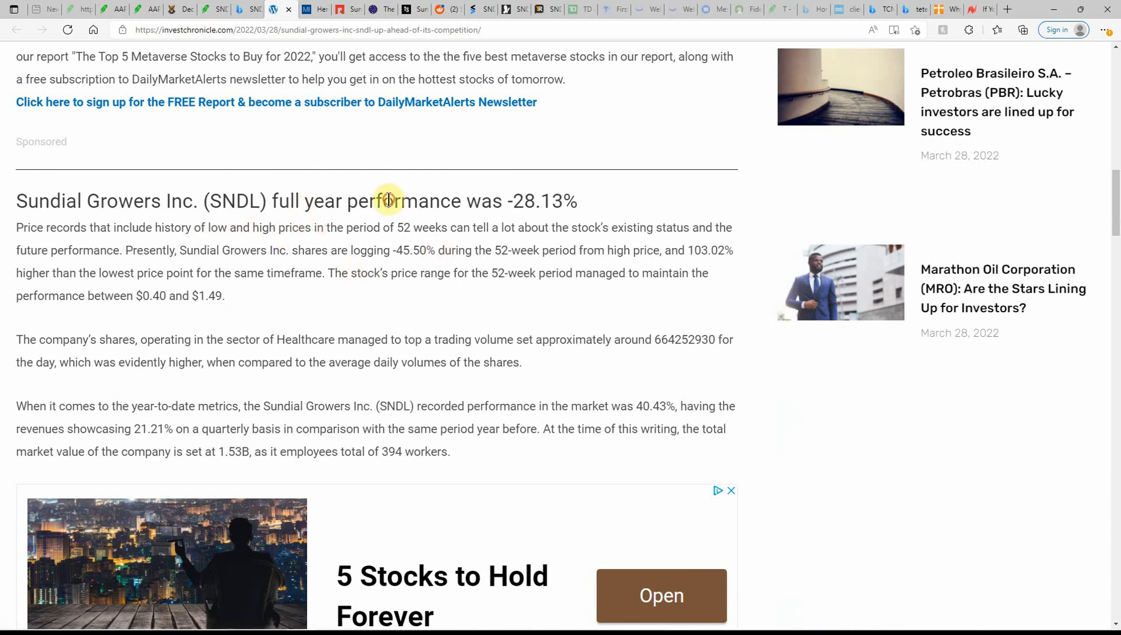
pyautogui.moveTo(391, 201); pyautogui.dragTo(575, 202)
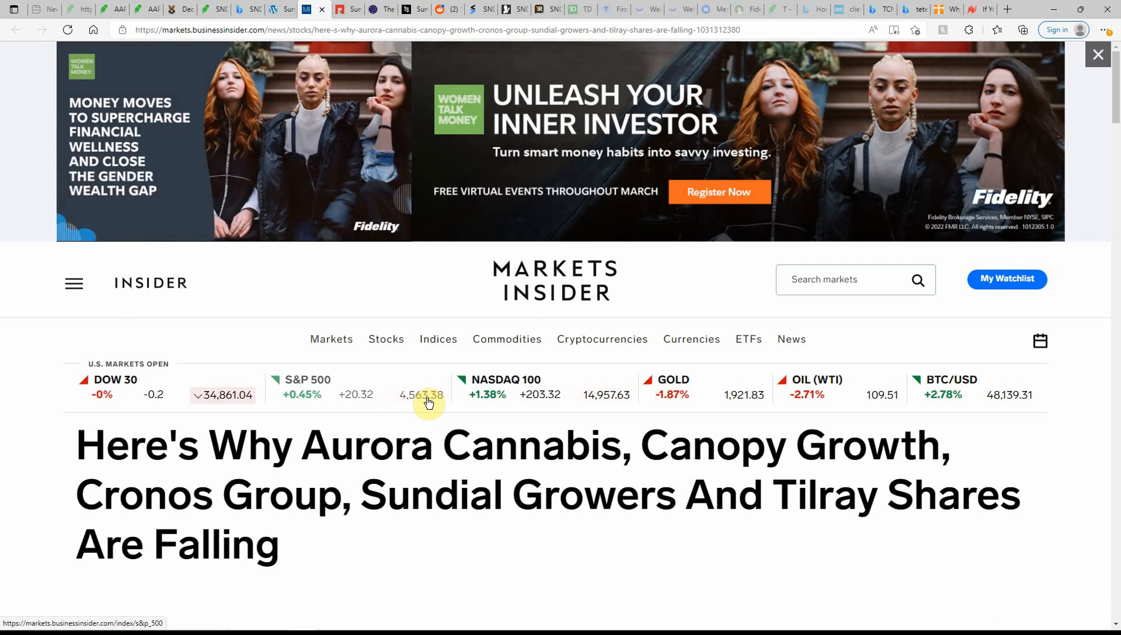
# Read the falling cannabis shares article to the short-squeeze paragraph, highlighting the NASDAQ:TLRY ticker
pyautogui.scroll(-3)
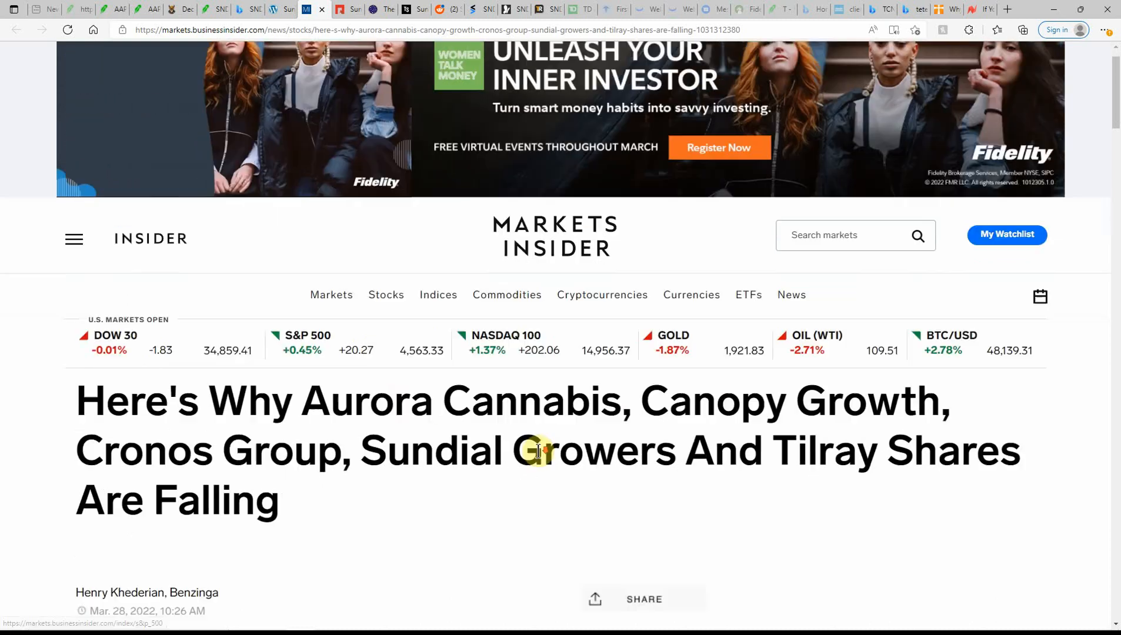
pyautogui.scroll(-3)
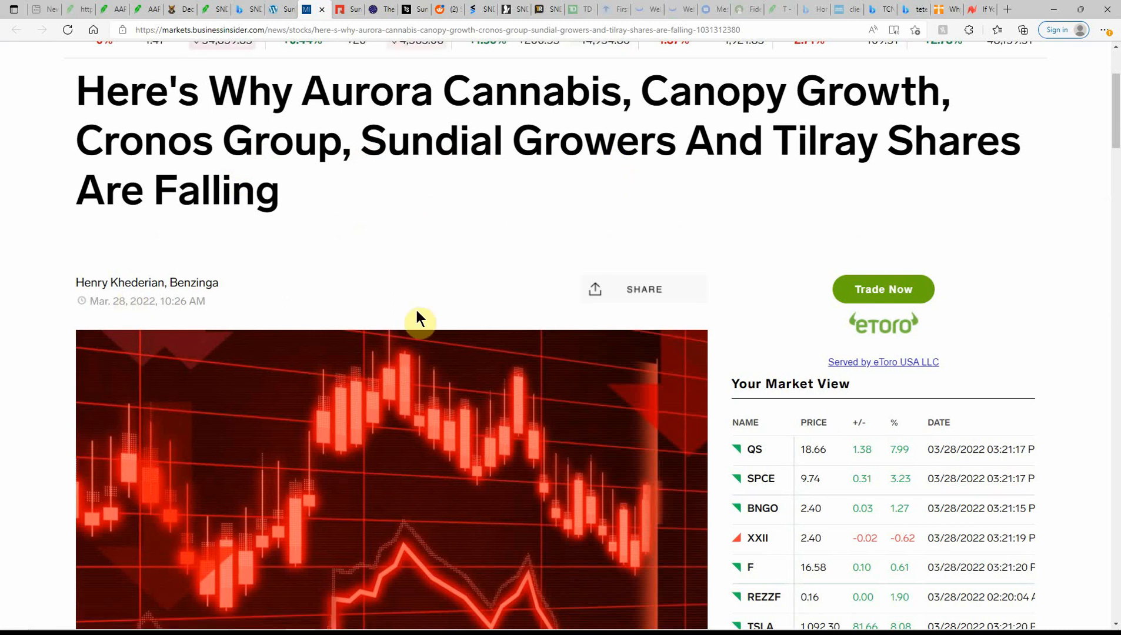
pyautogui.scroll(-3)
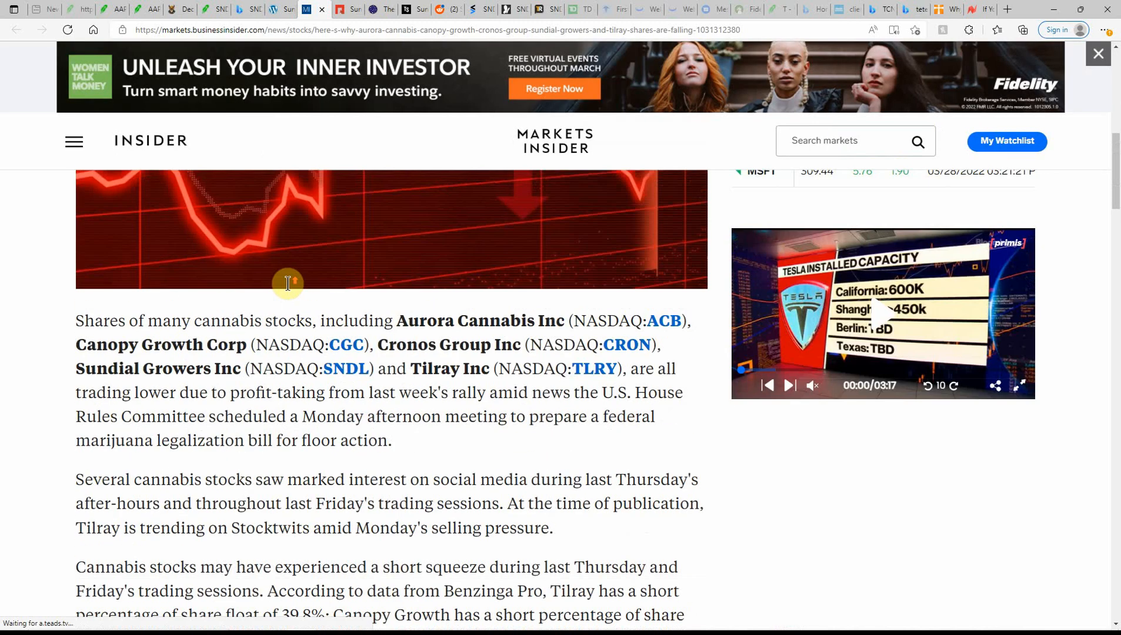
pyautogui.scroll(-3)
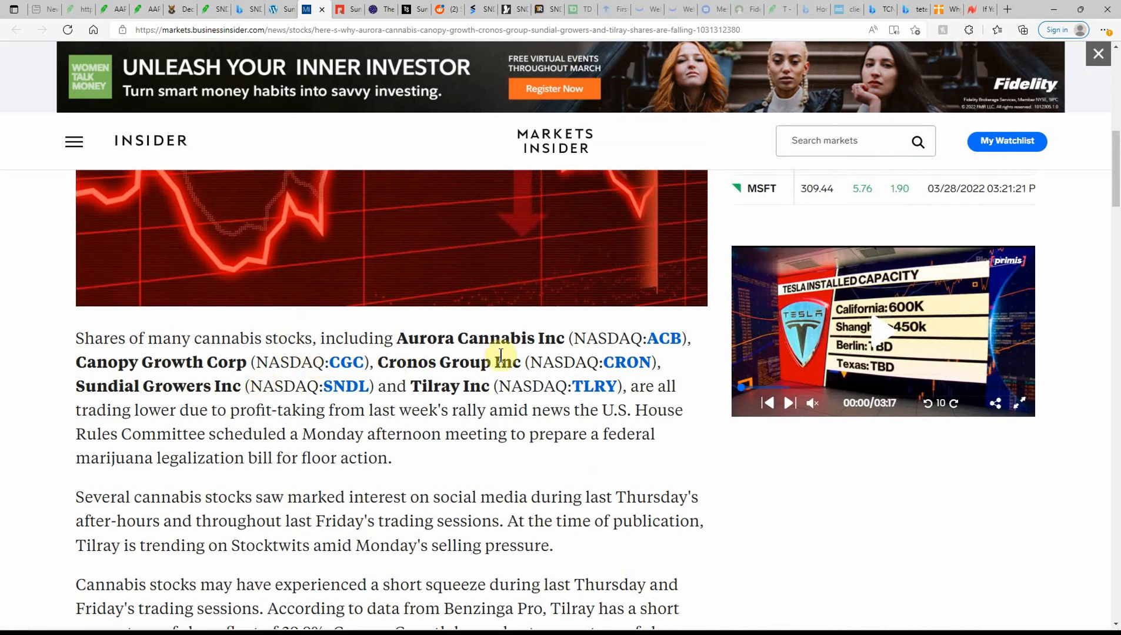
pyautogui.moveTo(366, 381)
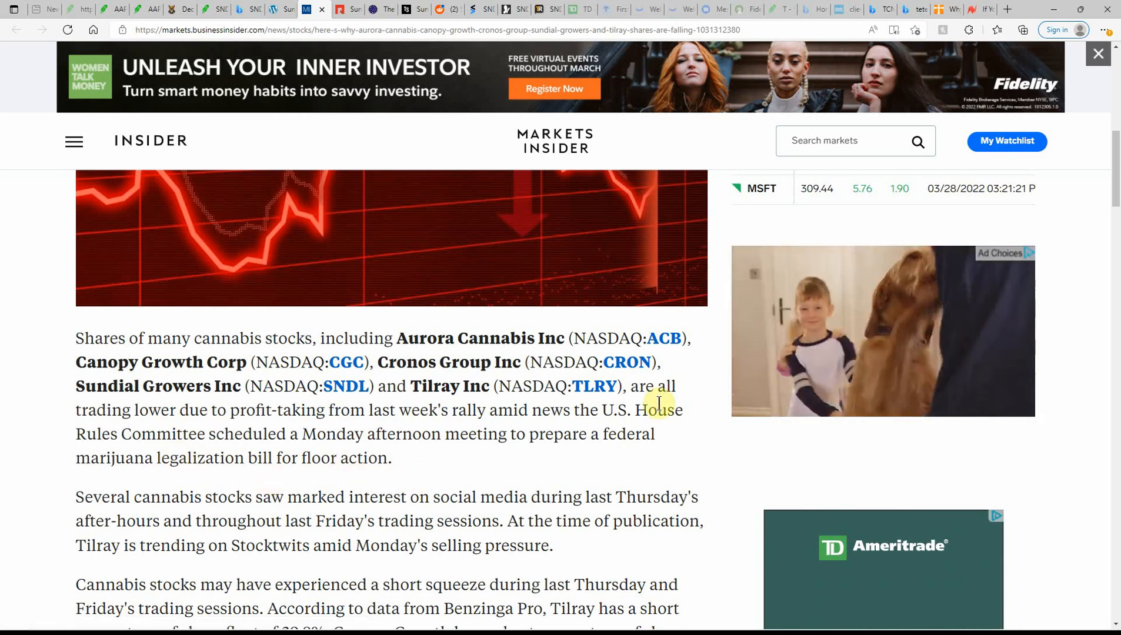
pyautogui.doubleClick(556, 385)
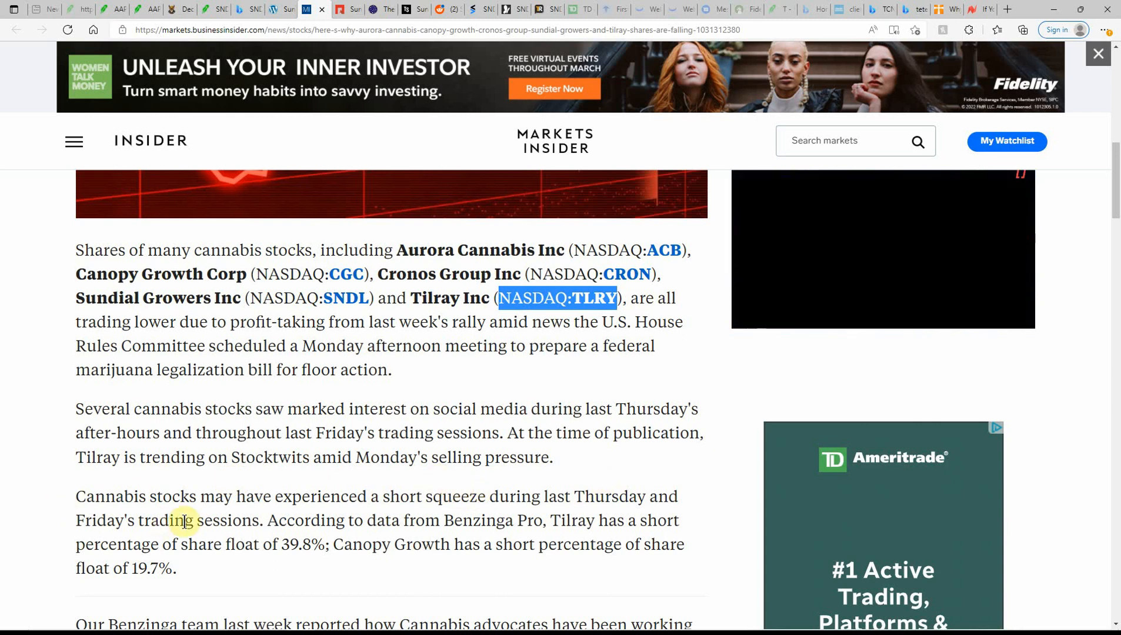
pyautogui.moveTo(358, 524)
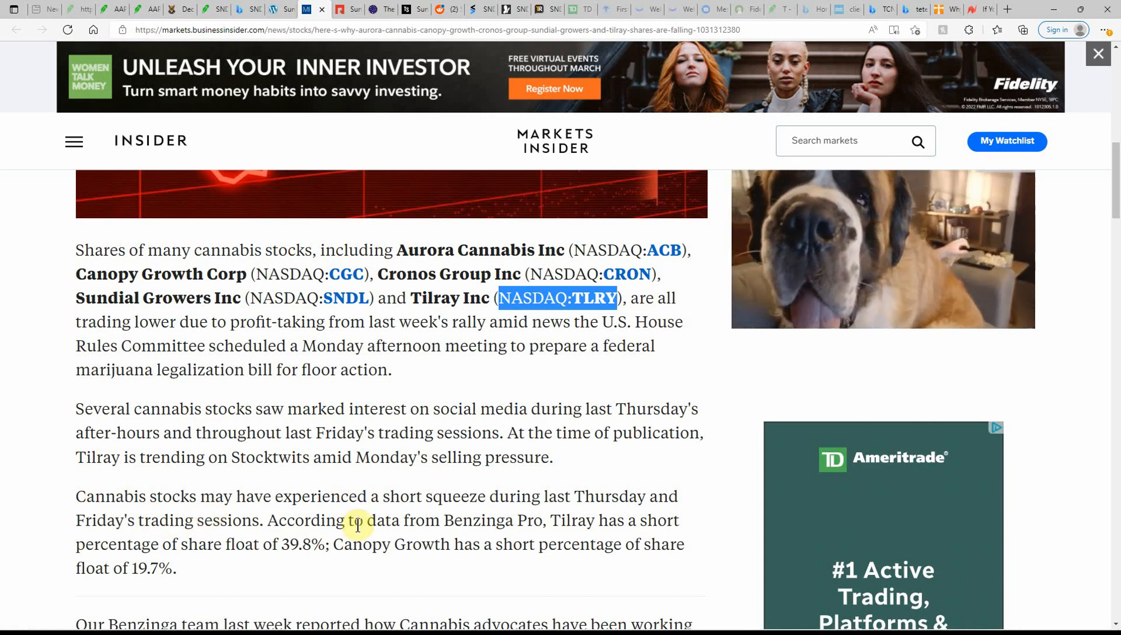
# Continue to the short-interest figures for Tilray and Canopy Growth and per-stock drops
pyautogui.scroll(-3)
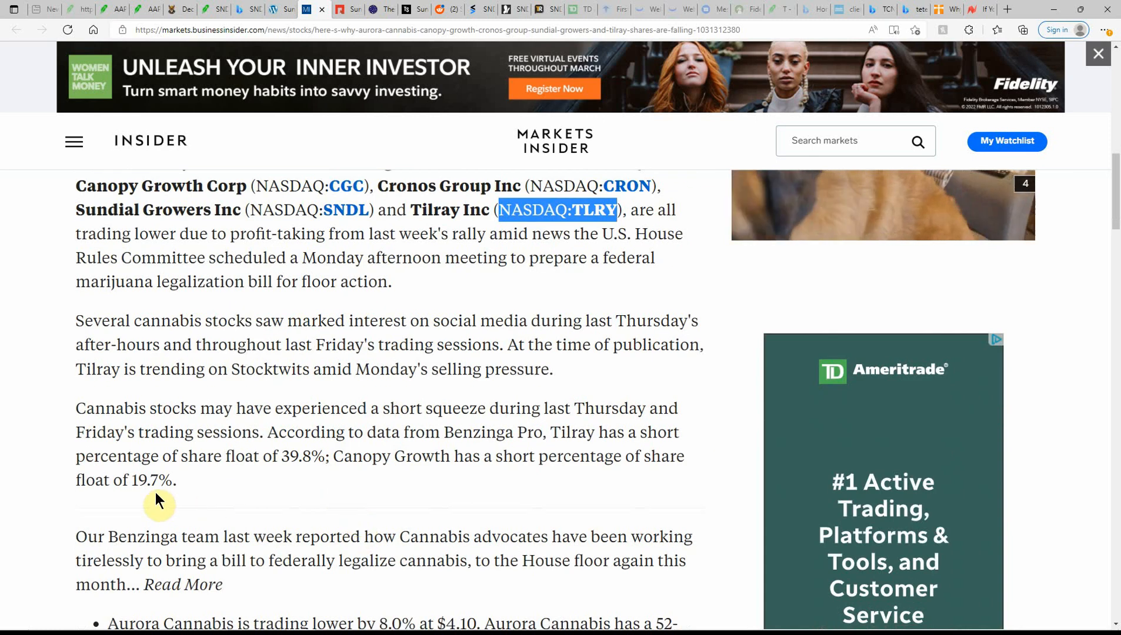
pyautogui.scroll(-3)
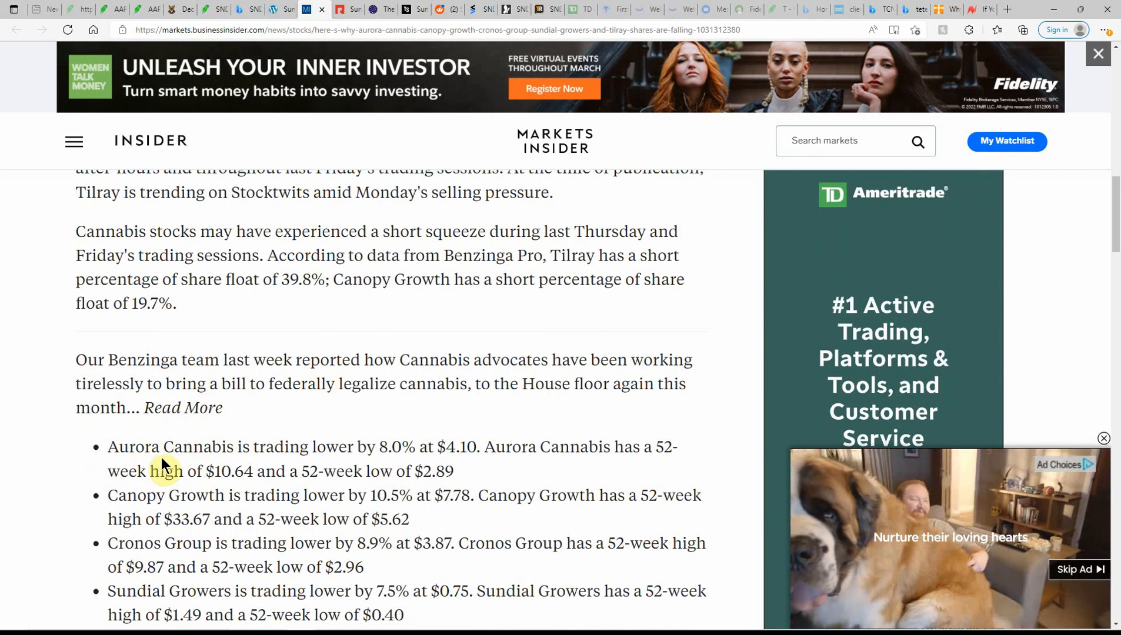
pyautogui.scroll(-3)
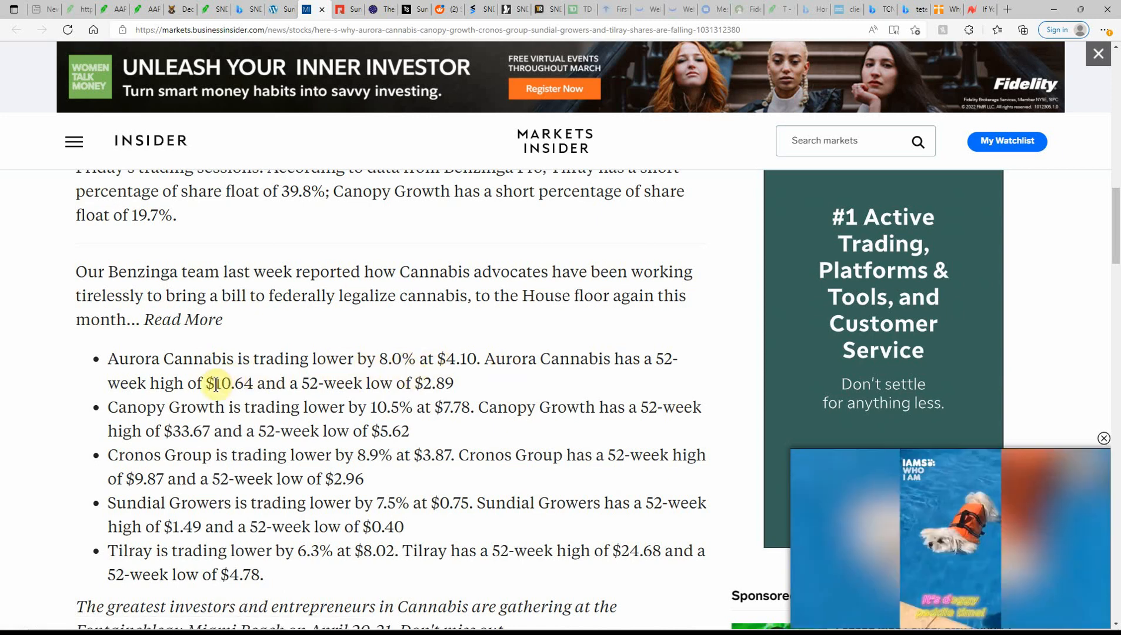
pyautogui.moveTo(255, 416)
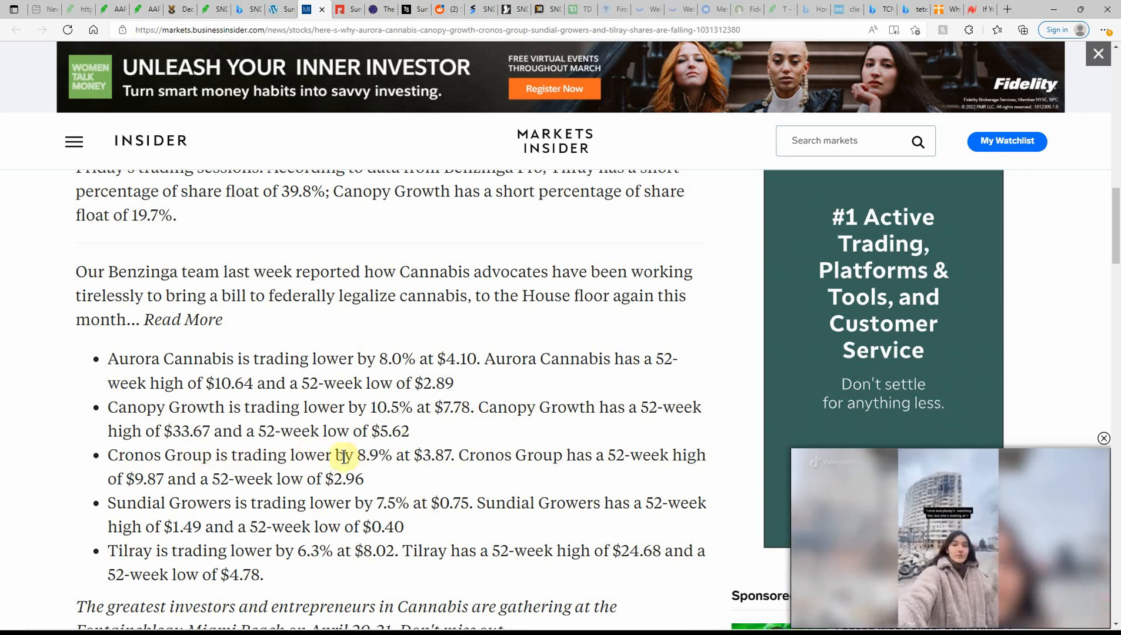
pyautogui.scroll(-3)
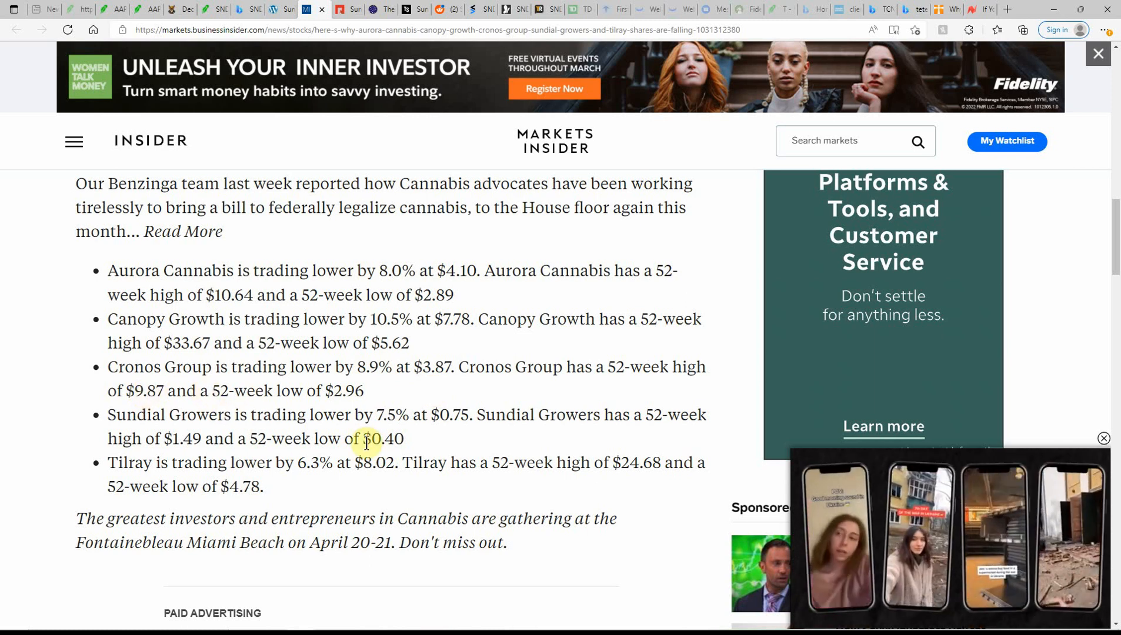
pyautogui.moveTo(447, 447)
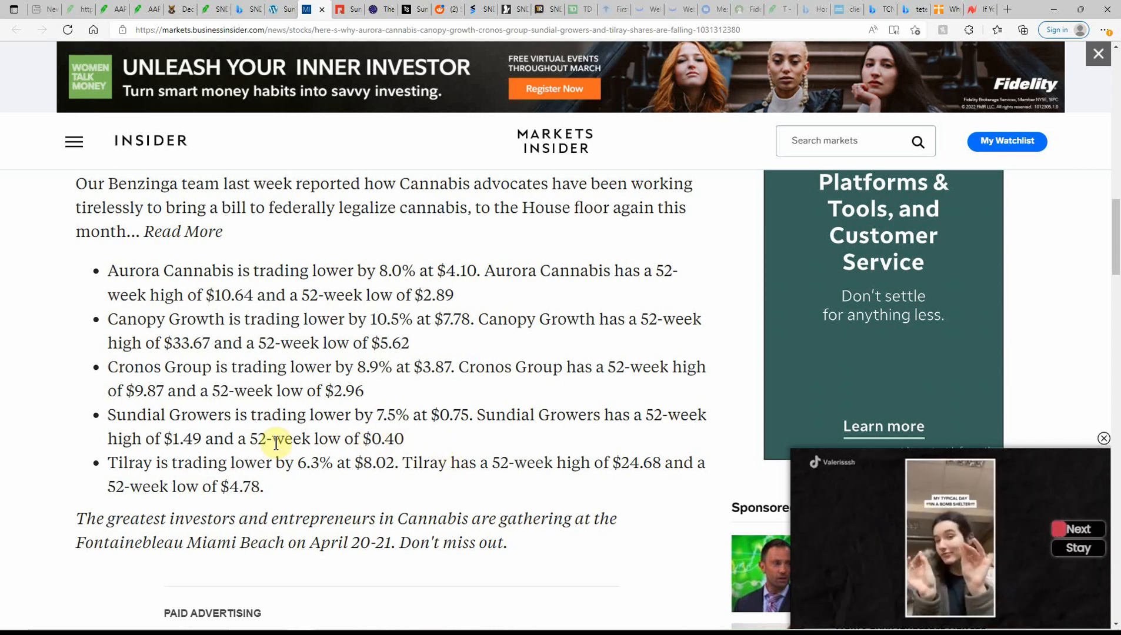
pyautogui.moveTo(365, 494)
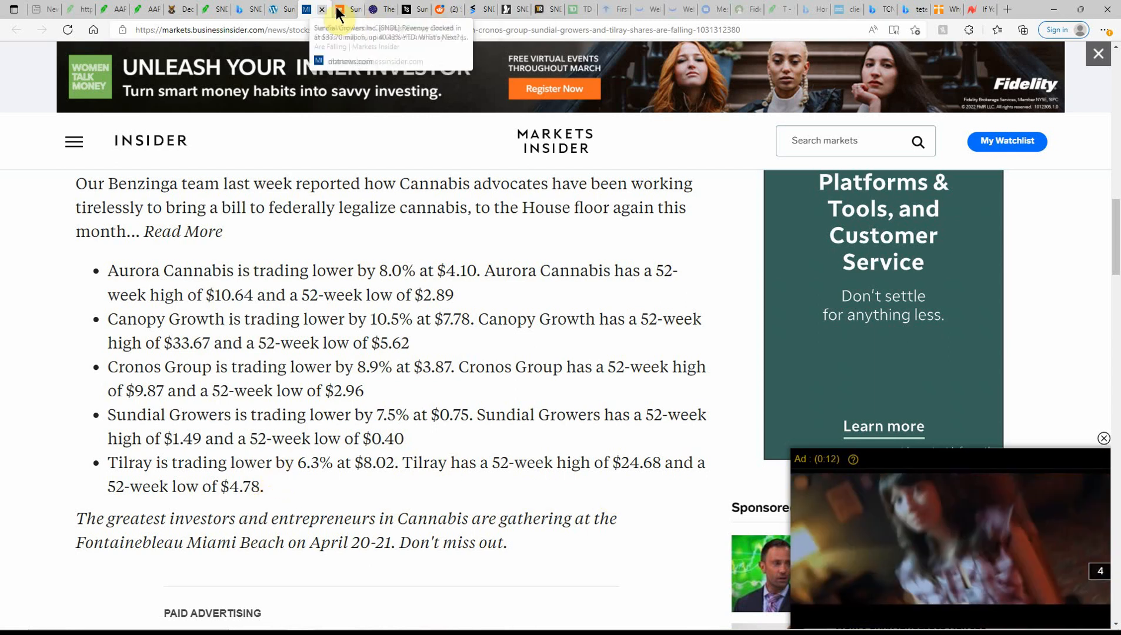
# Bring up the DBTNews article on Sundial's $37.70 million revenue and read past its headline and image
pyautogui.click(314, 8)
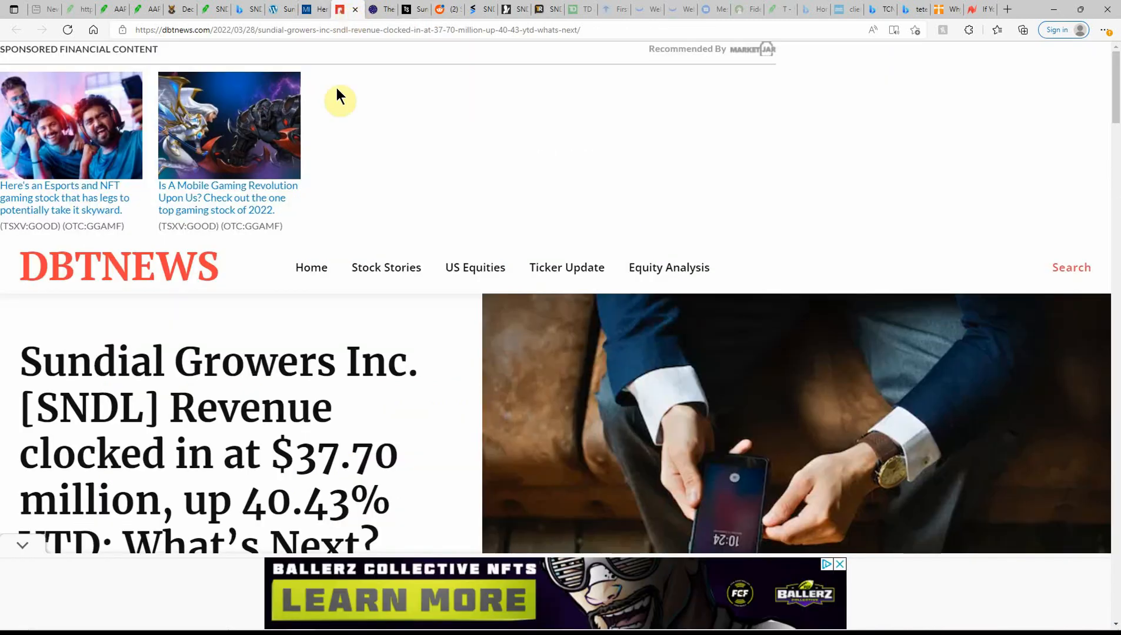
pyautogui.moveTo(310, 267)
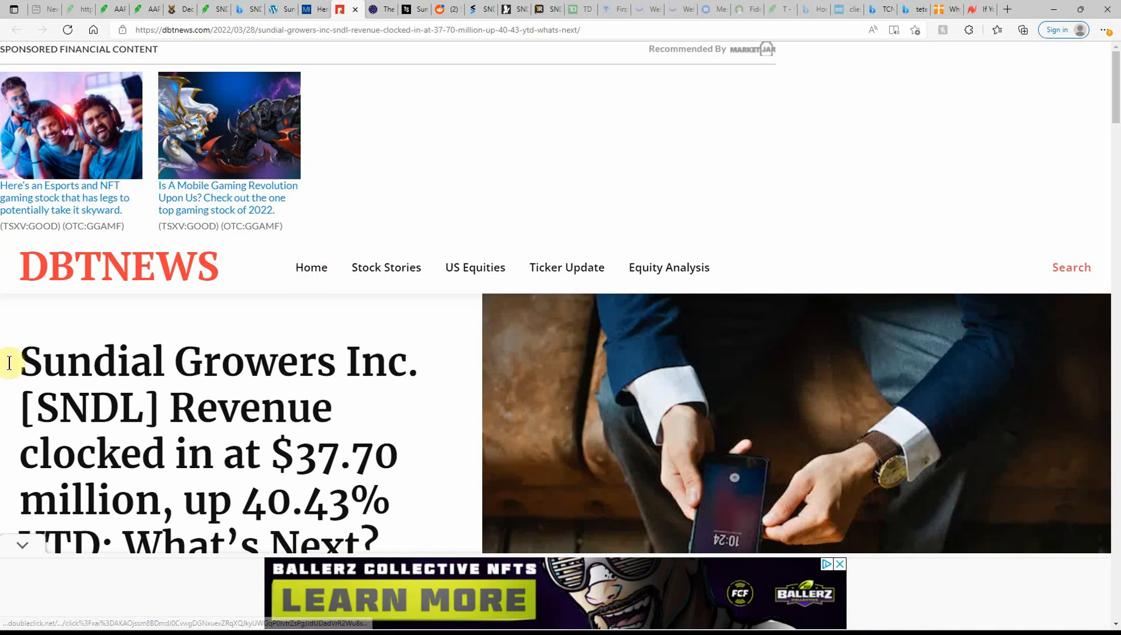
pyautogui.scroll(-3)
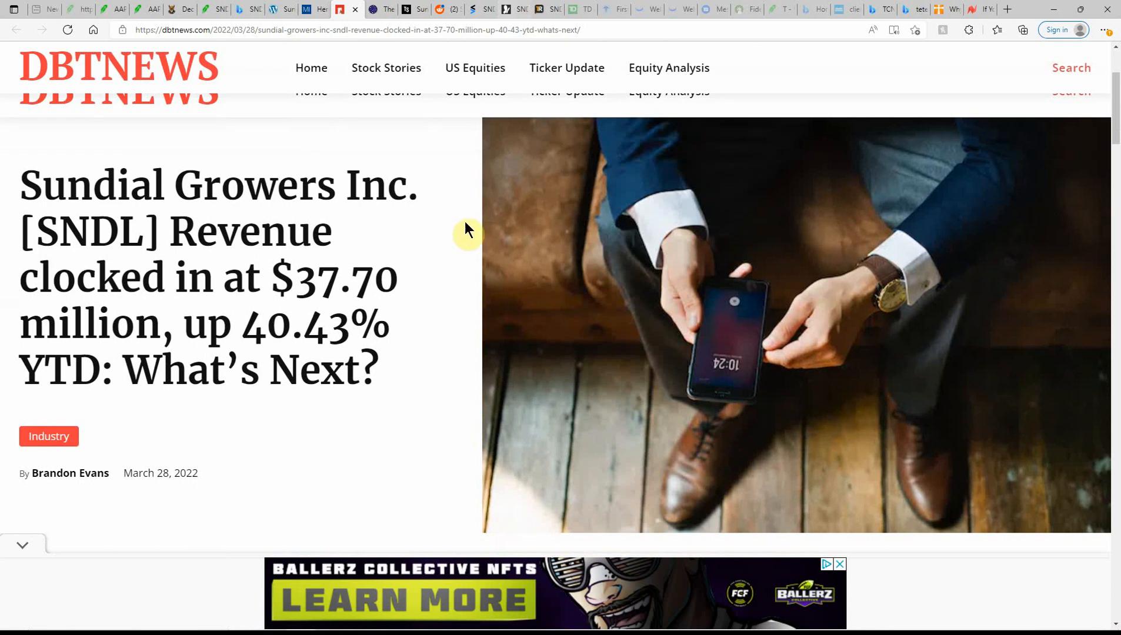
pyautogui.moveTo(532, 10)
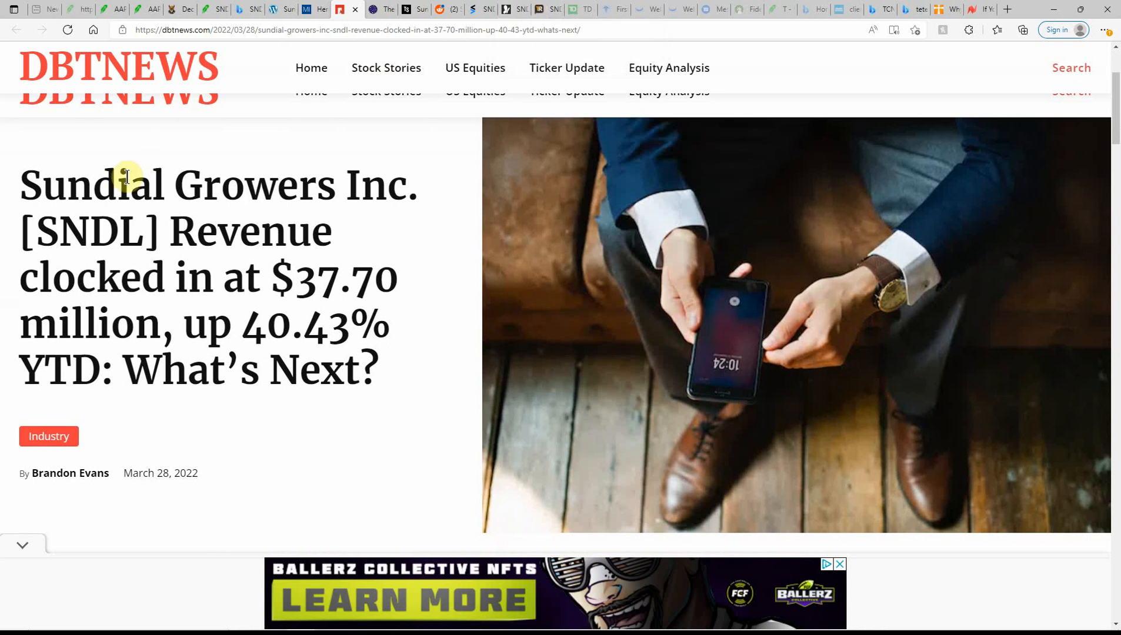
pyautogui.moveTo(462, 434)
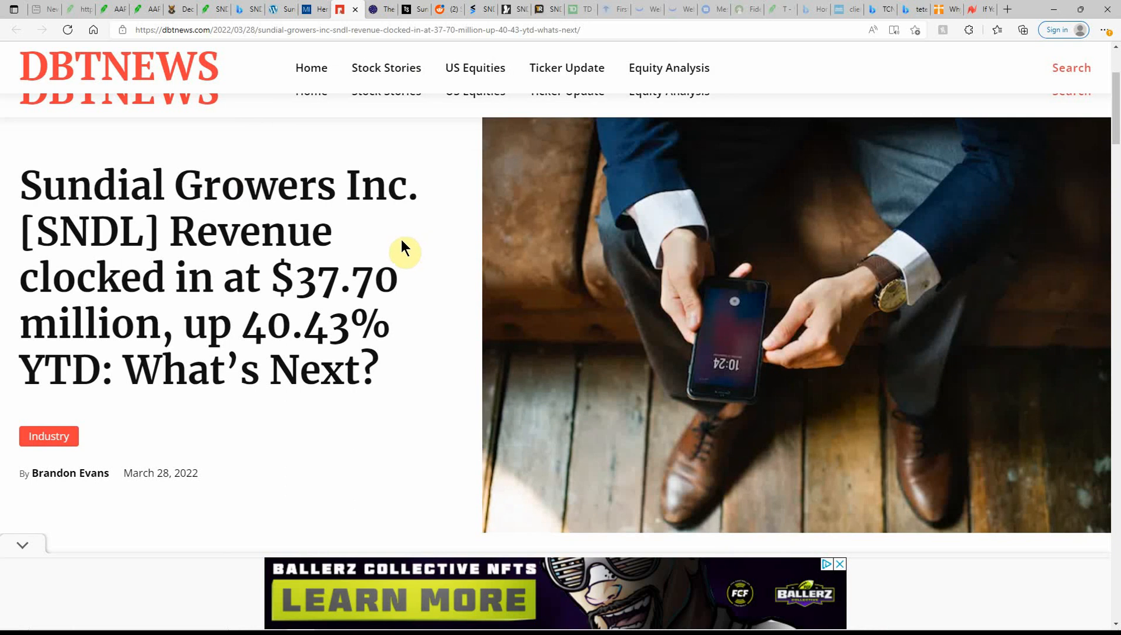
pyautogui.moveTo(375, 309)
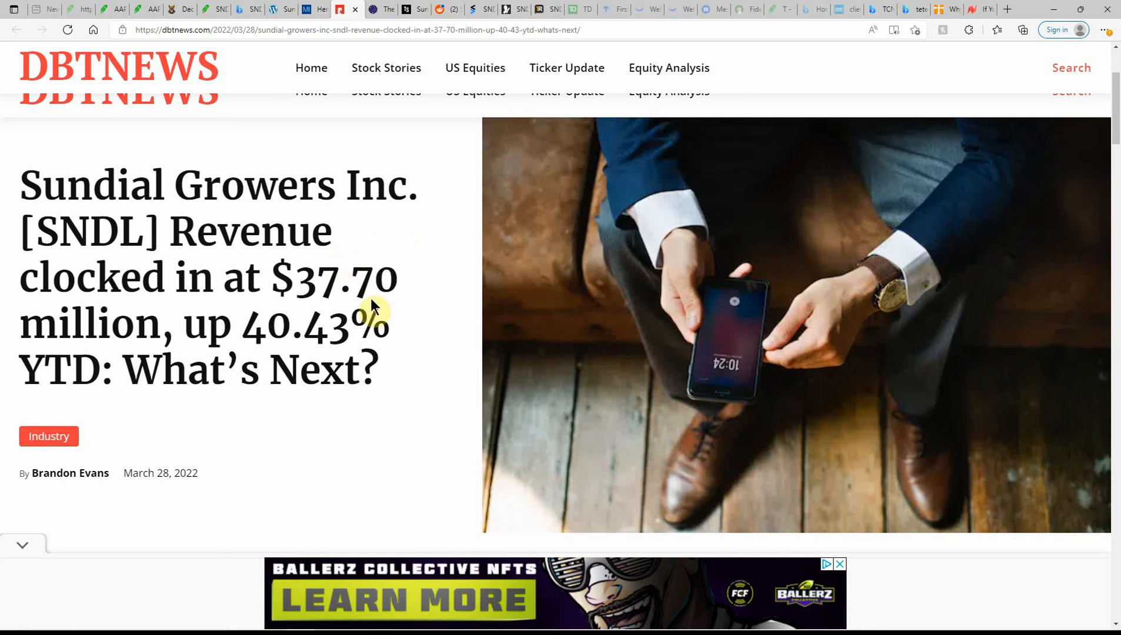
pyautogui.moveTo(191, 240)
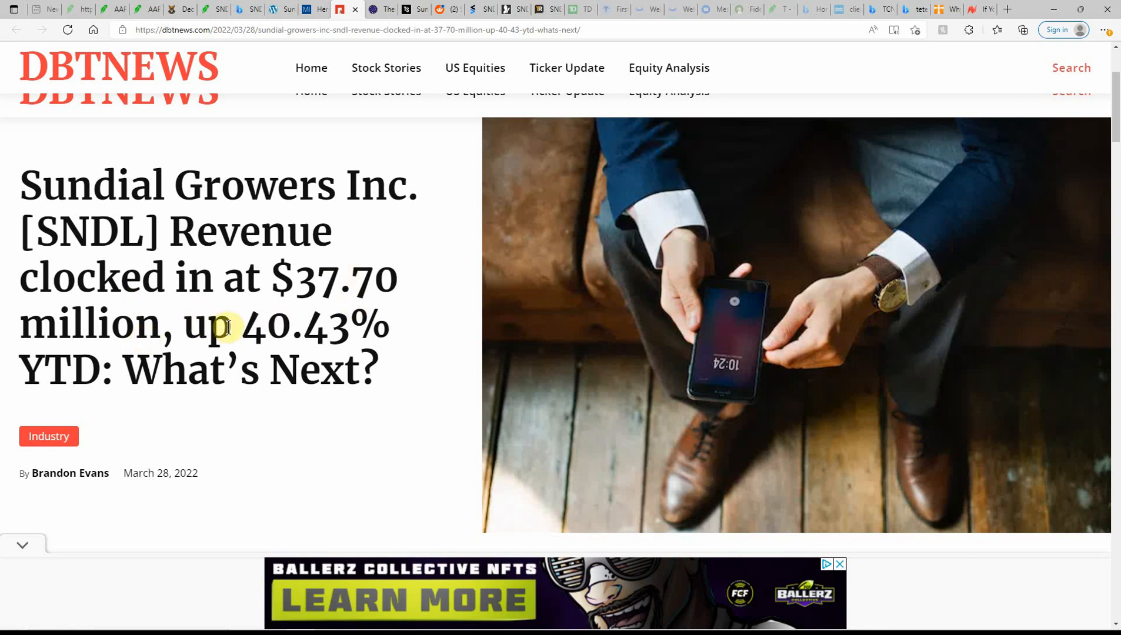
pyautogui.moveTo(116, 392)
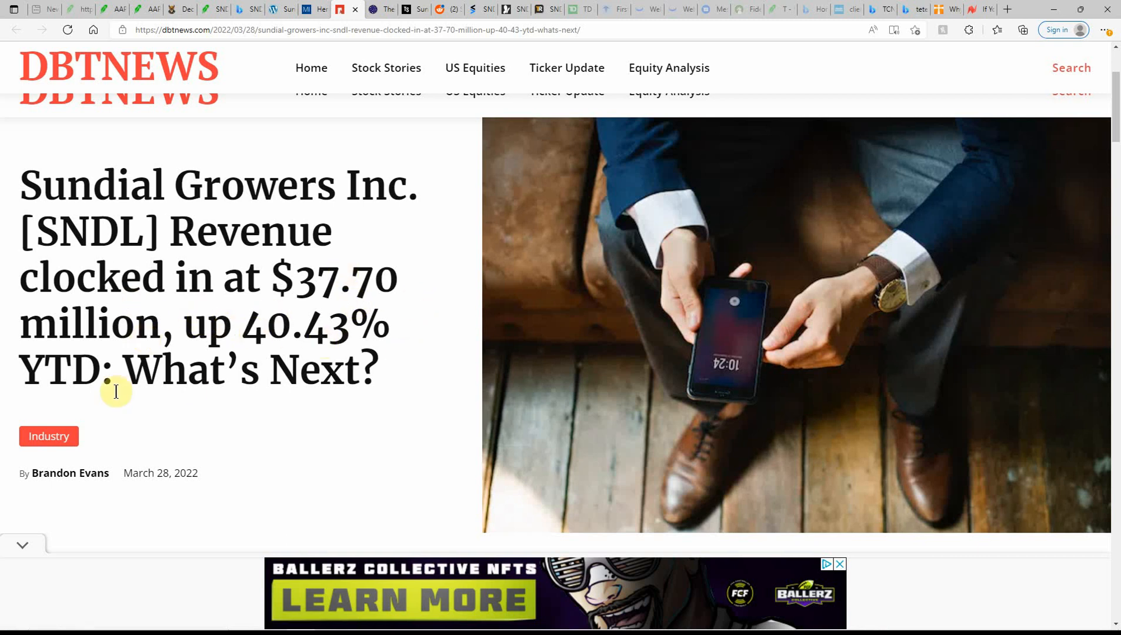
pyautogui.scroll(-3)
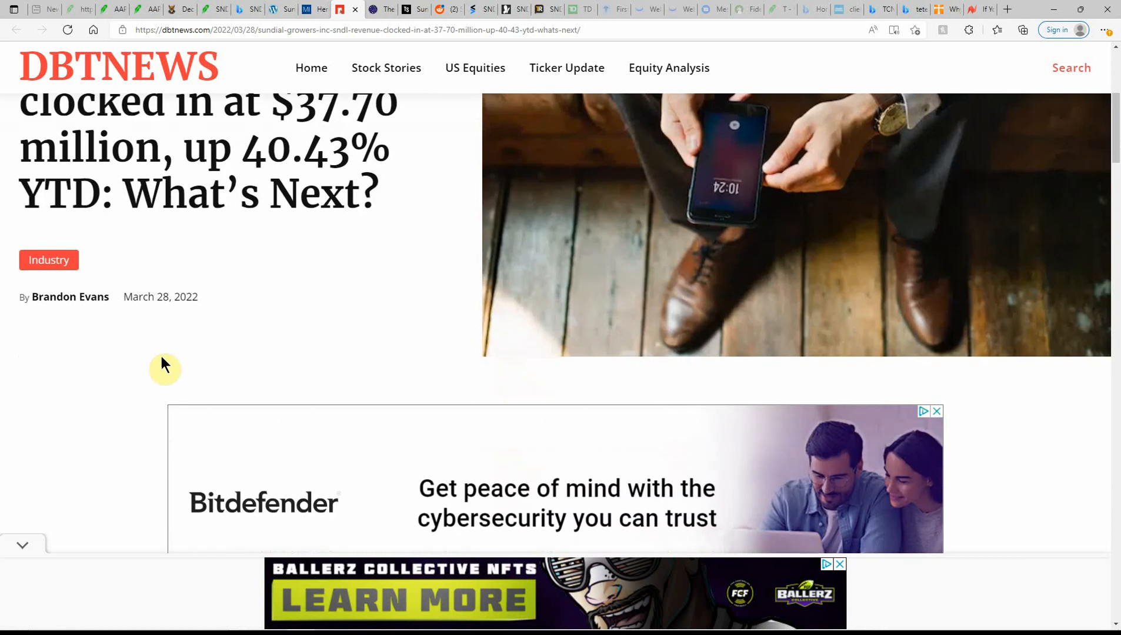
pyautogui.scroll(-3)
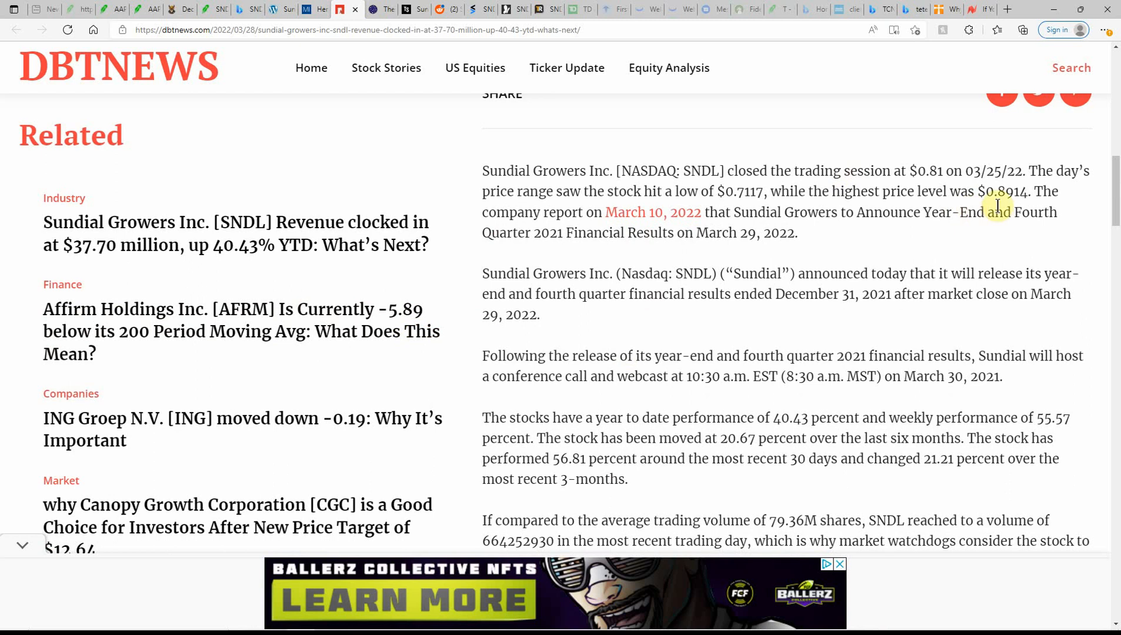
pyautogui.moveTo(624, 212)
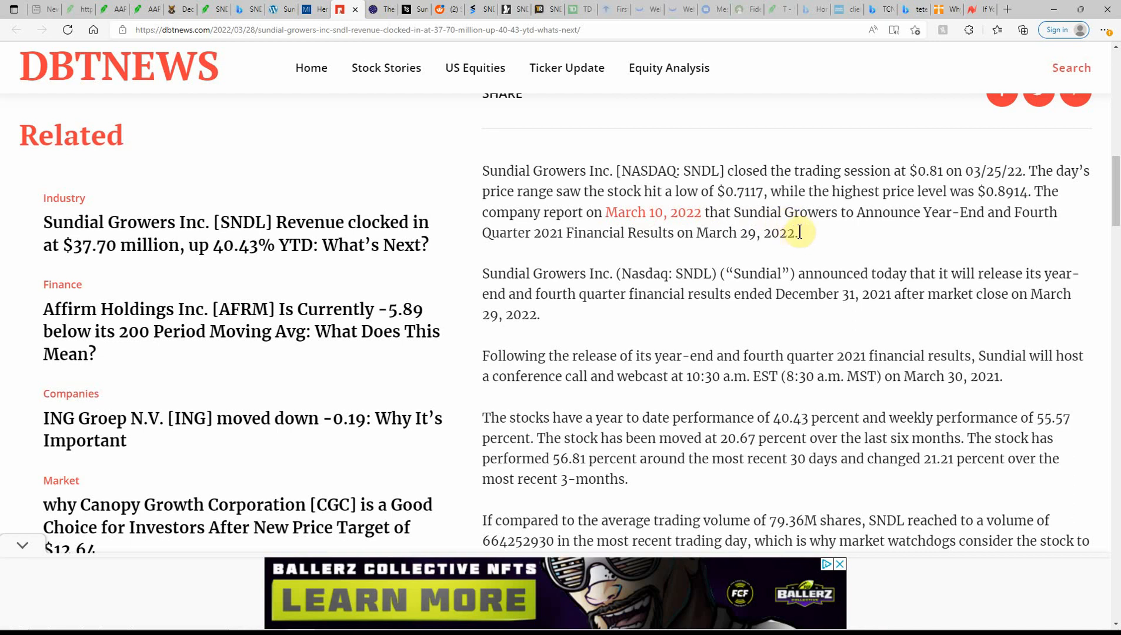
pyautogui.moveTo(907, 244)
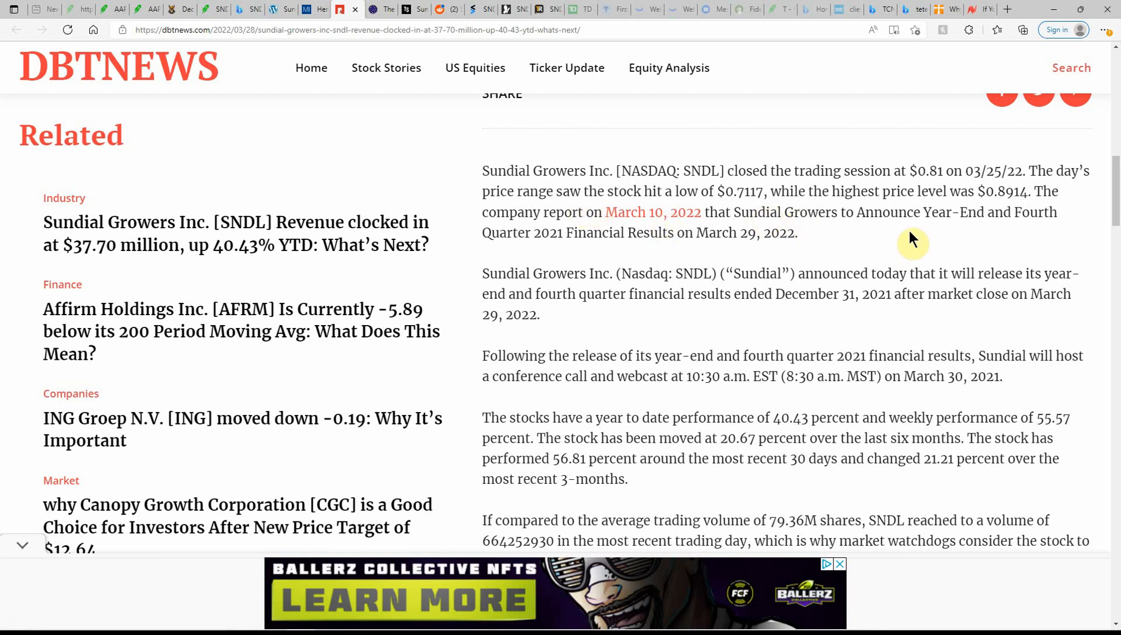
pyautogui.moveTo(516, 250)
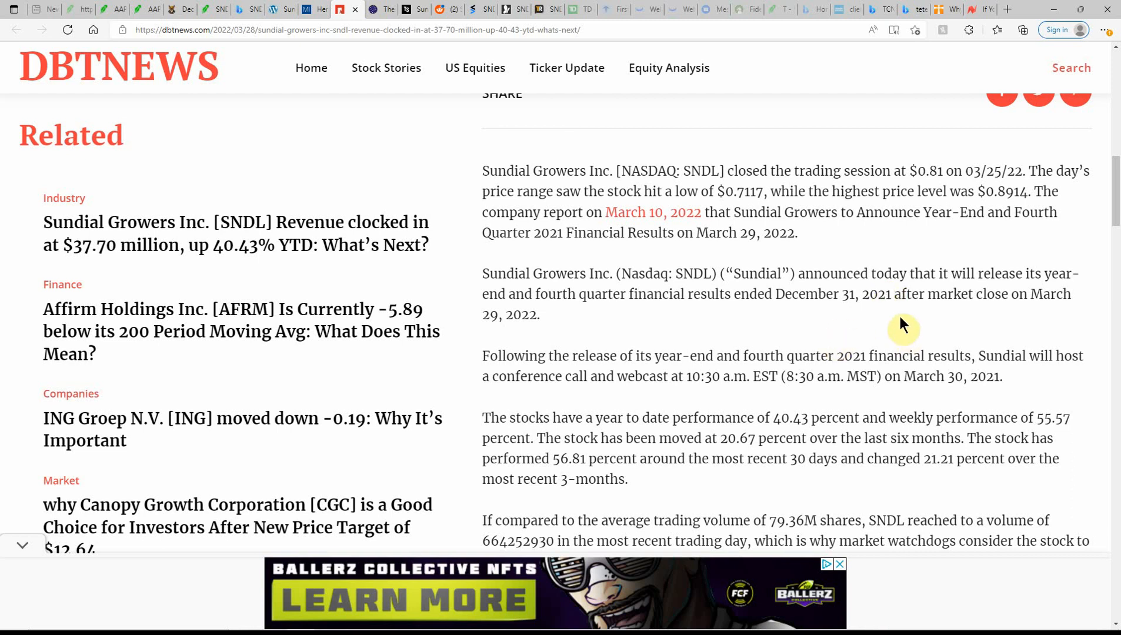
pyautogui.moveTo(1034, 302)
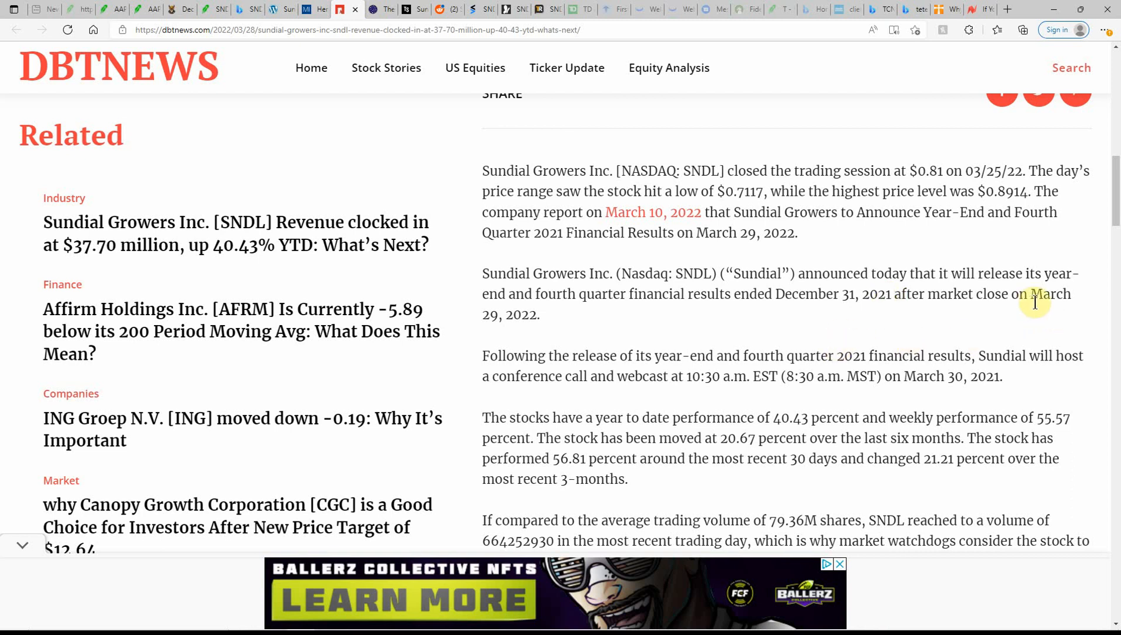
pyautogui.moveTo(522, 310)
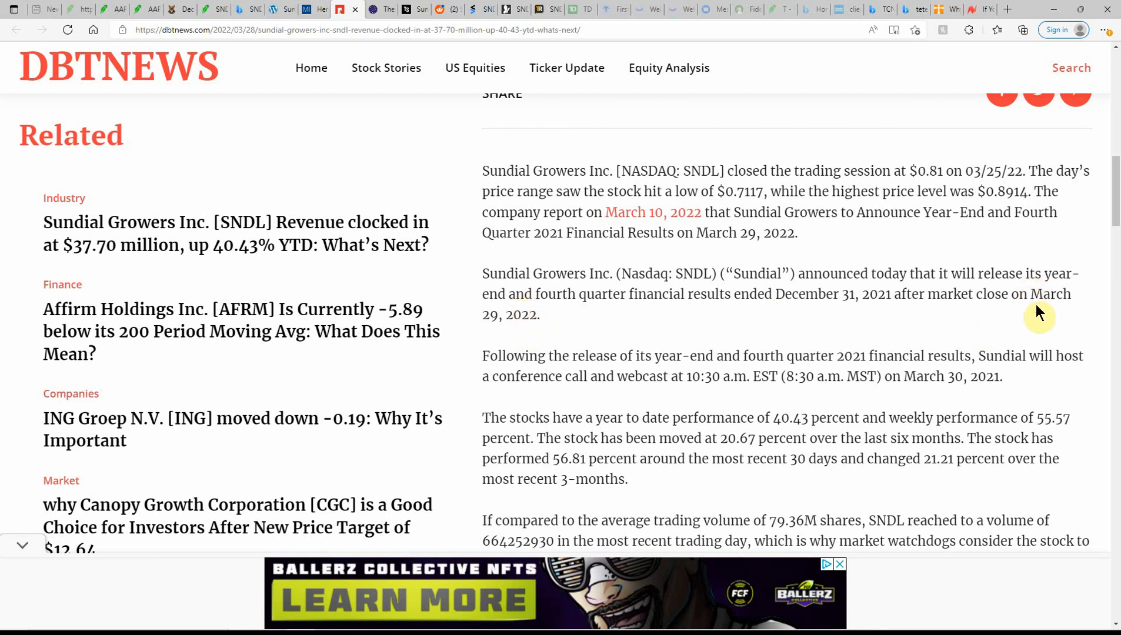
# Highlight the March 29, 2022 results release date, then move to the StocksRegister Sundial article
pyautogui.moveTo(1050, 294); pyautogui.dragTo(1041, 315)
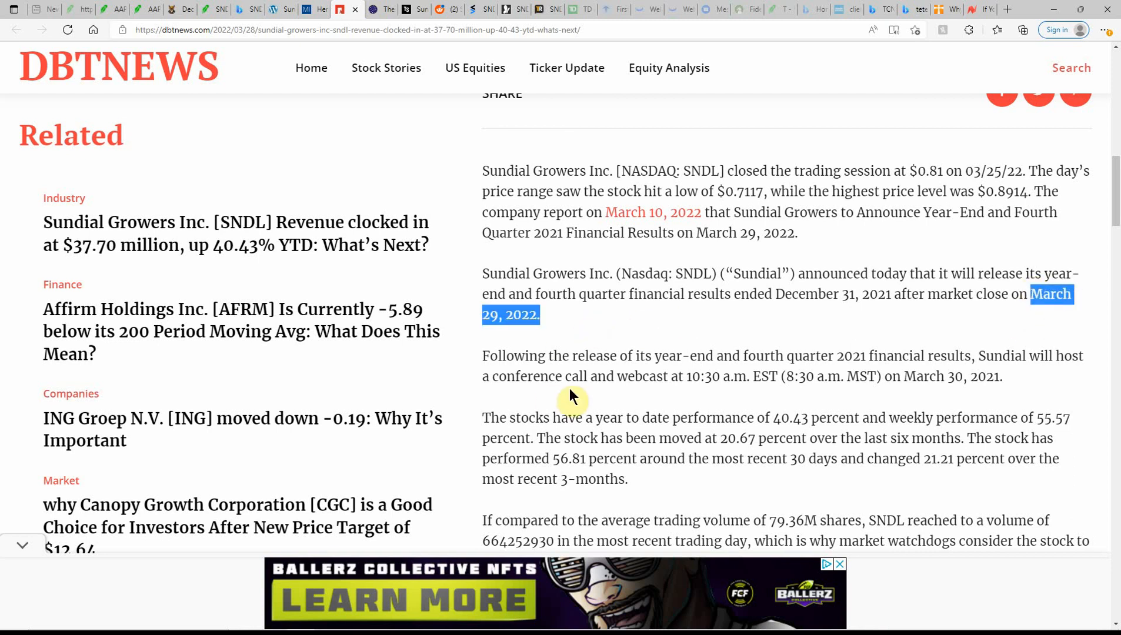
pyautogui.moveTo(794, 406)
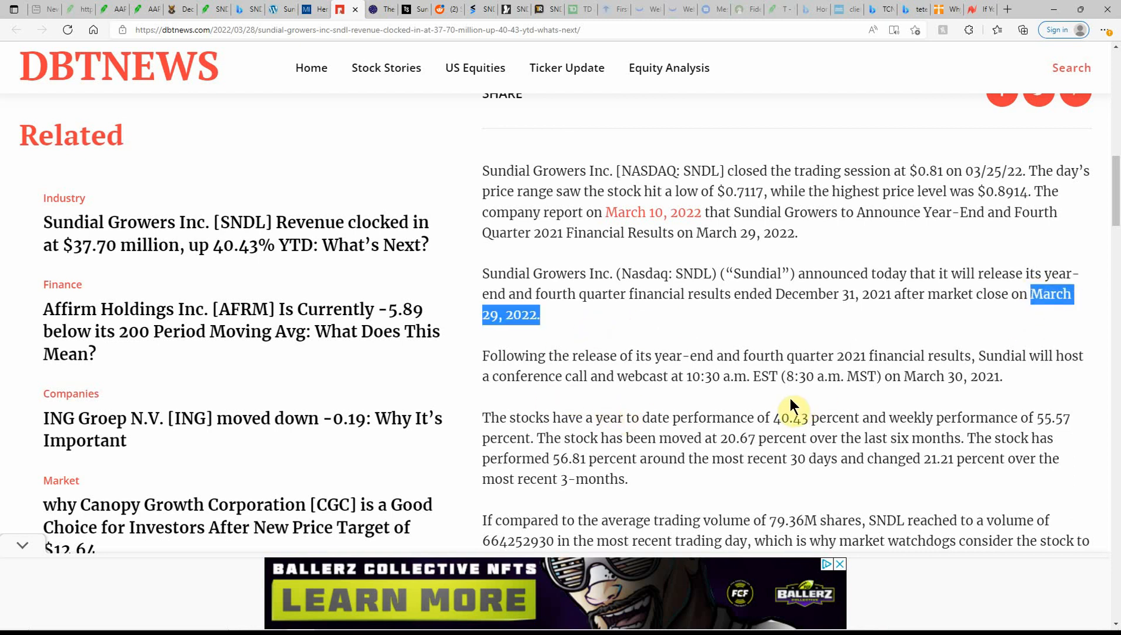
pyautogui.moveTo(1001, 393)
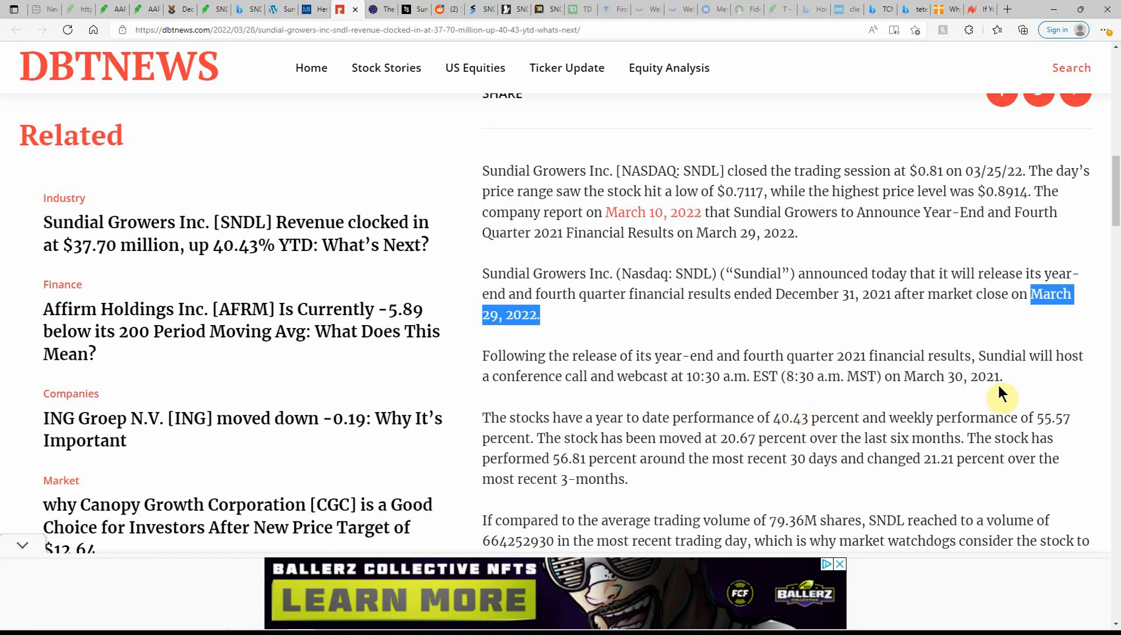
pyautogui.moveTo(692, 399)
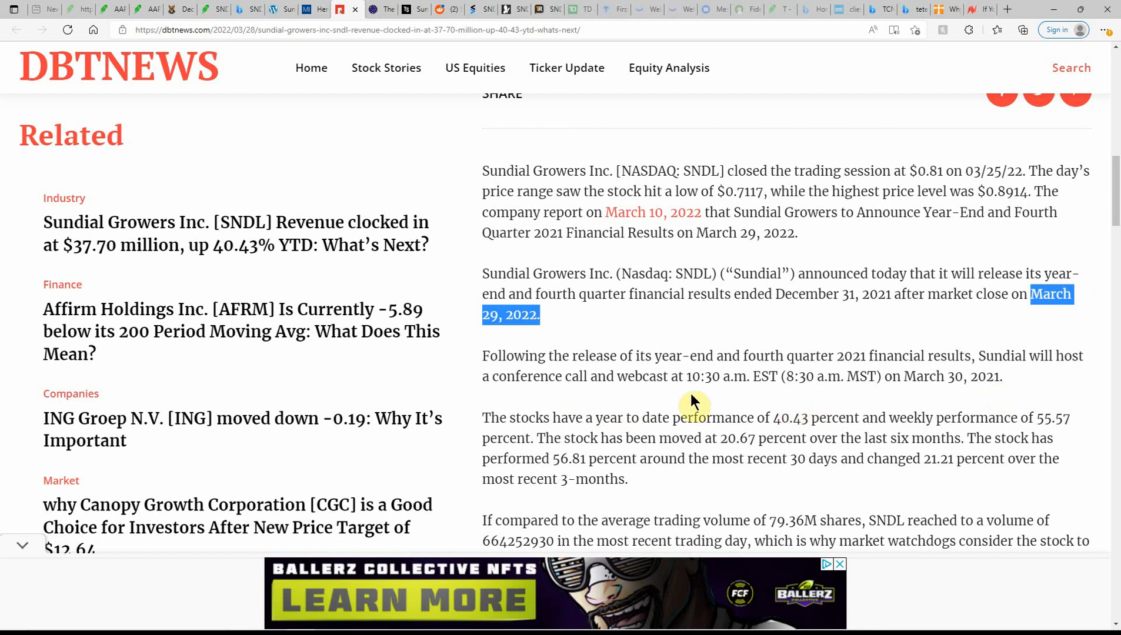
pyautogui.moveTo(780, 399)
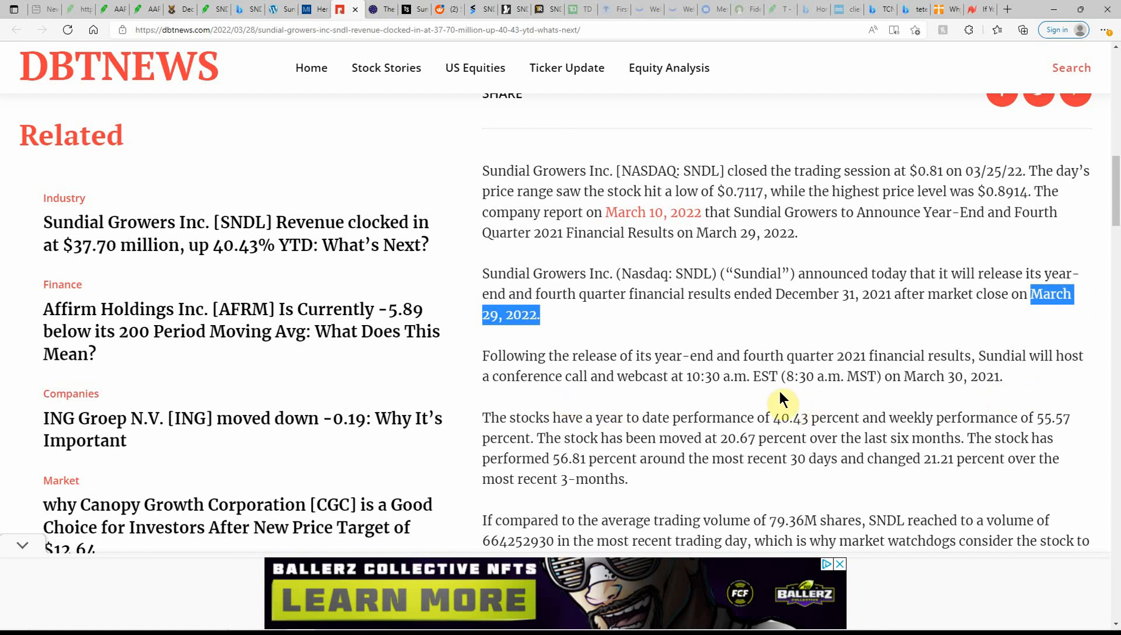
pyautogui.moveTo(799, 385)
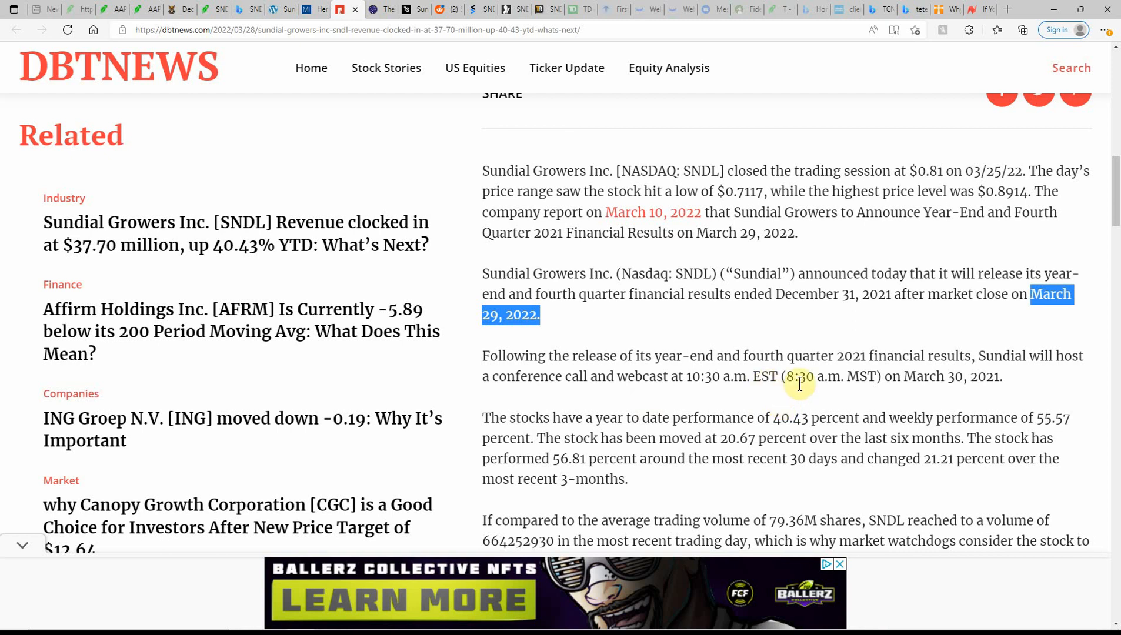
pyautogui.moveTo(536, 417)
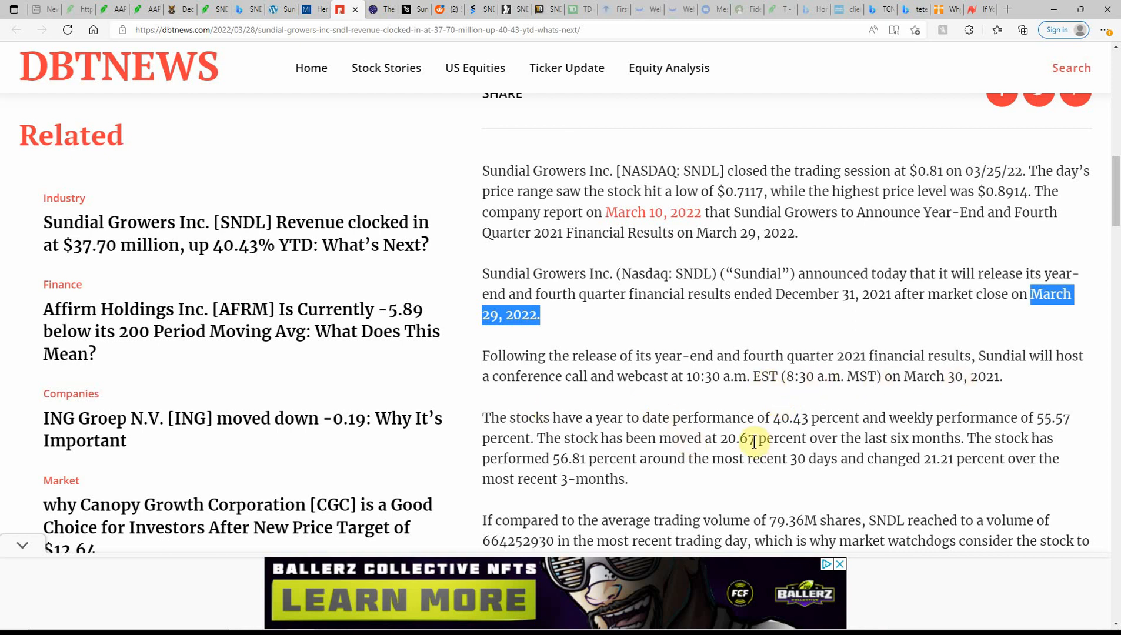
pyautogui.scroll(-3)
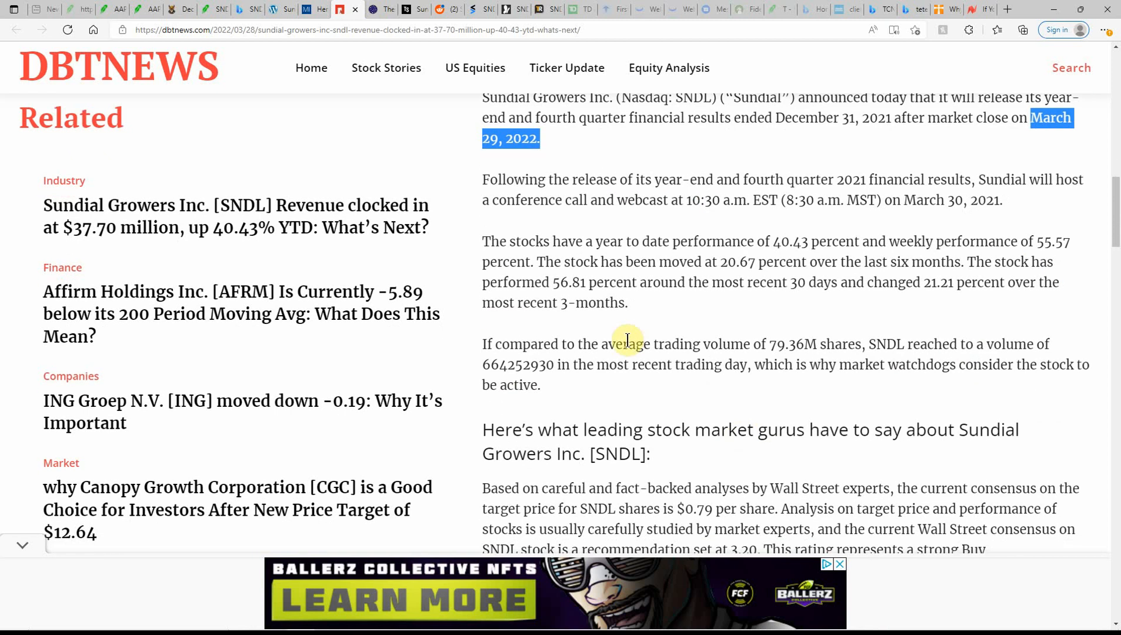
pyautogui.click(378, 10)
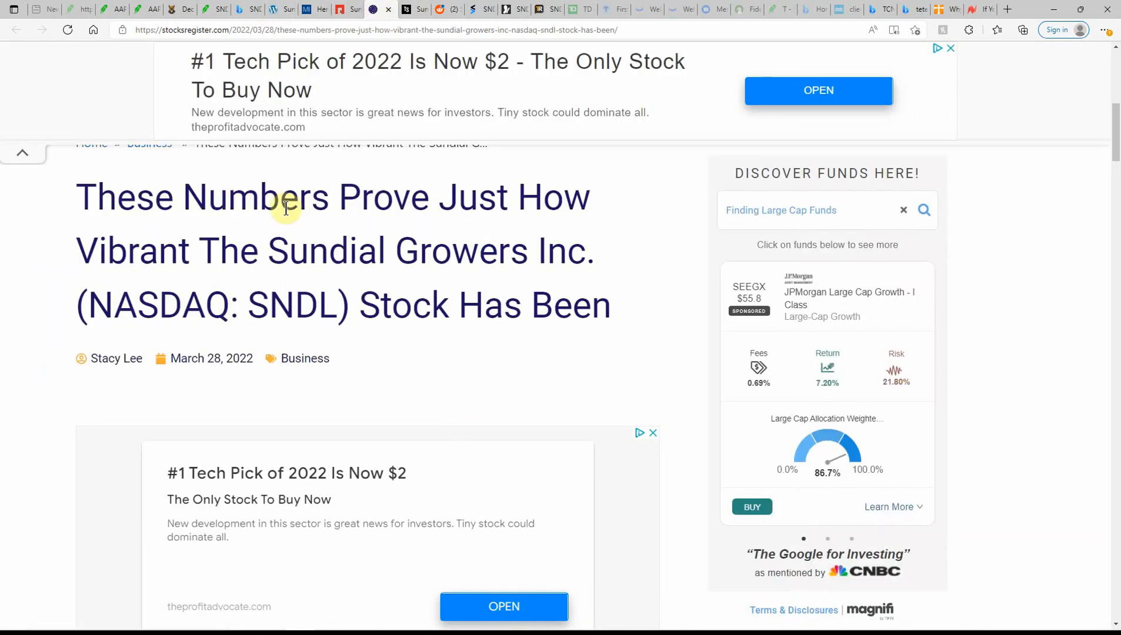
pyautogui.moveTo(495, 208)
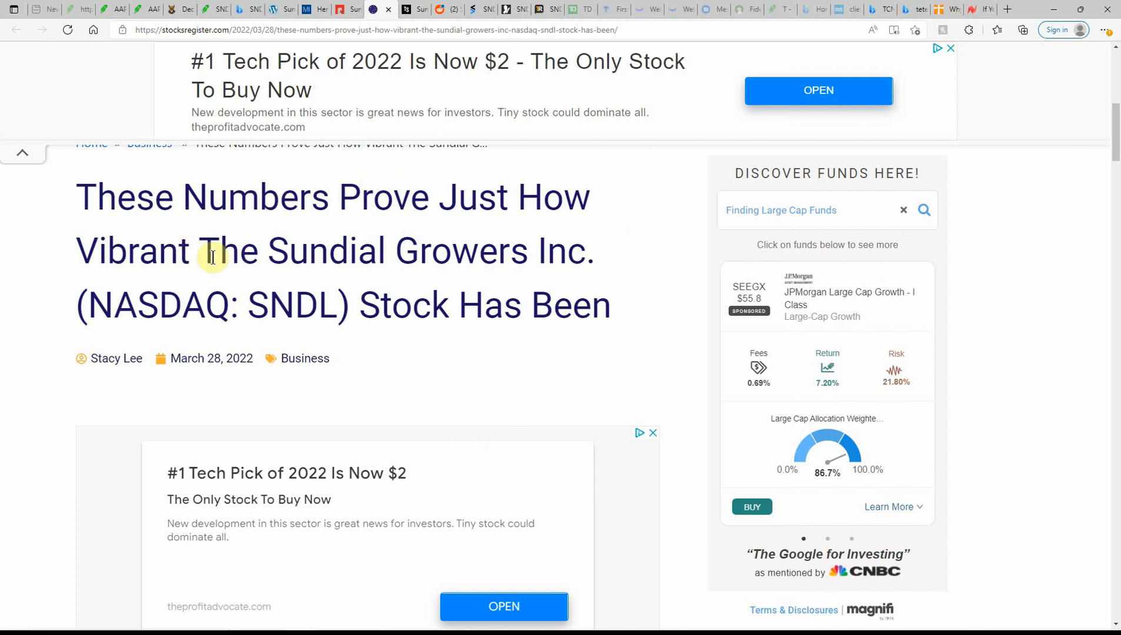
# Read the StocksRegister price paragraphs down to the earnings-forecast section noting a $1.53 billion valuation
pyautogui.scroll(-3)
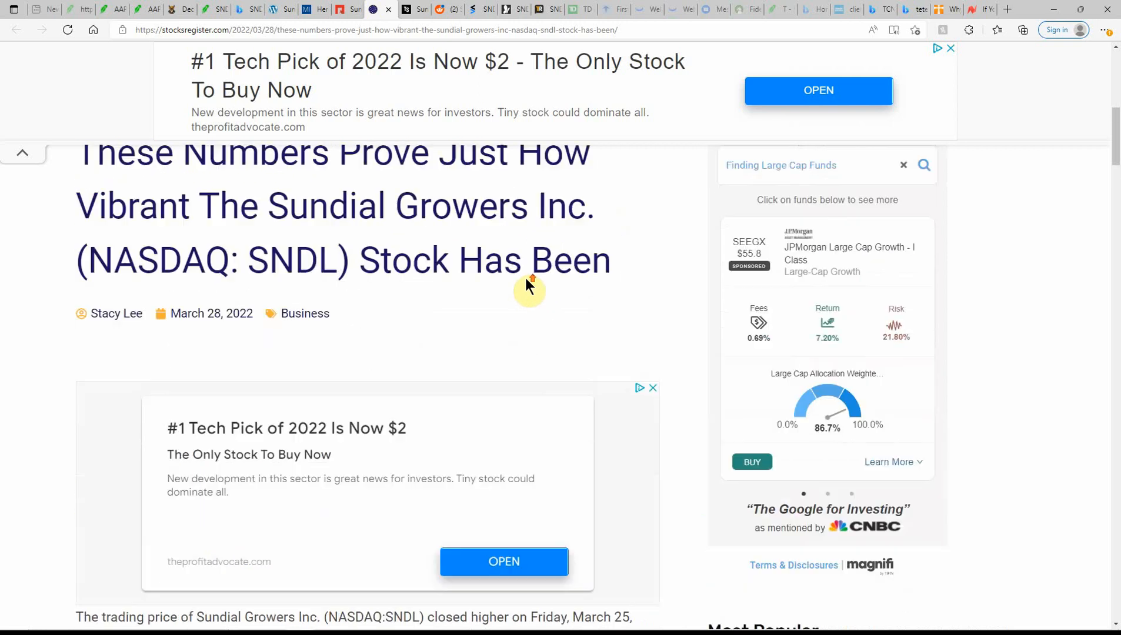
pyautogui.scroll(-3)
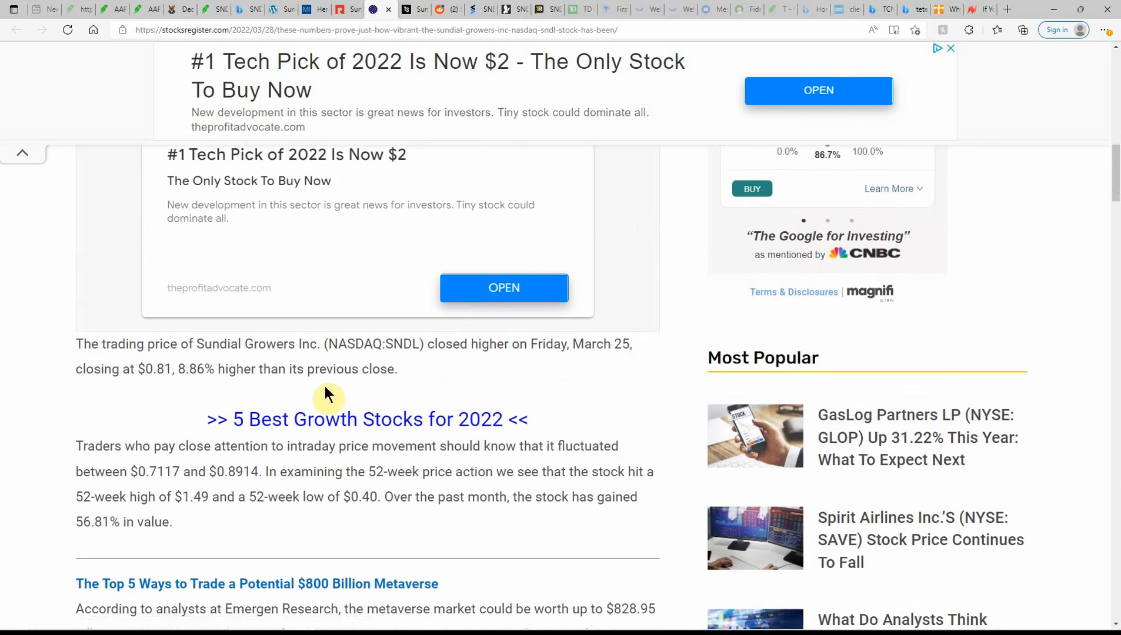
pyautogui.moveTo(568, 370)
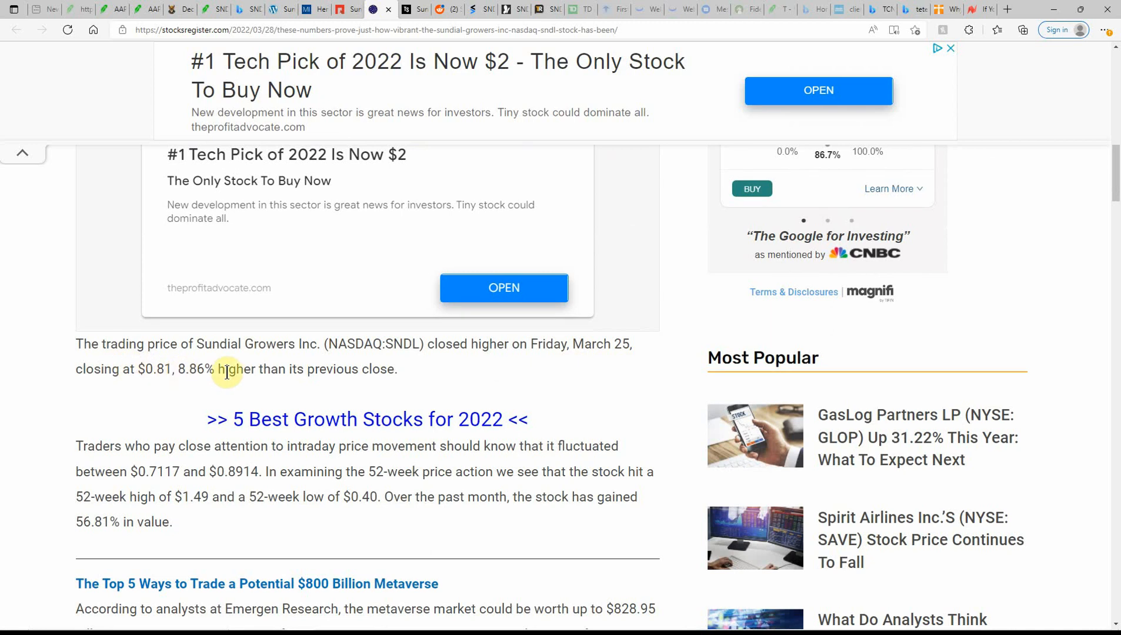
pyautogui.scroll(-3)
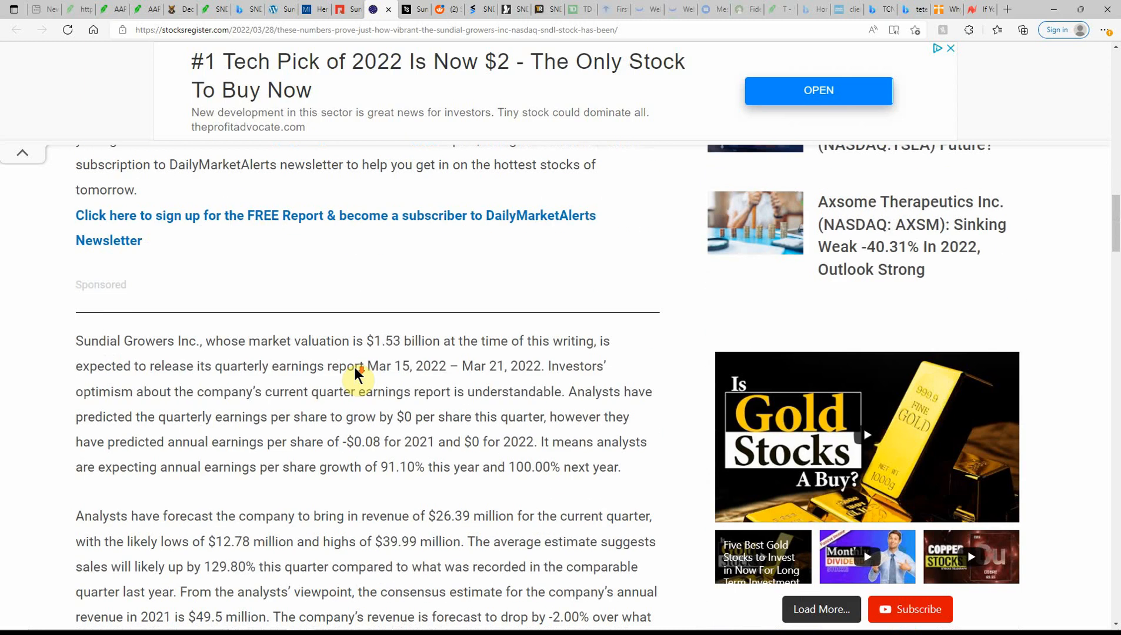
pyautogui.scroll(-3)
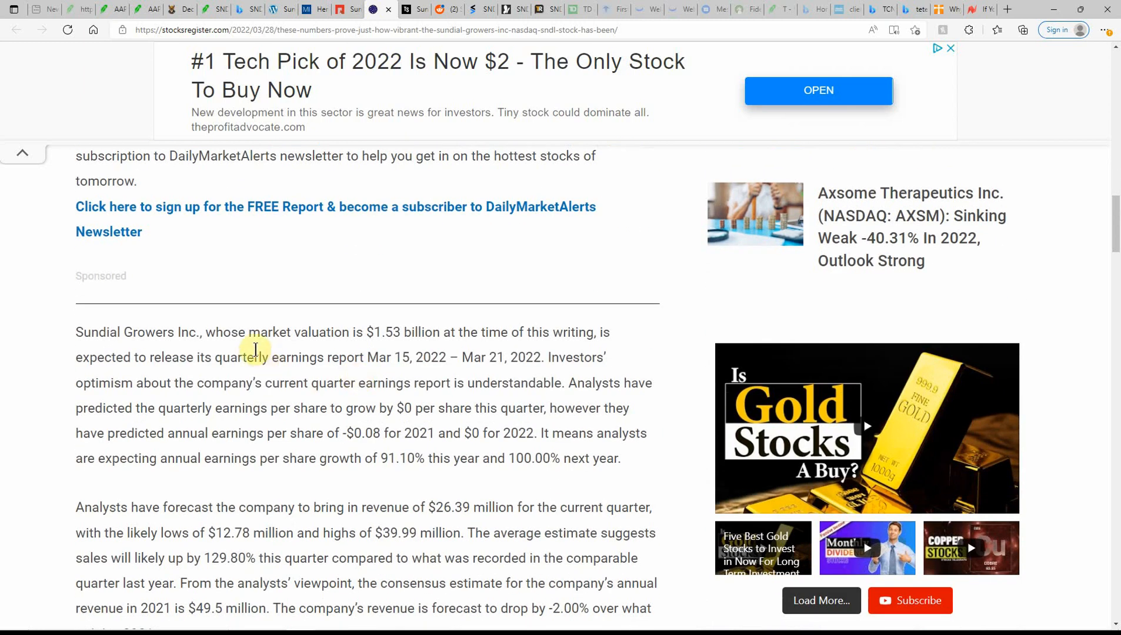
pyautogui.scroll(-3)
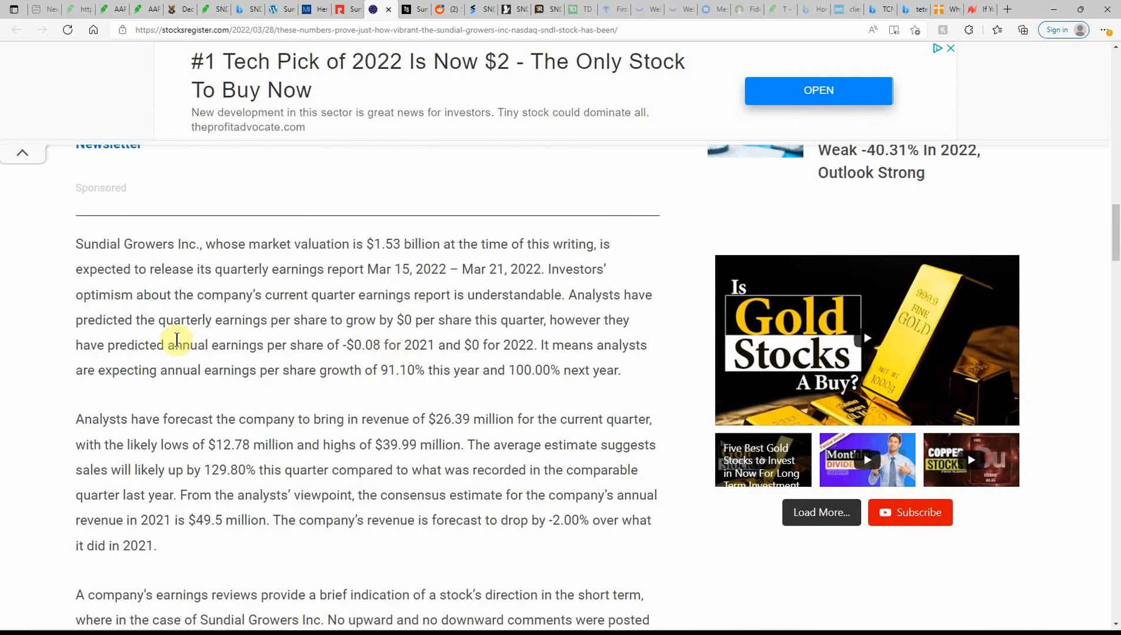
pyautogui.moveTo(426, 291)
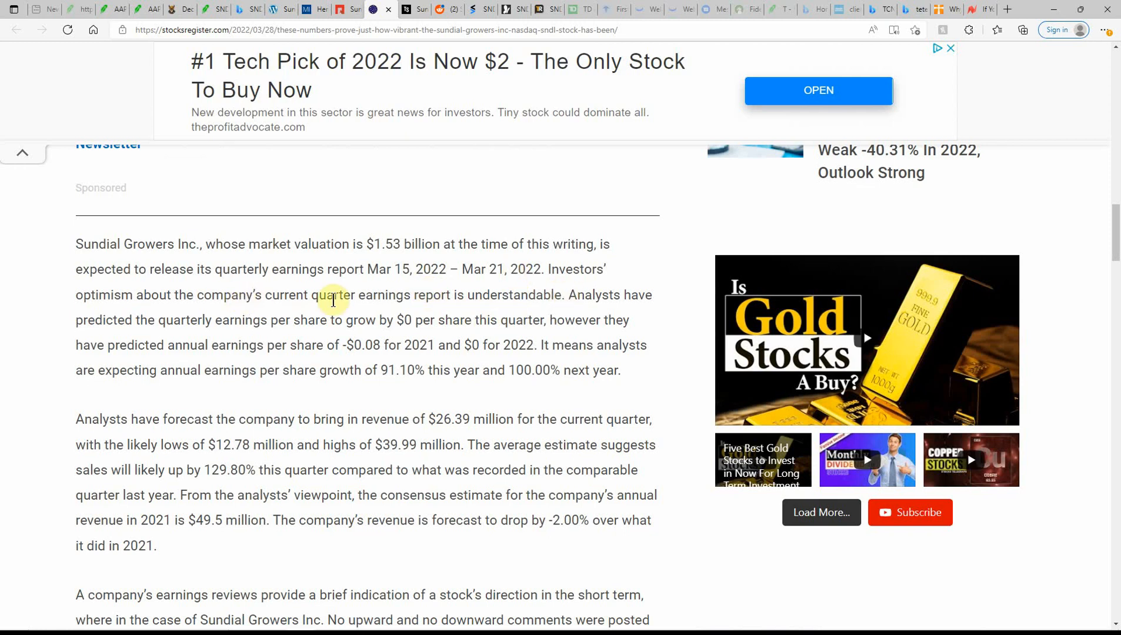
pyautogui.moveTo(364, 300)
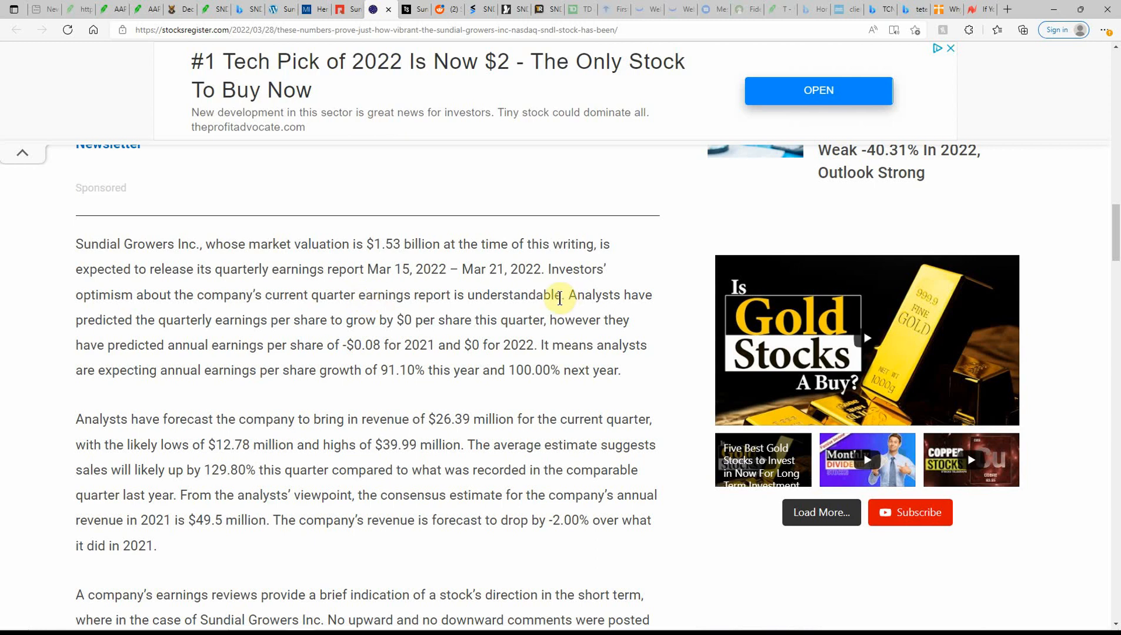
pyautogui.moveTo(659, 317)
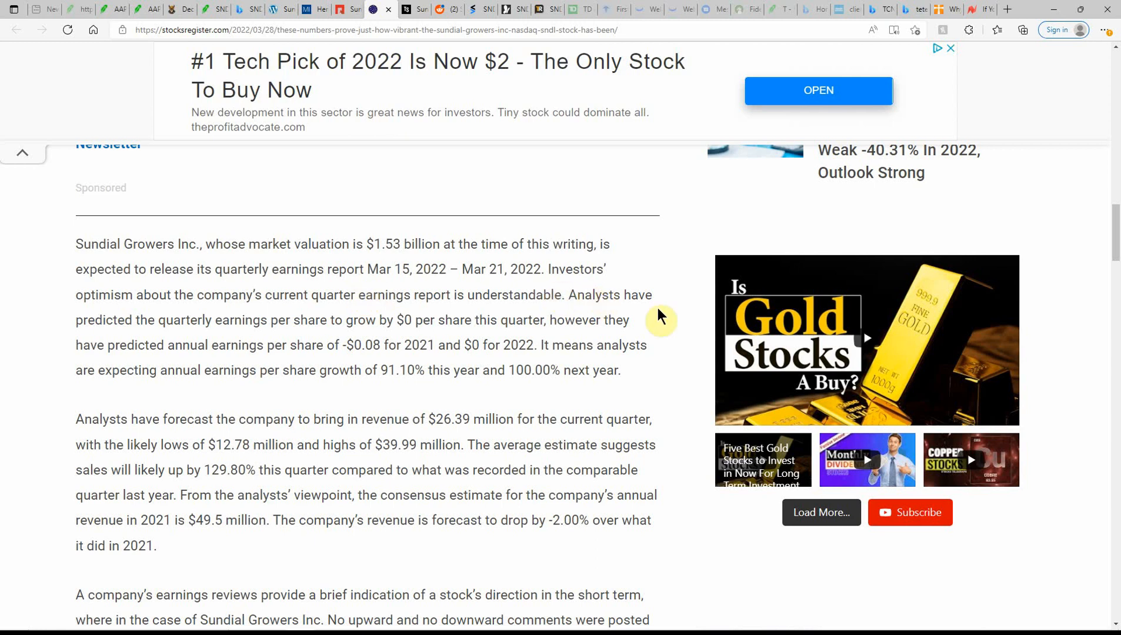
pyautogui.moveTo(656, 319)
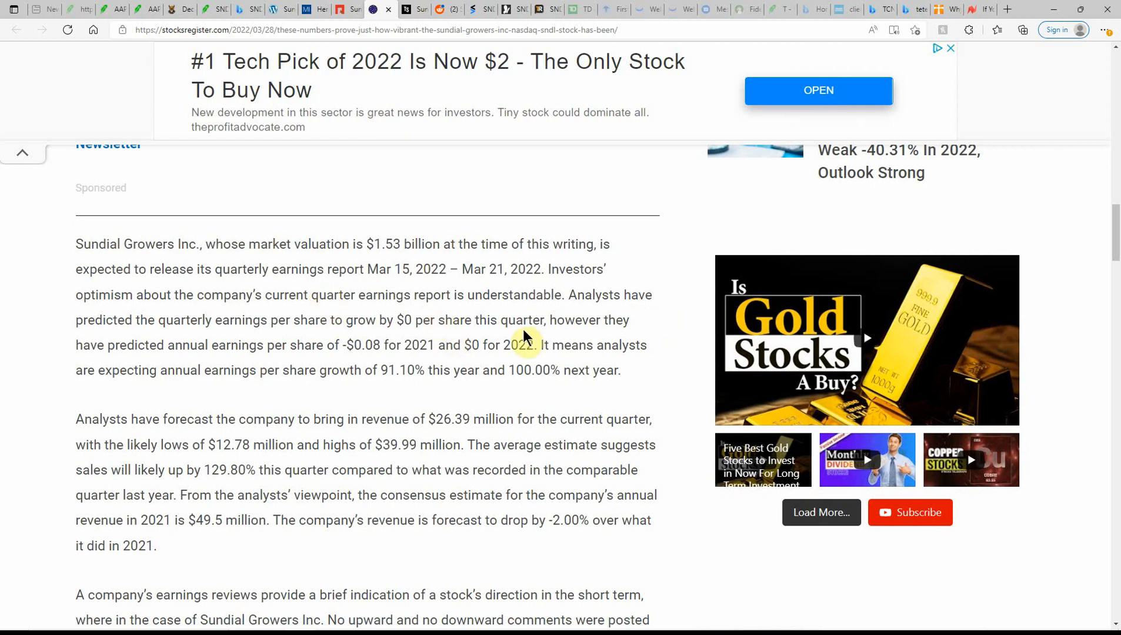
pyautogui.moveTo(7, 364)
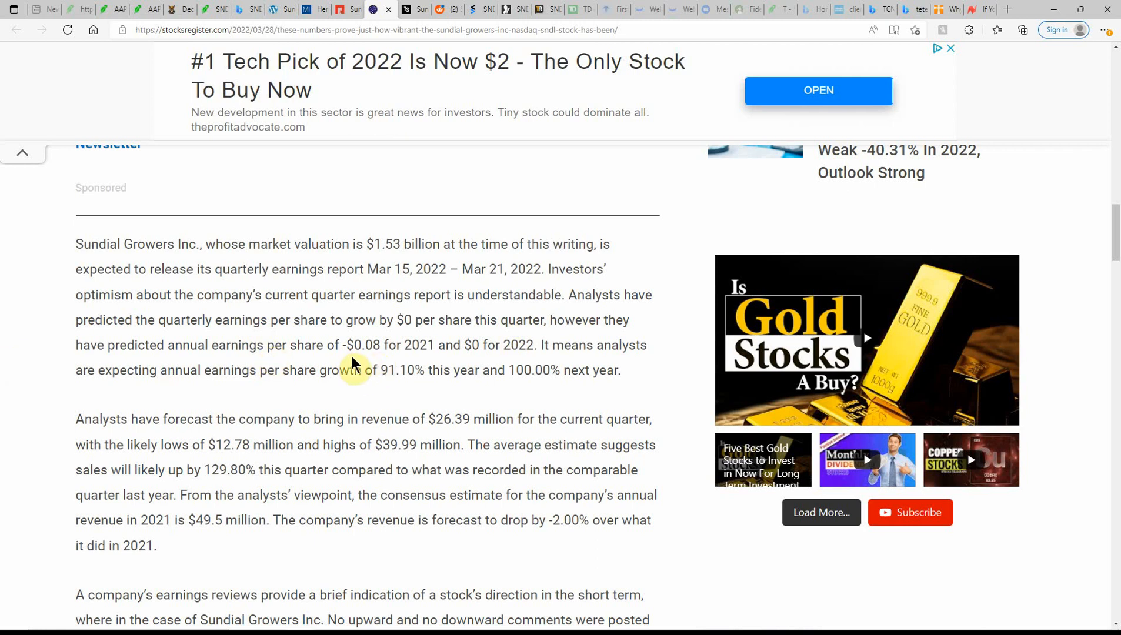
pyautogui.moveTo(489, 362)
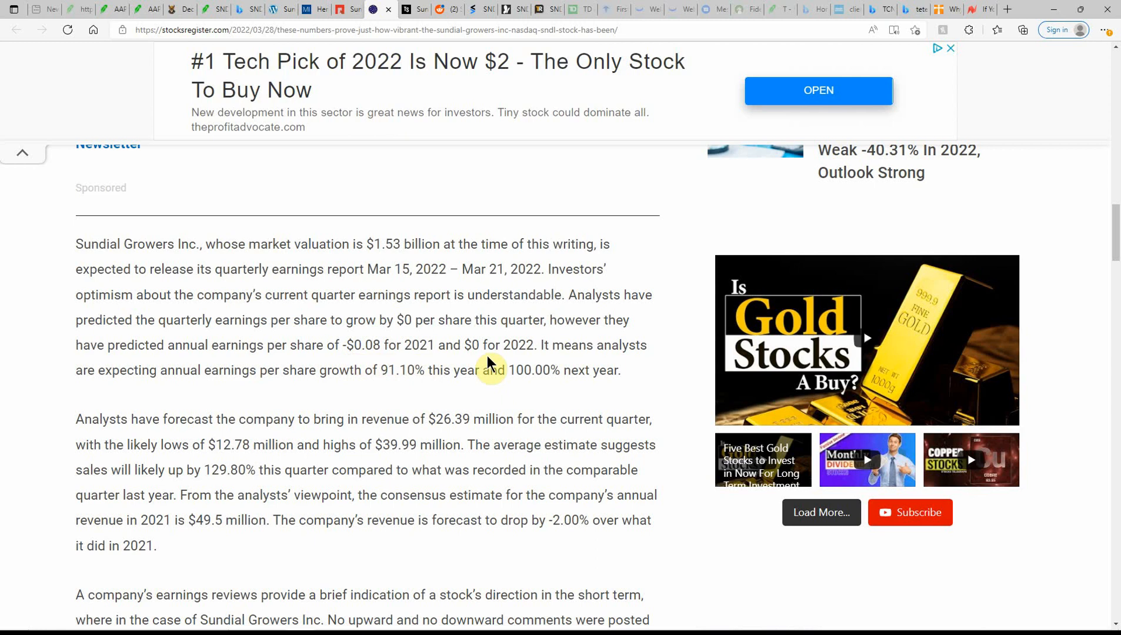
pyautogui.moveTo(165, 394)
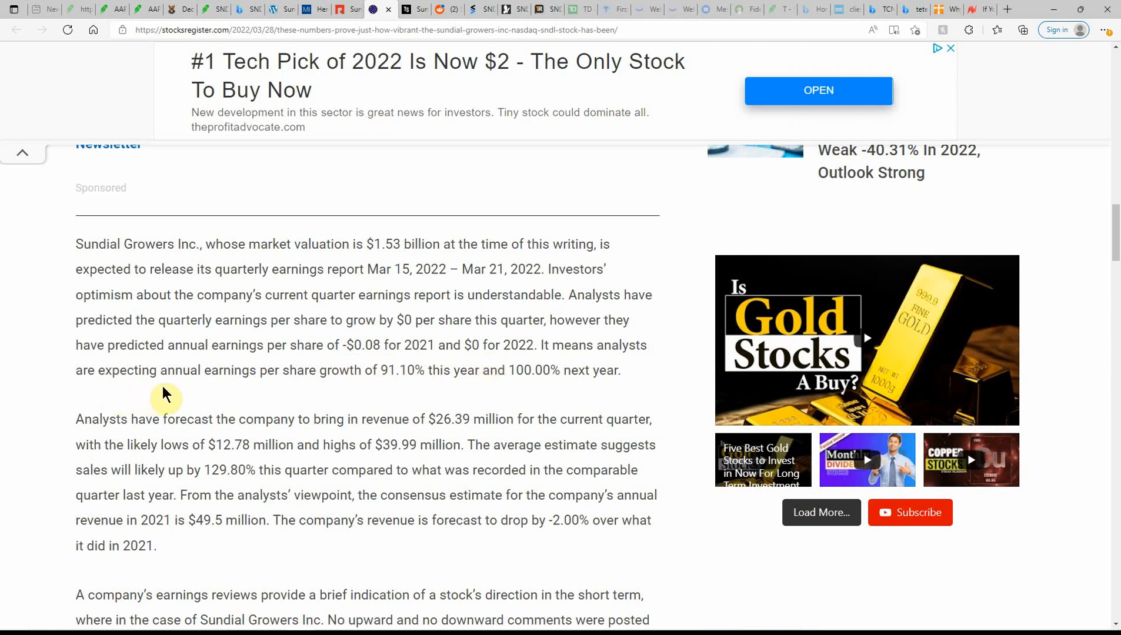
pyautogui.moveTo(375, 386)
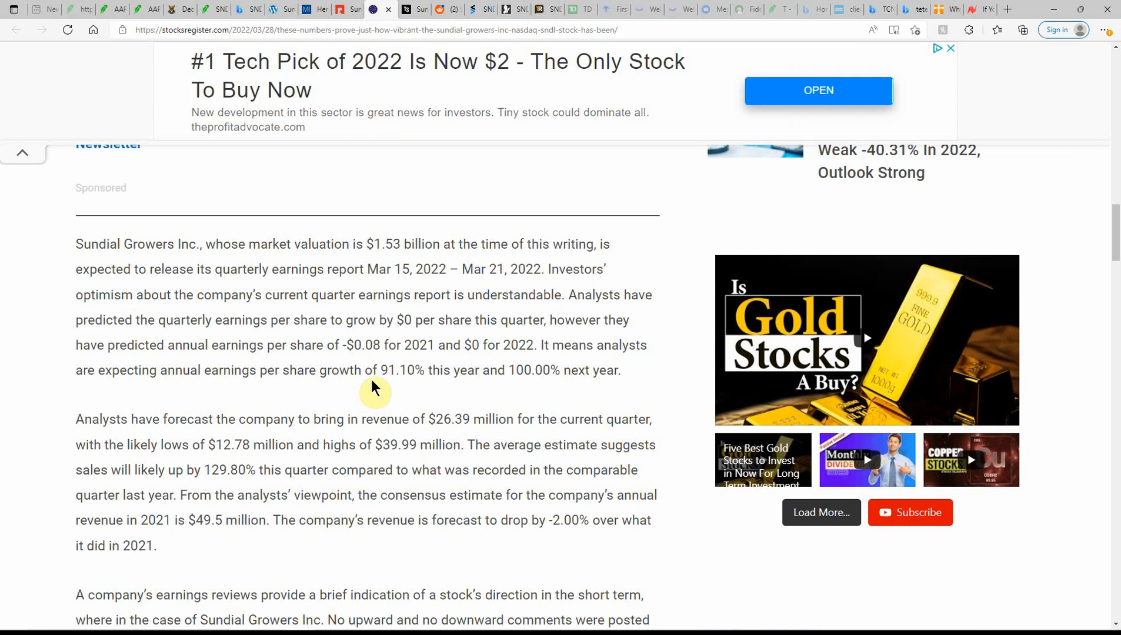
pyautogui.moveTo(470, 385)
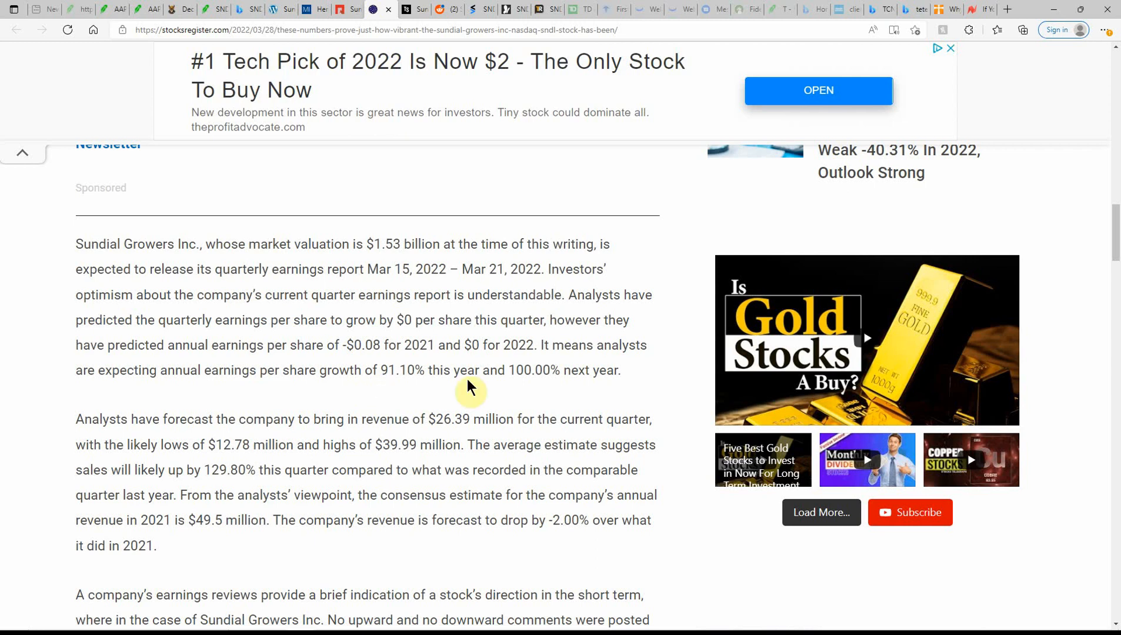
pyautogui.moveTo(286, 413)
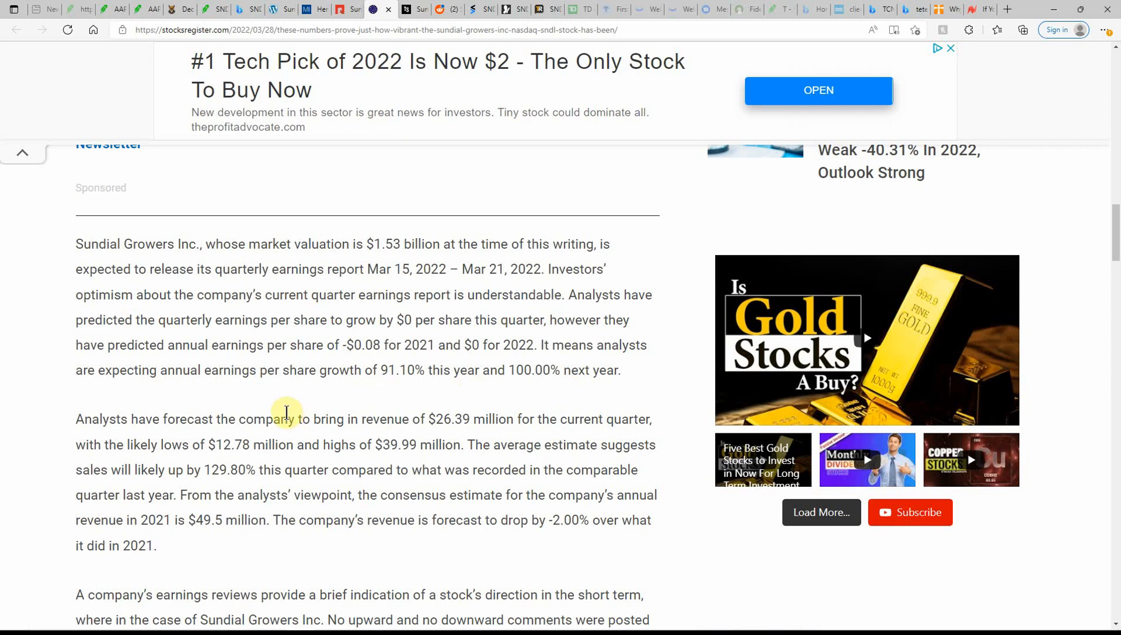
pyautogui.scroll(-3)
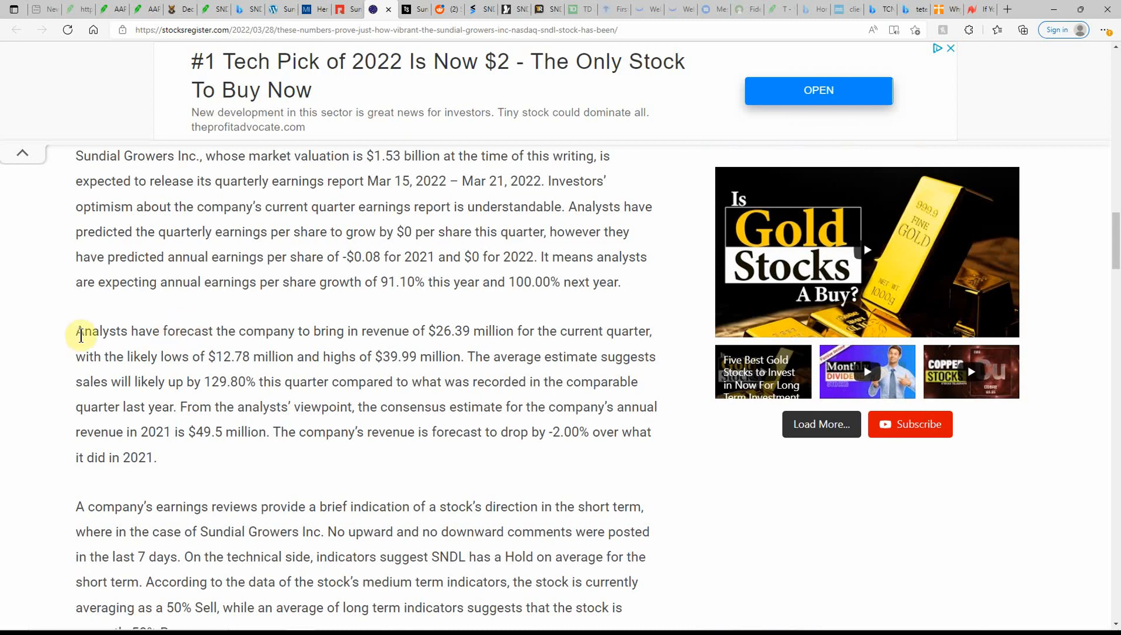
pyautogui.moveTo(240, 401)
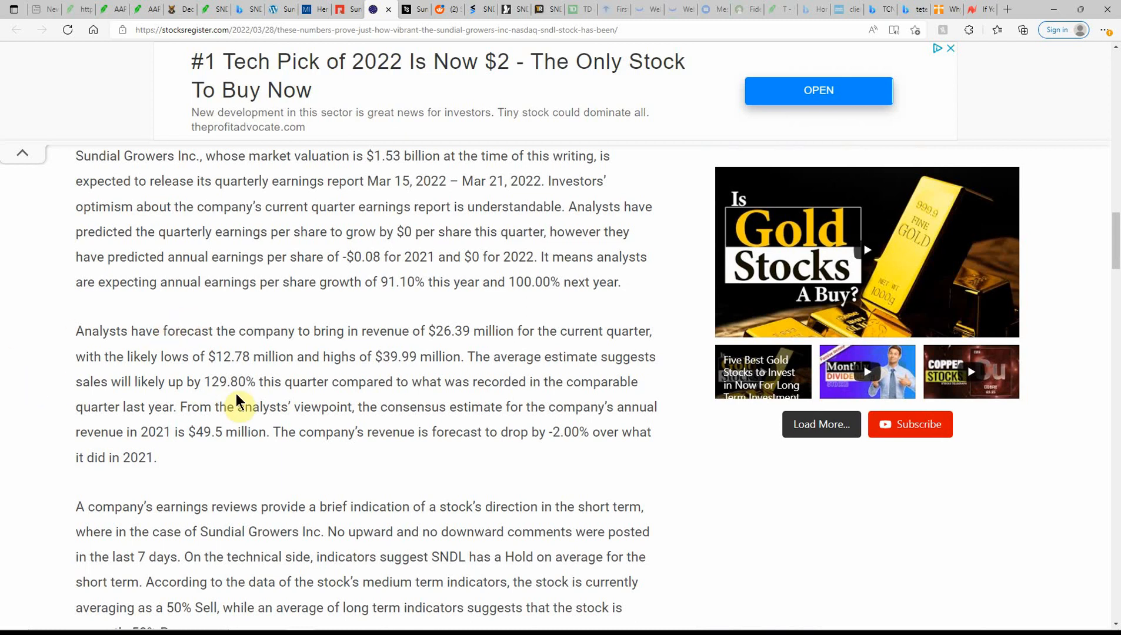
pyautogui.moveTo(386, 377)
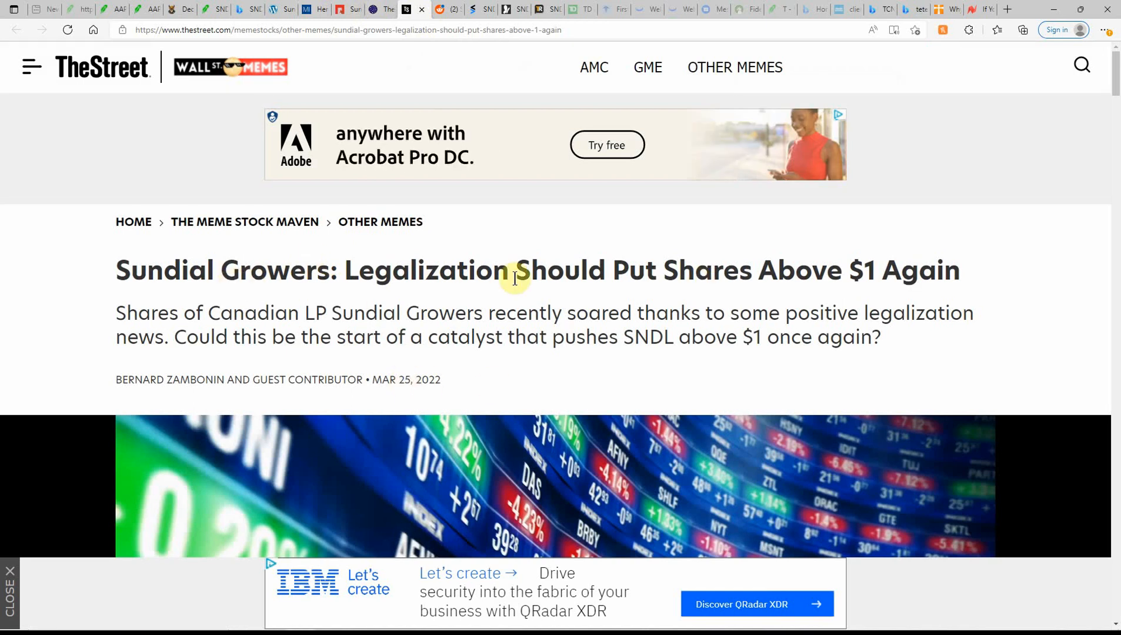
pyautogui.moveTo(419, 275)
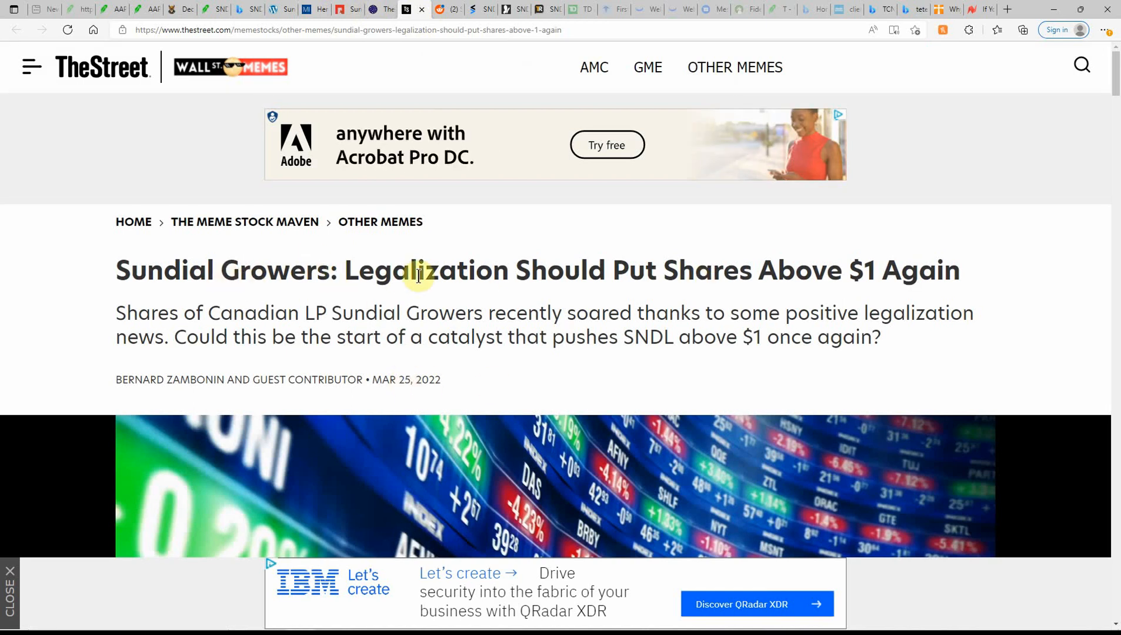
pyautogui.moveTo(367, 317)
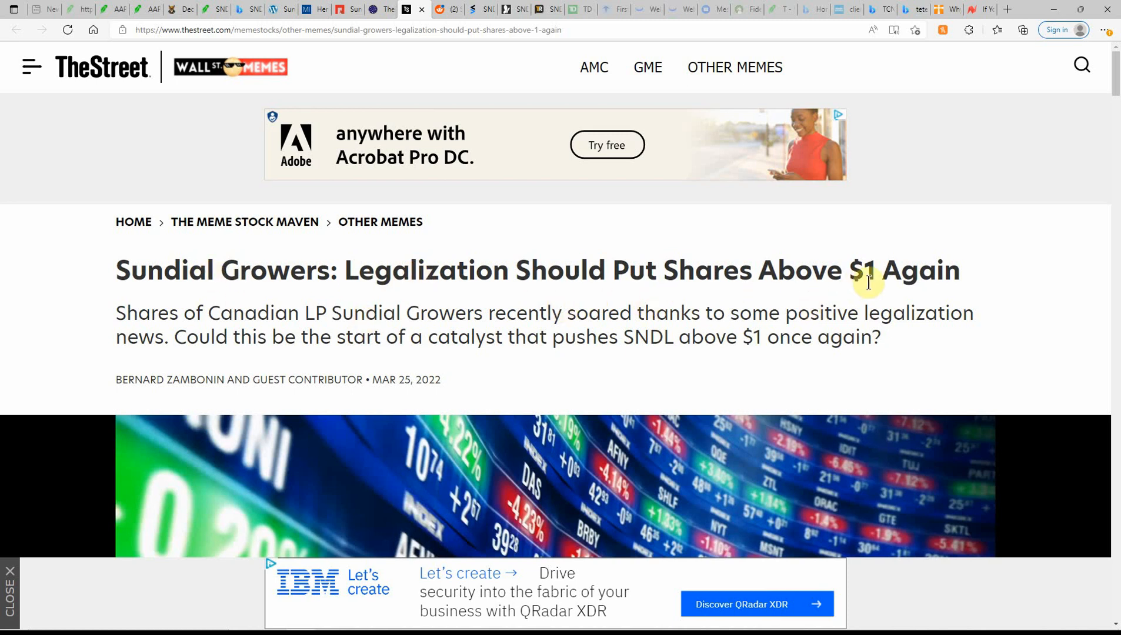
pyautogui.moveTo(368, 306)
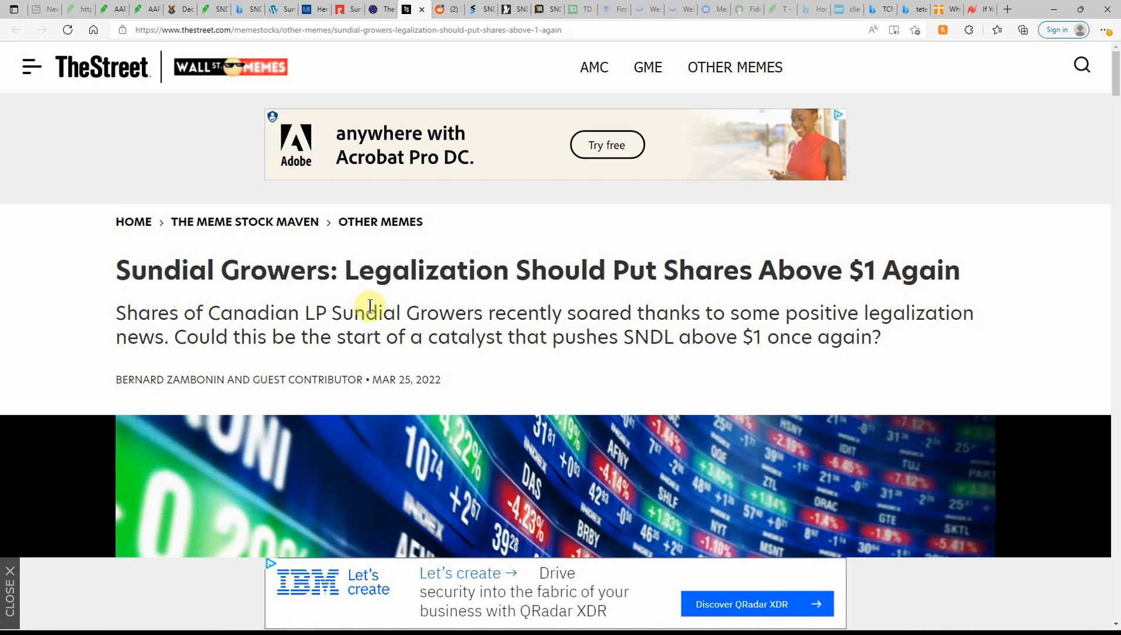
pyautogui.moveTo(483, 309)
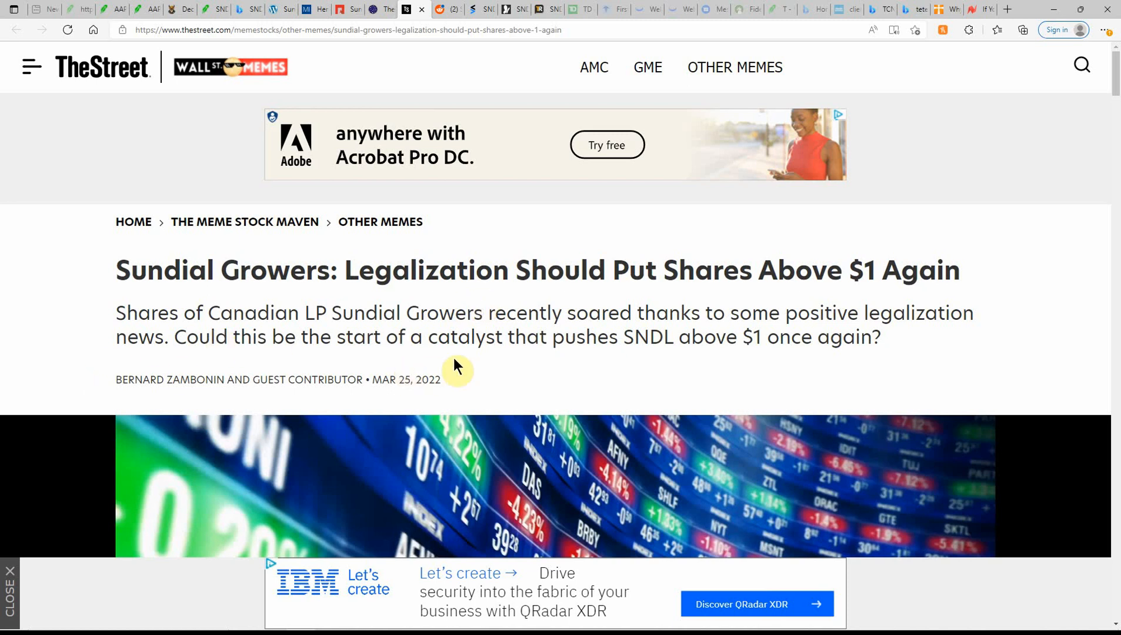
pyautogui.moveTo(794, 339)
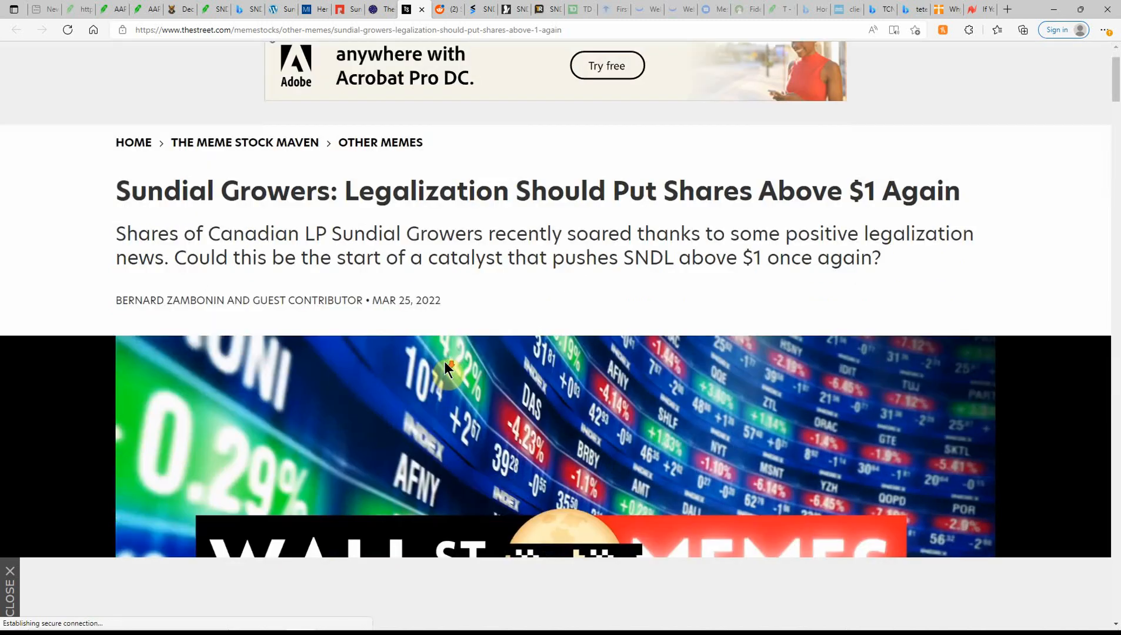
# Read TheStreet's article down to 'Legalization Prospects Provide a Much-Needed Catalyst' on the March 24 surge
pyautogui.scroll(-3)
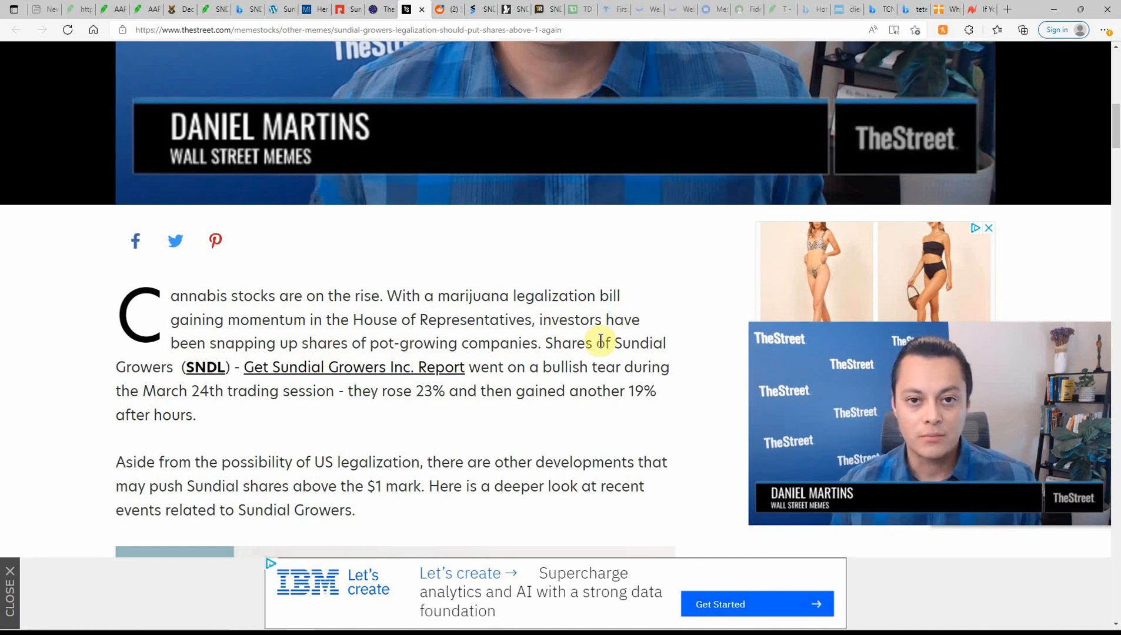
pyautogui.moveTo(427, 367)
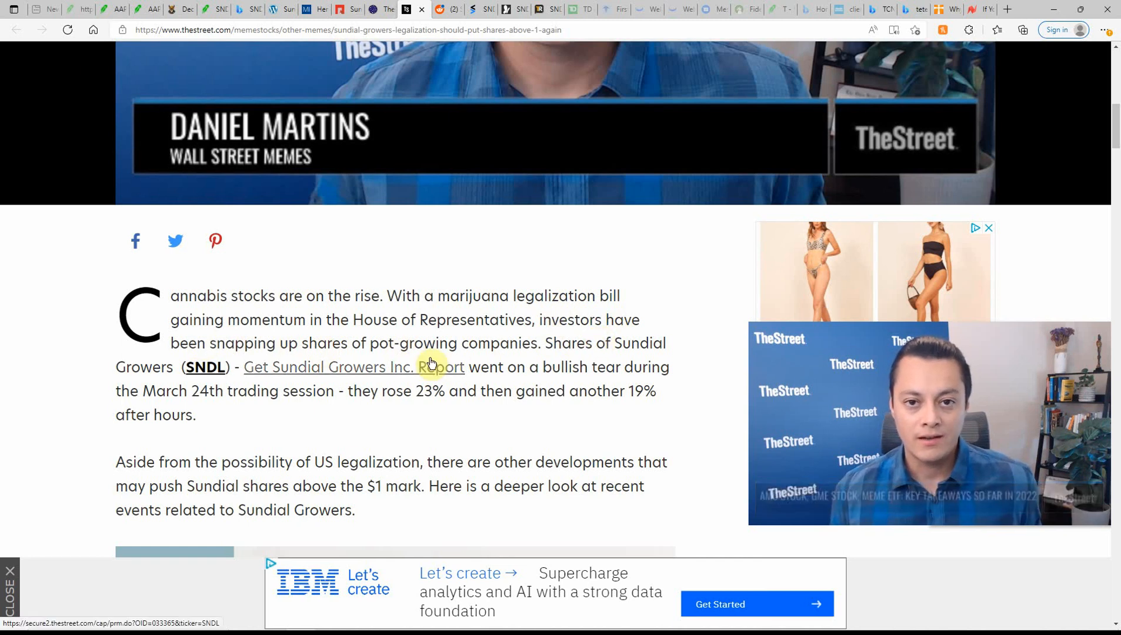
pyautogui.moveTo(551, 364)
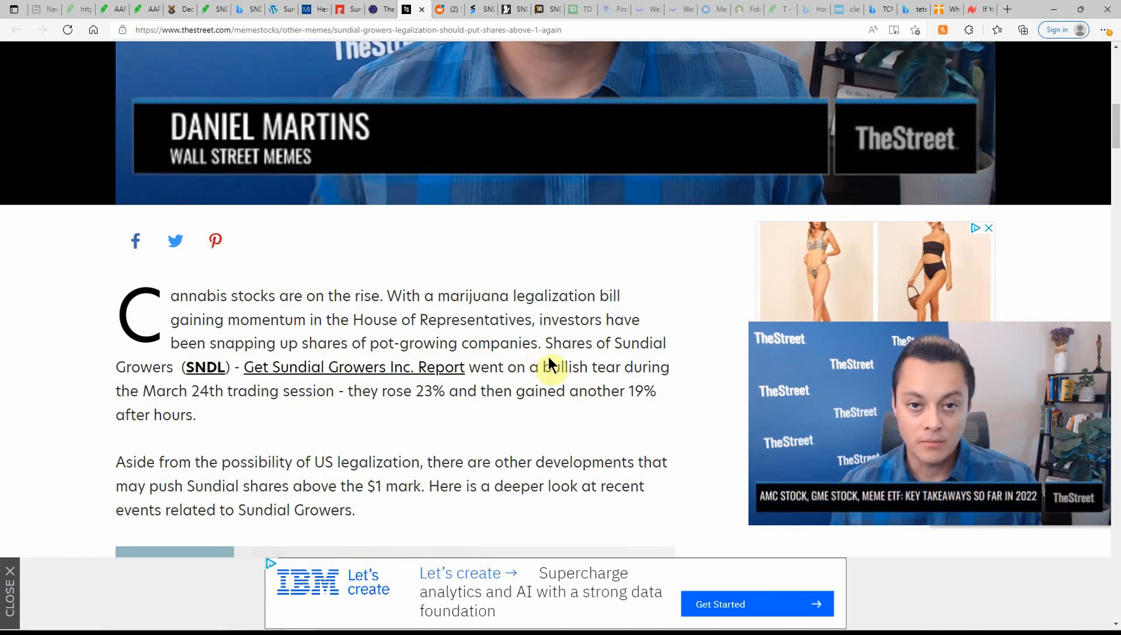
pyautogui.moveTo(599, 391)
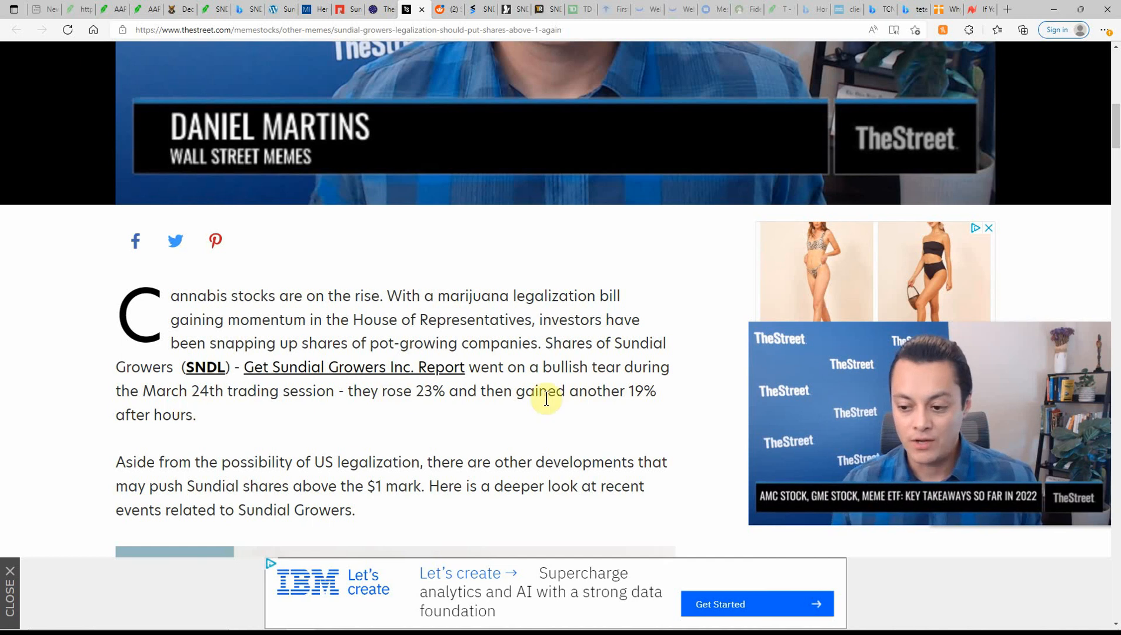
pyautogui.moveTo(620, 398)
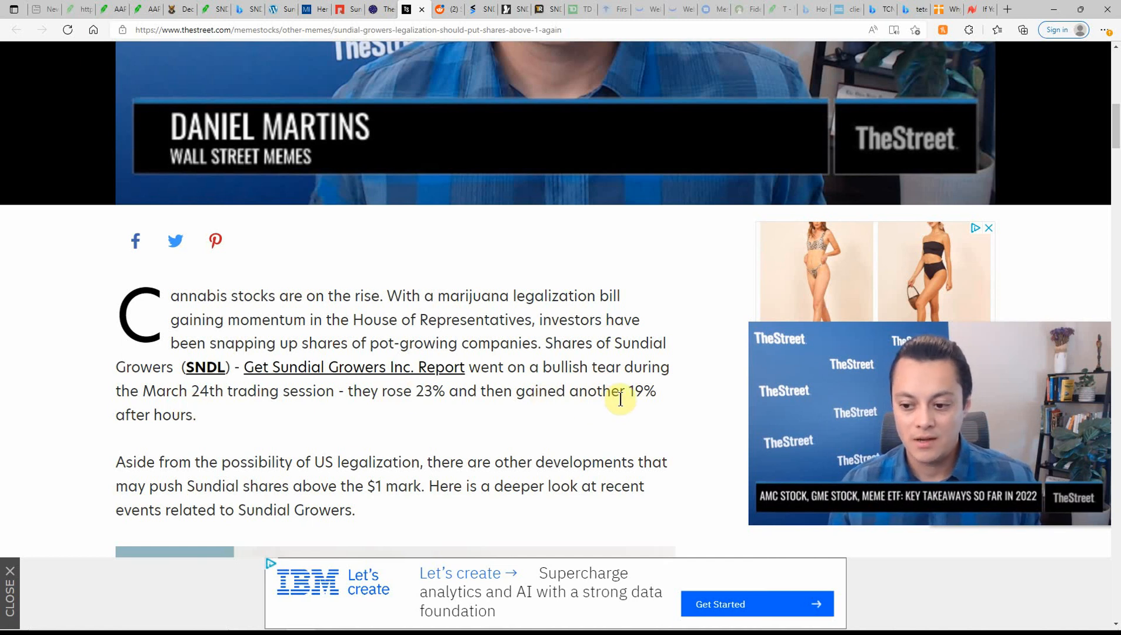
pyautogui.moveTo(248, 435)
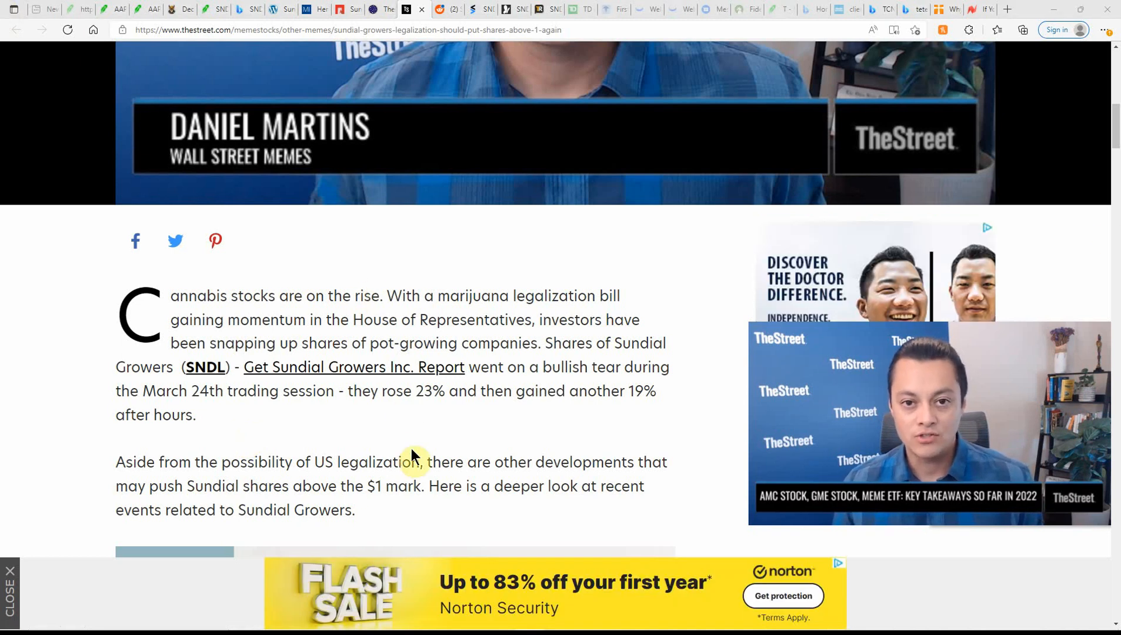
pyautogui.moveTo(389, 440)
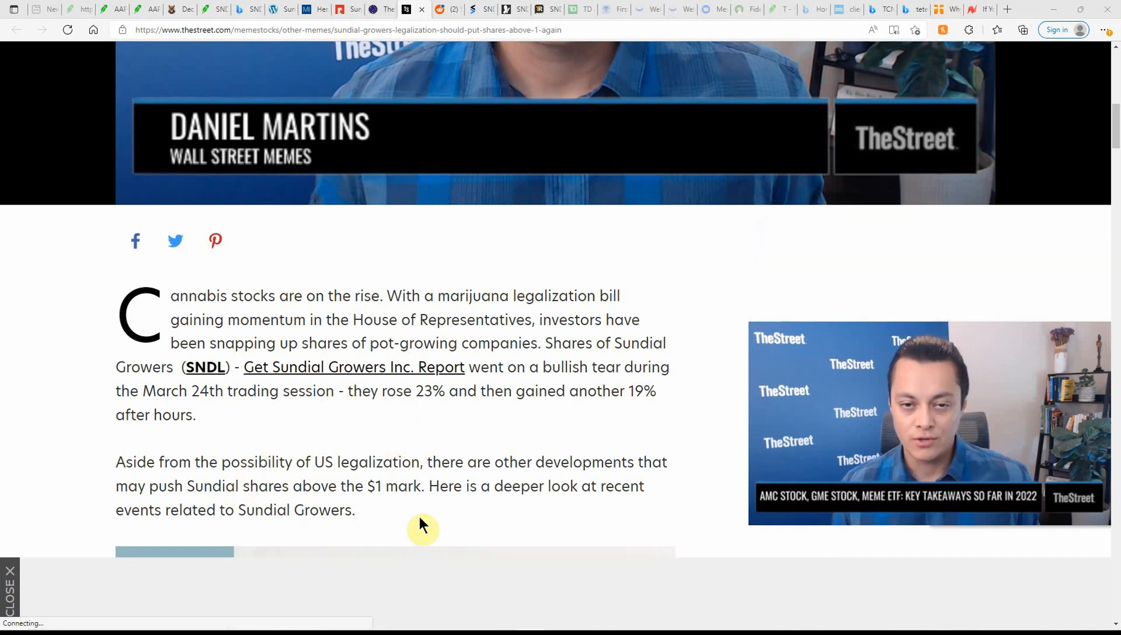
pyautogui.scroll(-3)
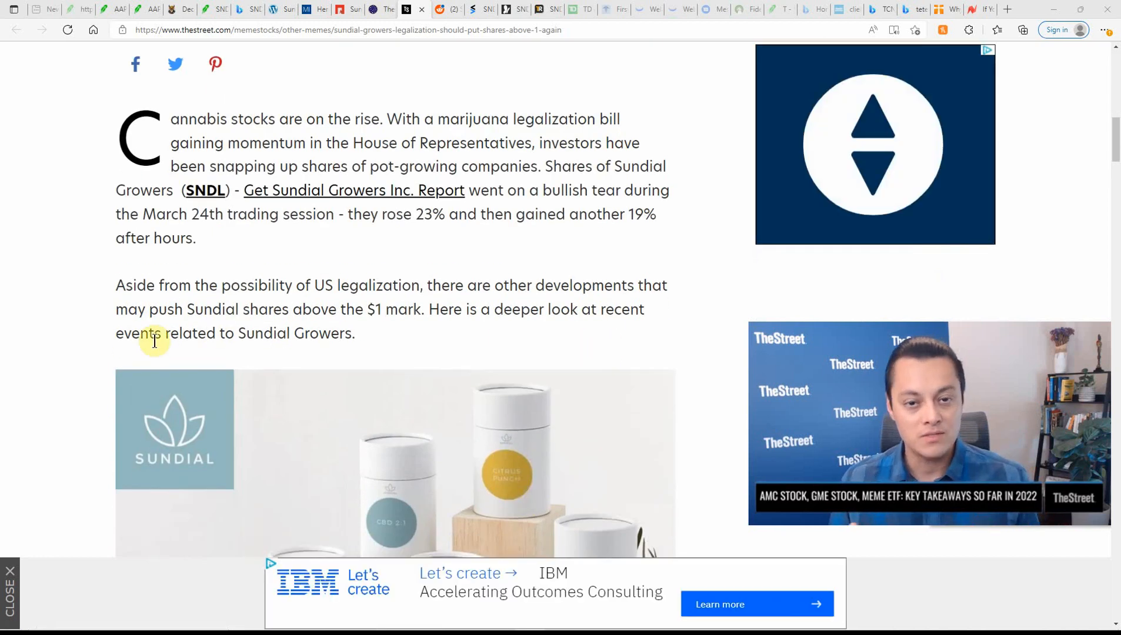
pyautogui.scroll(-3)
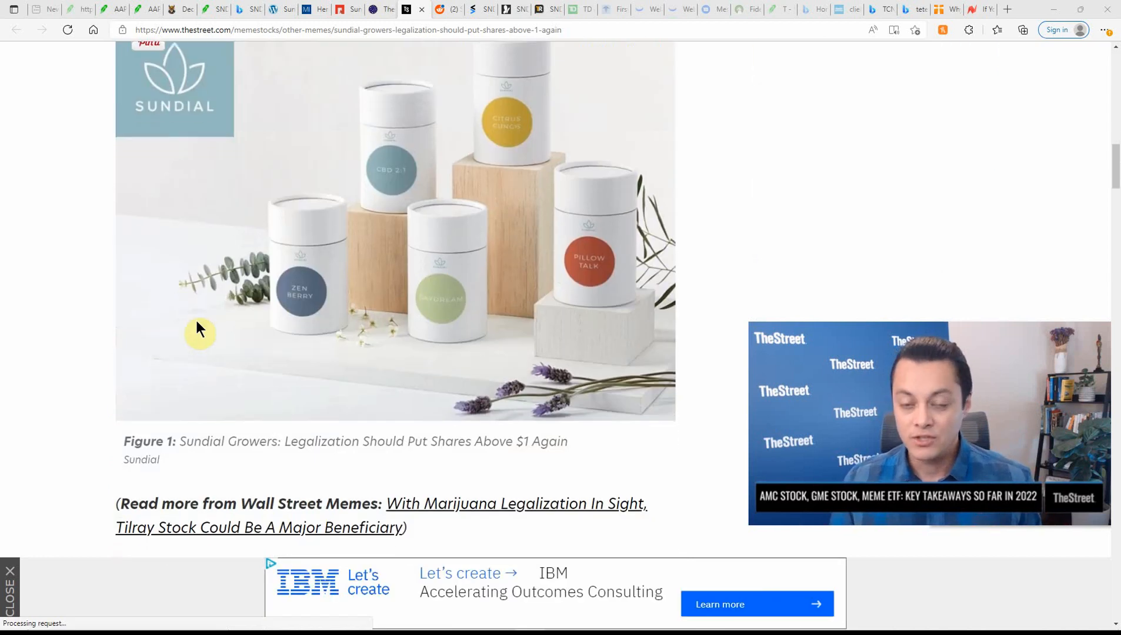
pyautogui.scroll(-3)
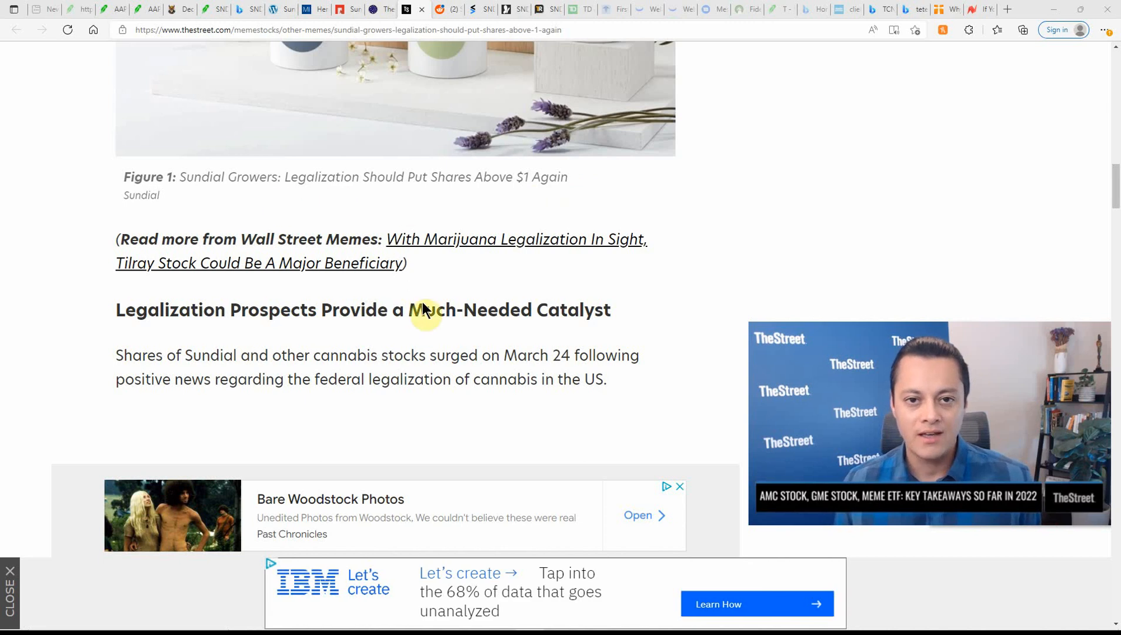
pyautogui.scroll(-3)
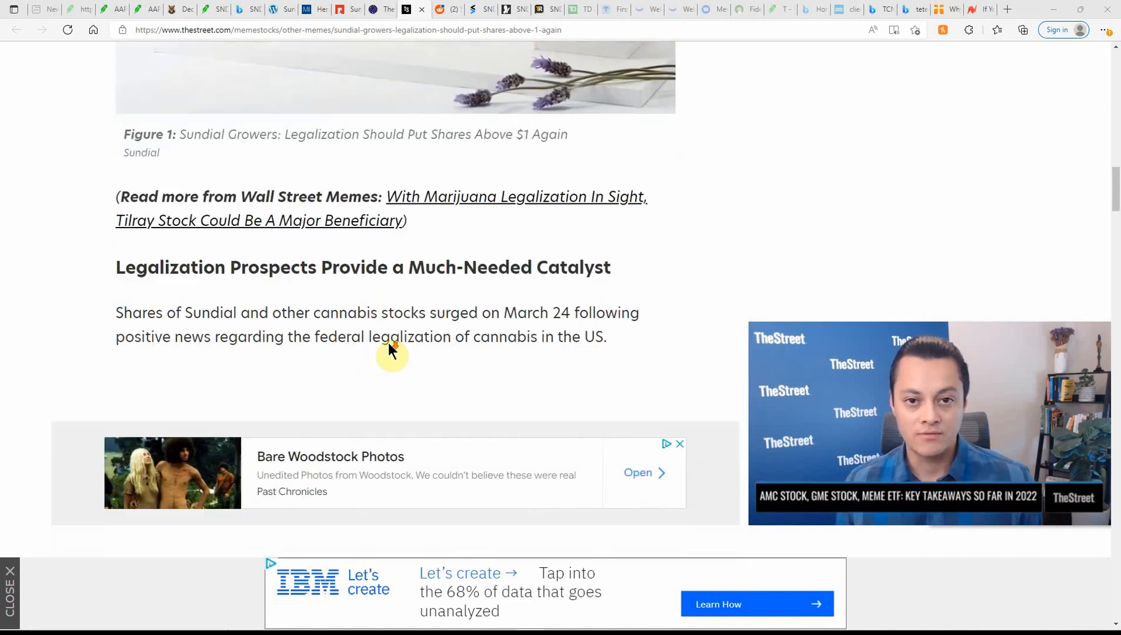
pyautogui.scroll(-3)
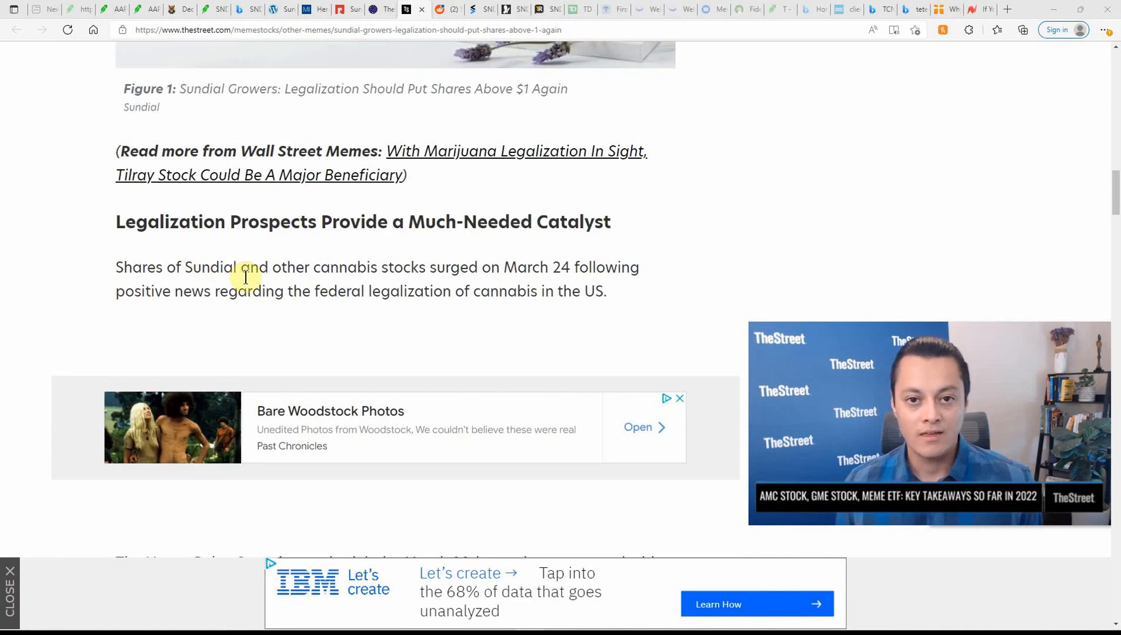
pyautogui.moveTo(553, 301)
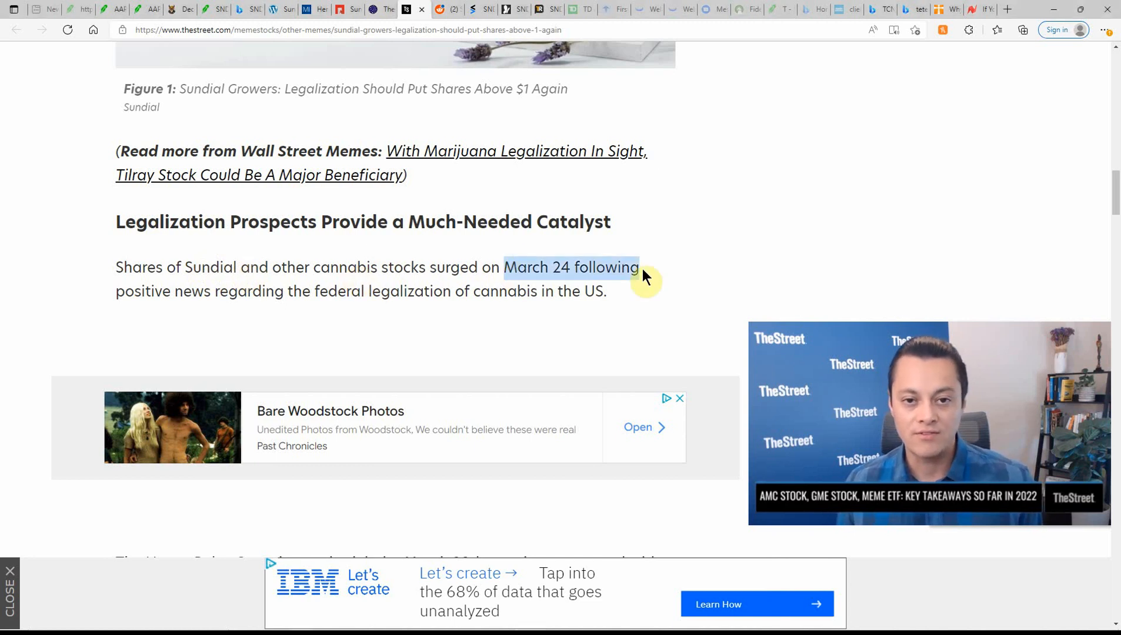
pyautogui.moveTo(238, 298)
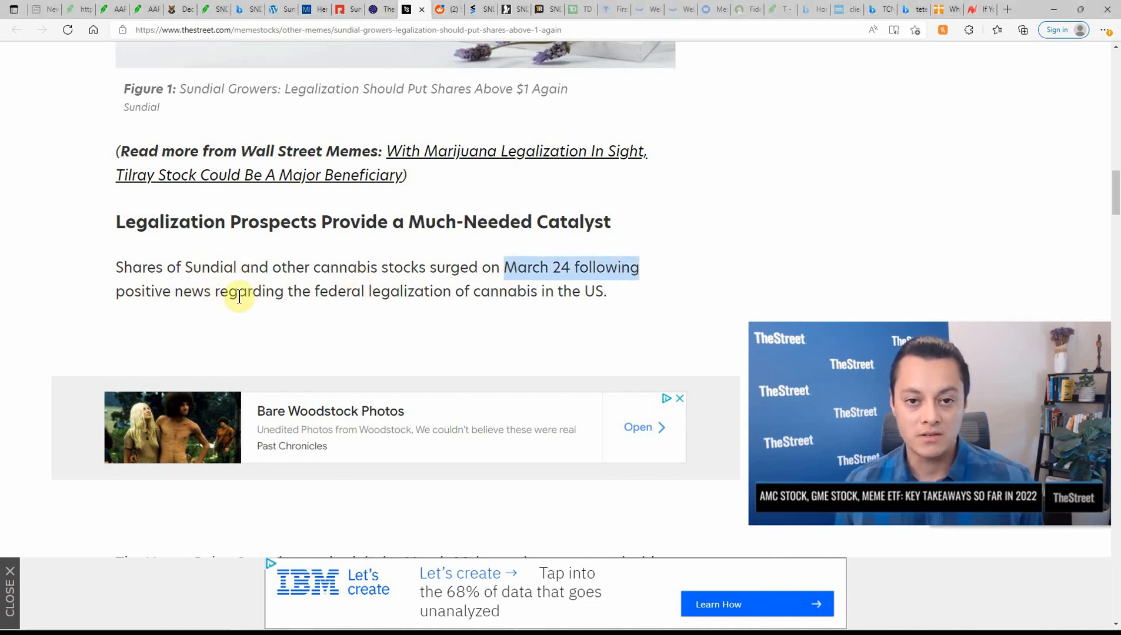
pyautogui.moveTo(362, 315)
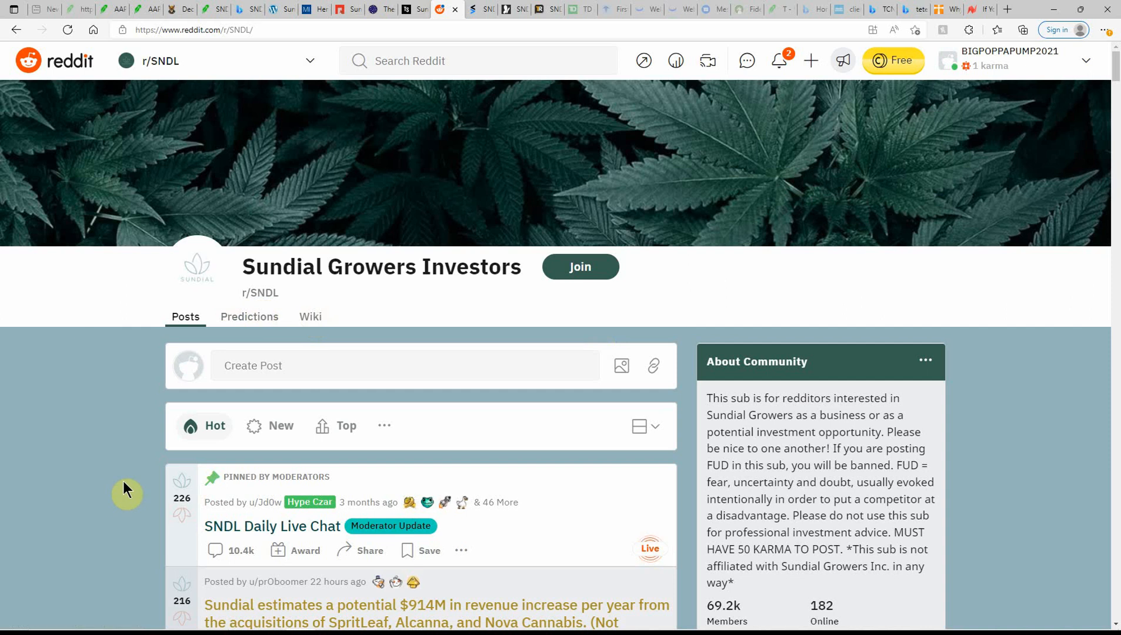
pyautogui.moveTo(58, 494)
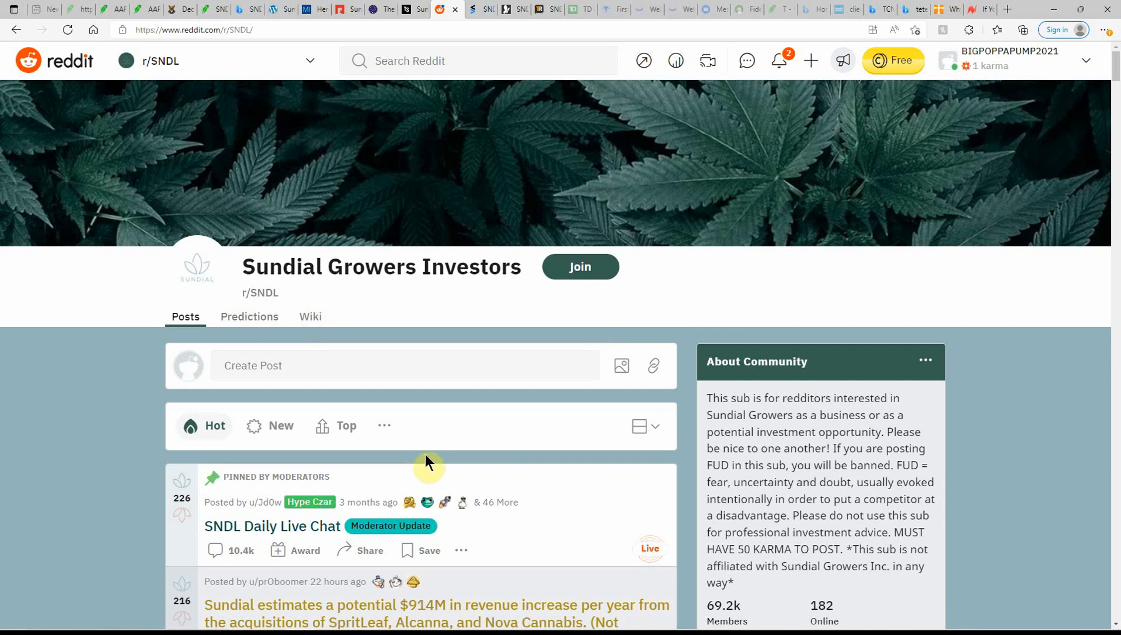
# Browse r/SNDL Hot posts down to the crossposted '$SNDL is not a pump & dump stock anymore' post
pyautogui.scroll(-3)
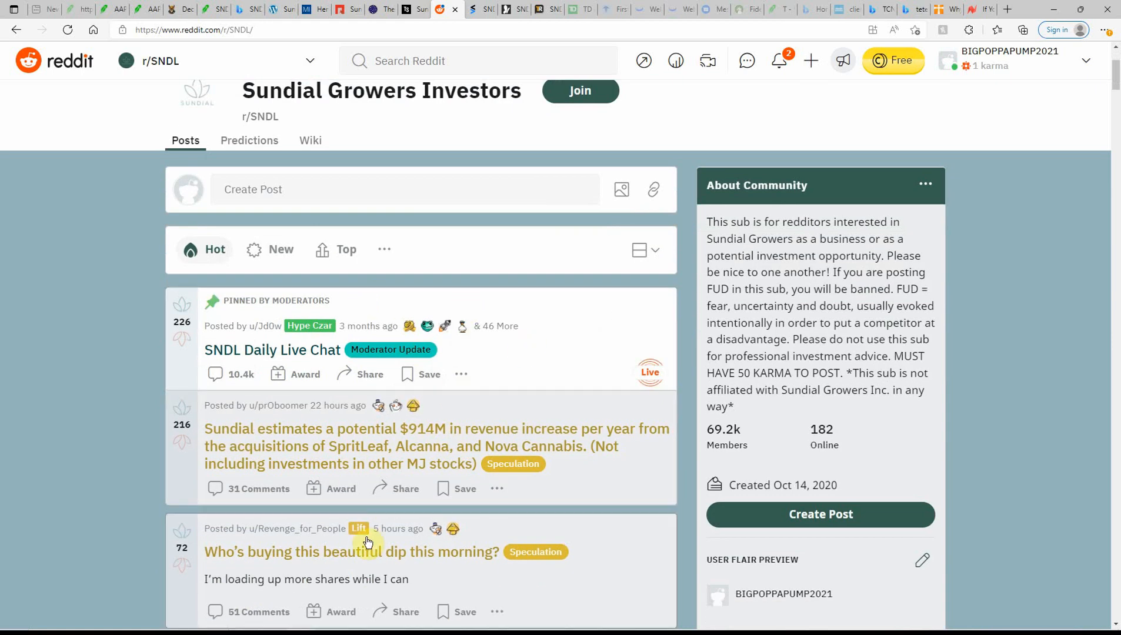
pyautogui.scroll(-3)
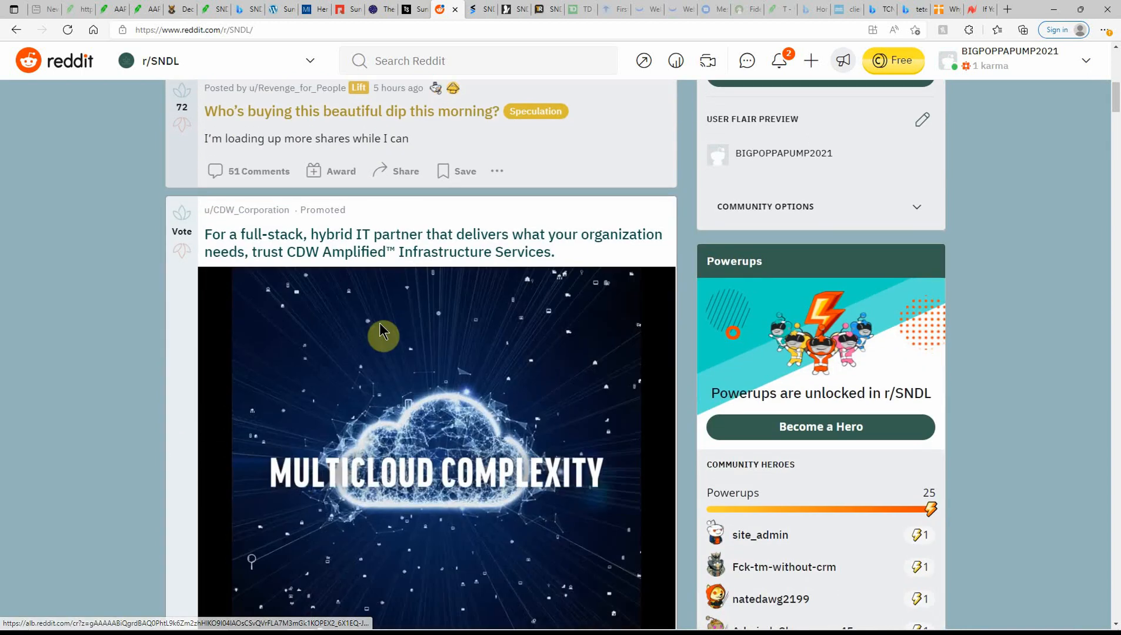
pyautogui.scroll(-3)
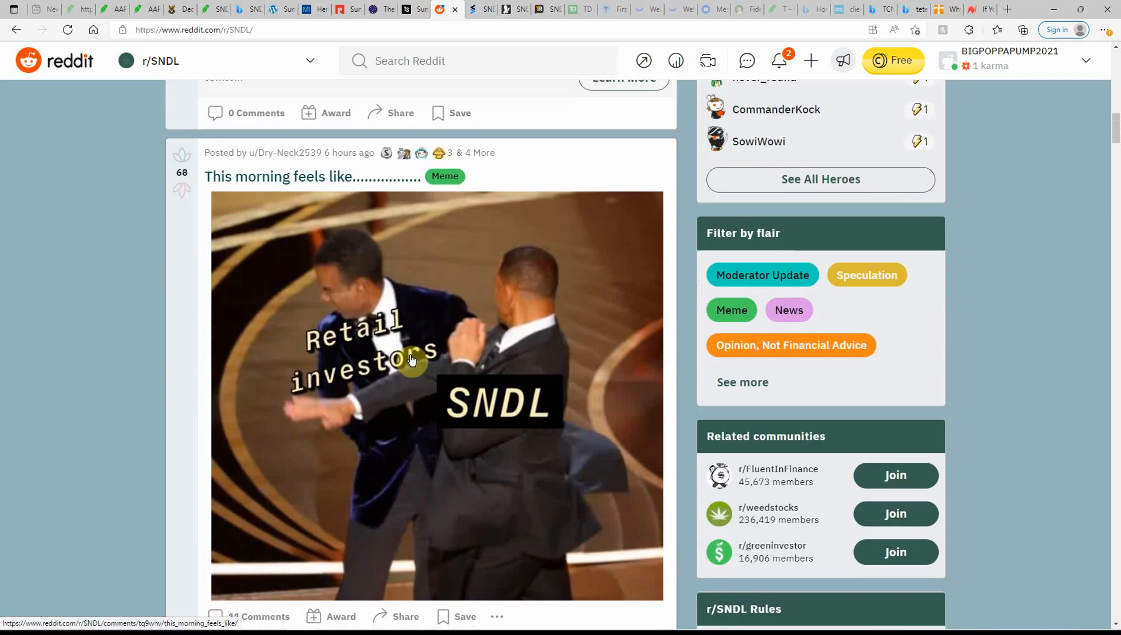
pyautogui.moveTo(510, 363)
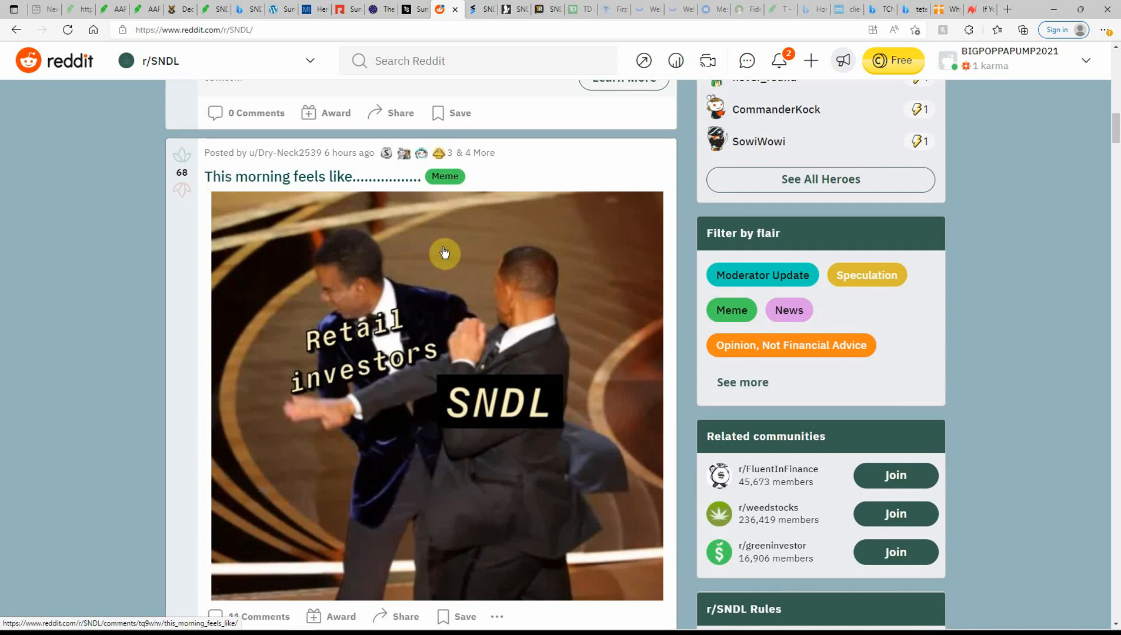
pyautogui.scroll(-3)
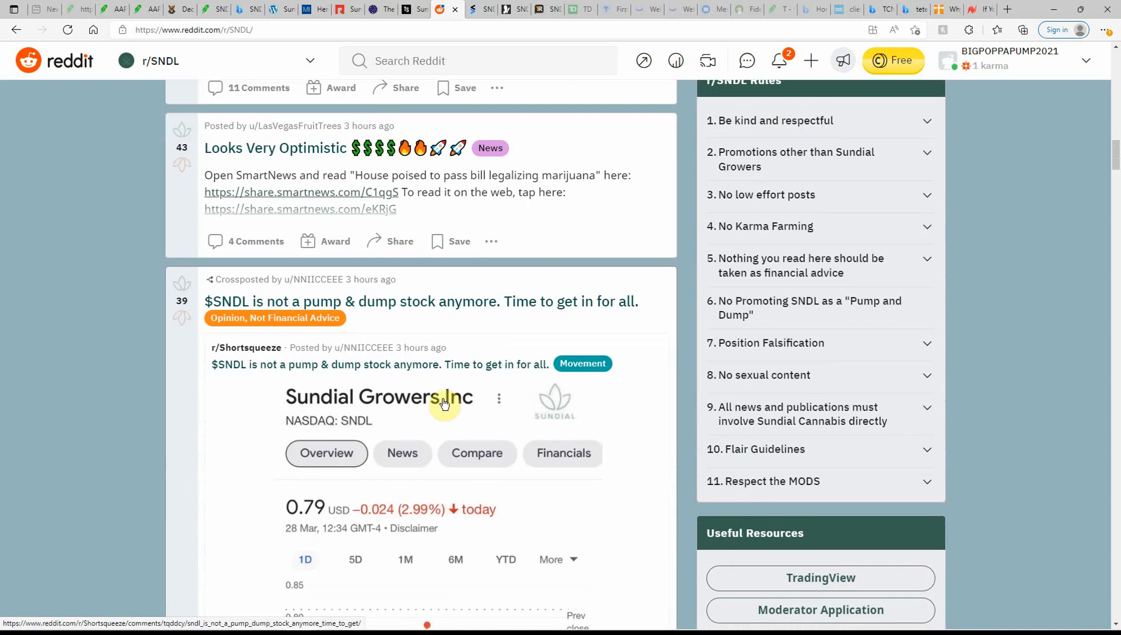
pyautogui.moveTo(460, 382)
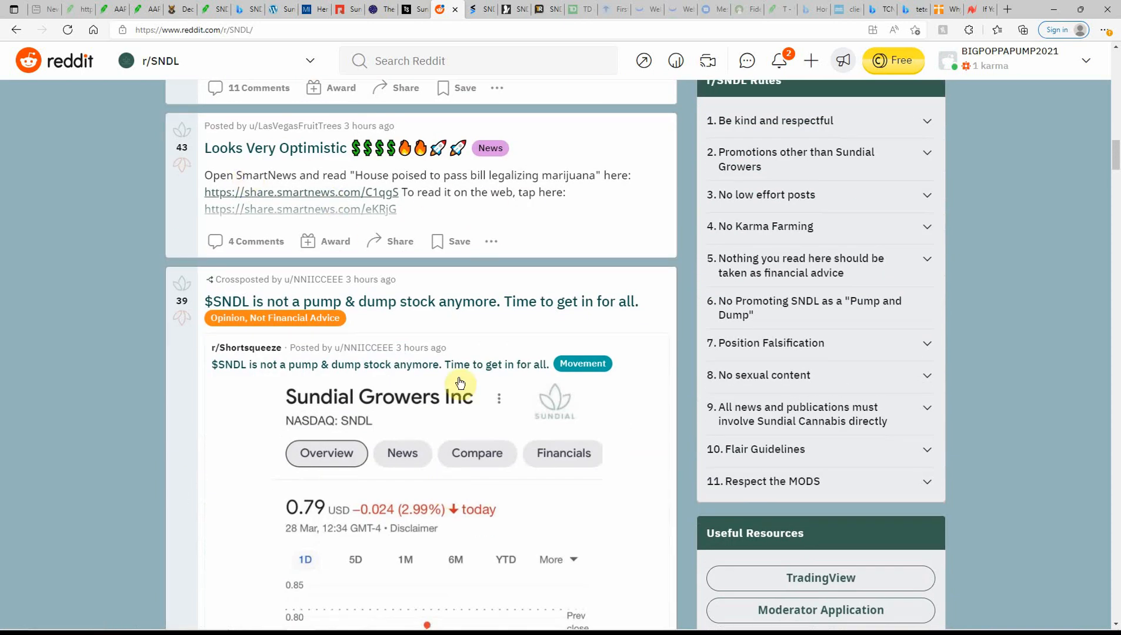
pyautogui.click(181, 283)
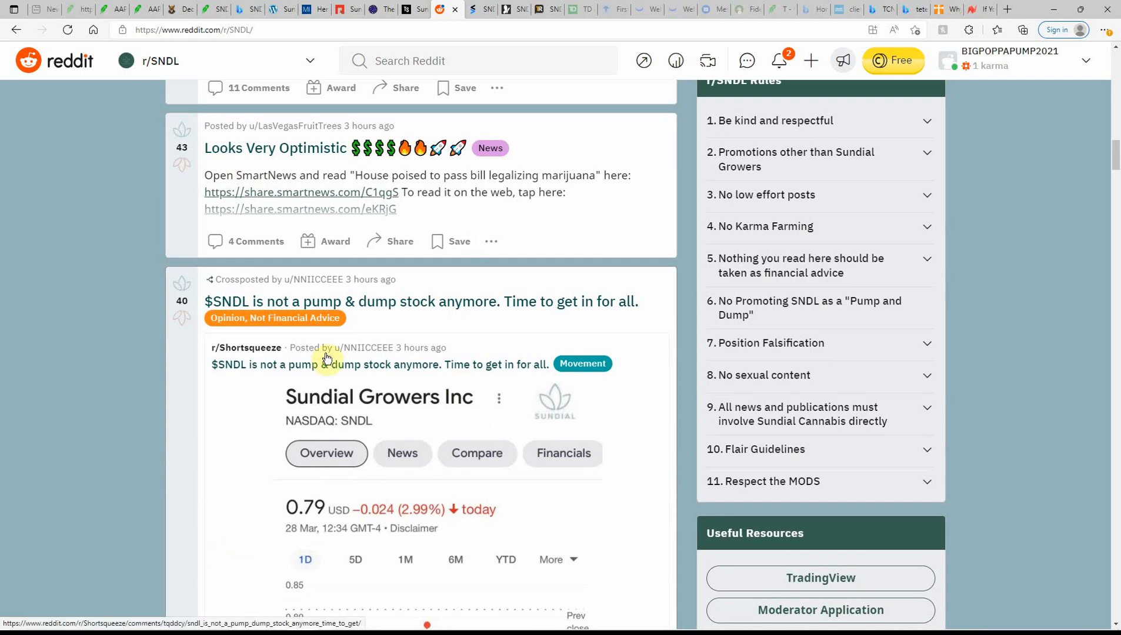
pyautogui.moveTo(569, 312)
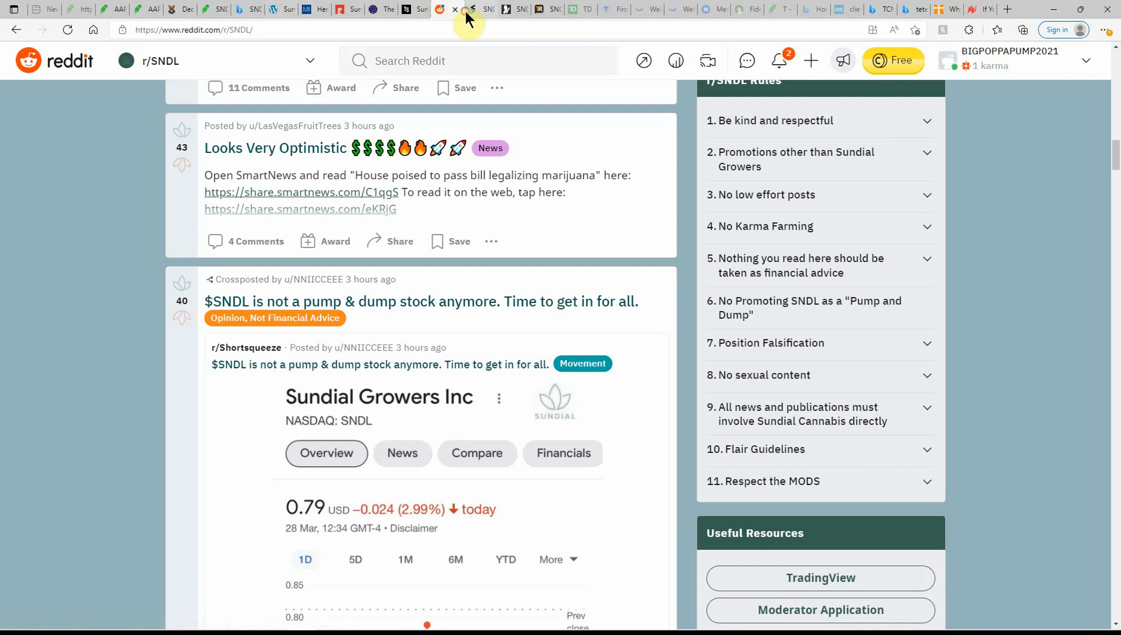
# Review the Stocktwits SNDL price chart and Key Data section
pyautogui.click(472, 8)
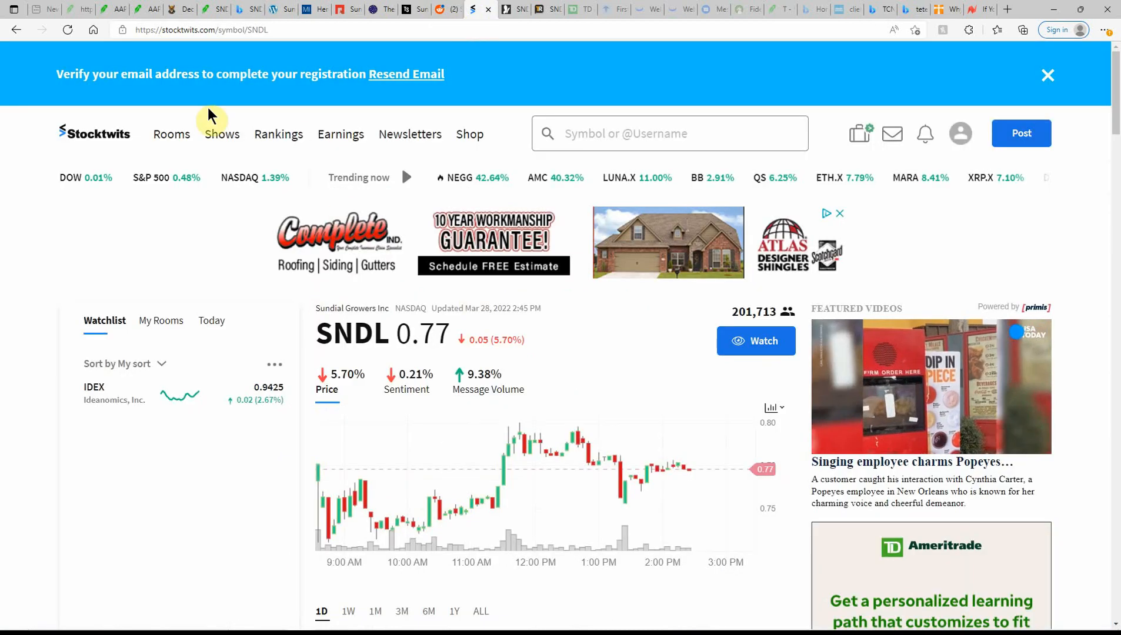
pyautogui.scroll(-3)
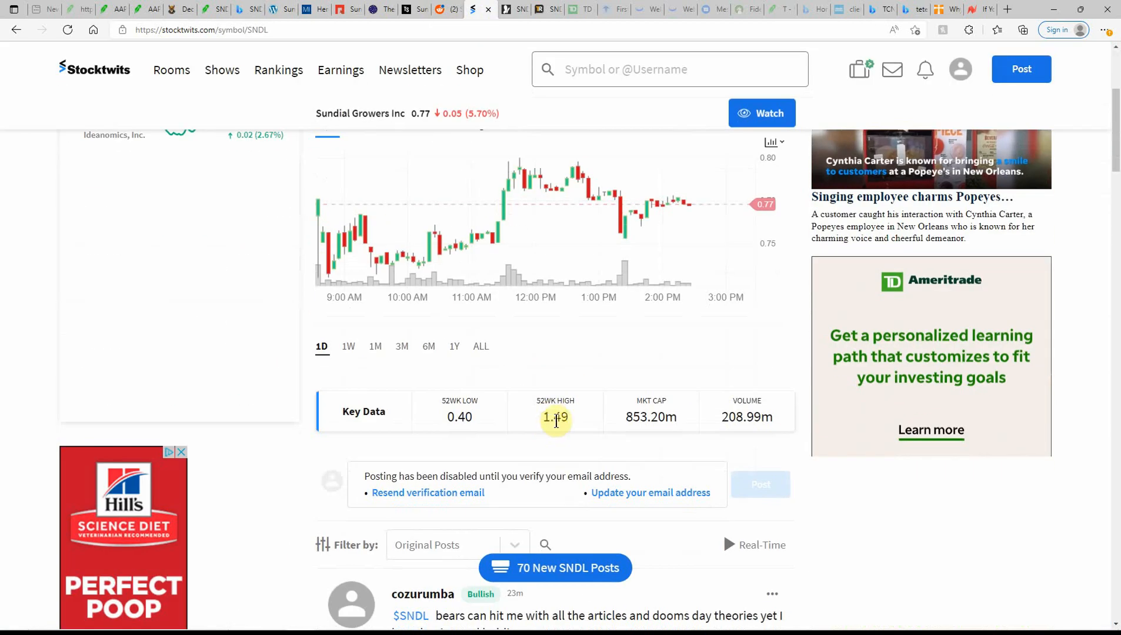
pyautogui.scroll(-3)
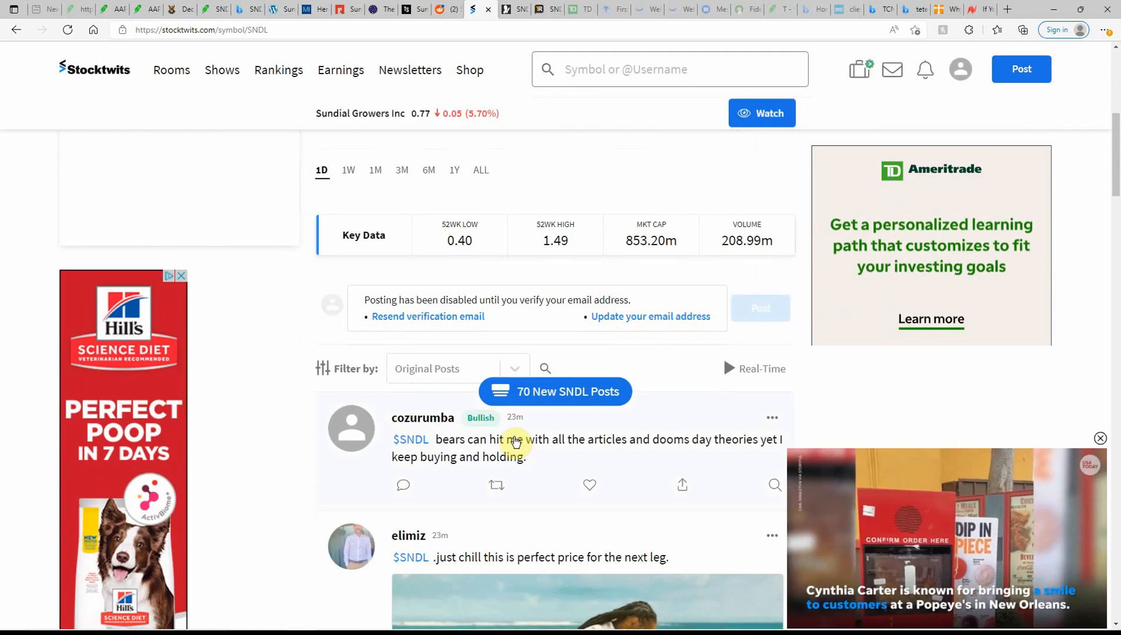
pyautogui.scroll(-3)
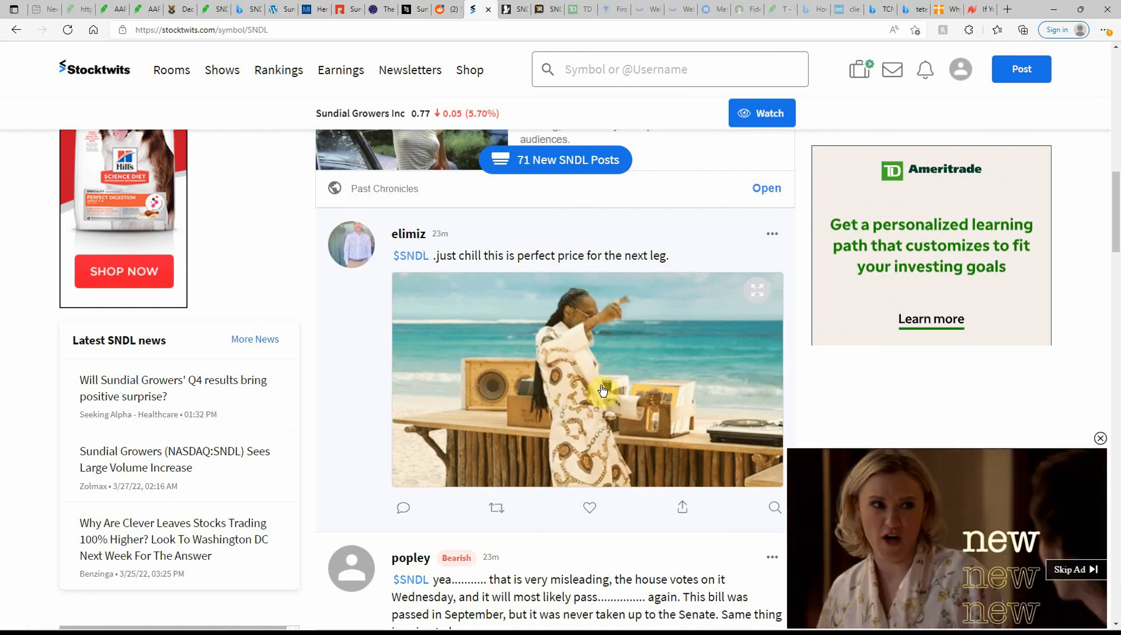
pyautogui.scroll(-3)
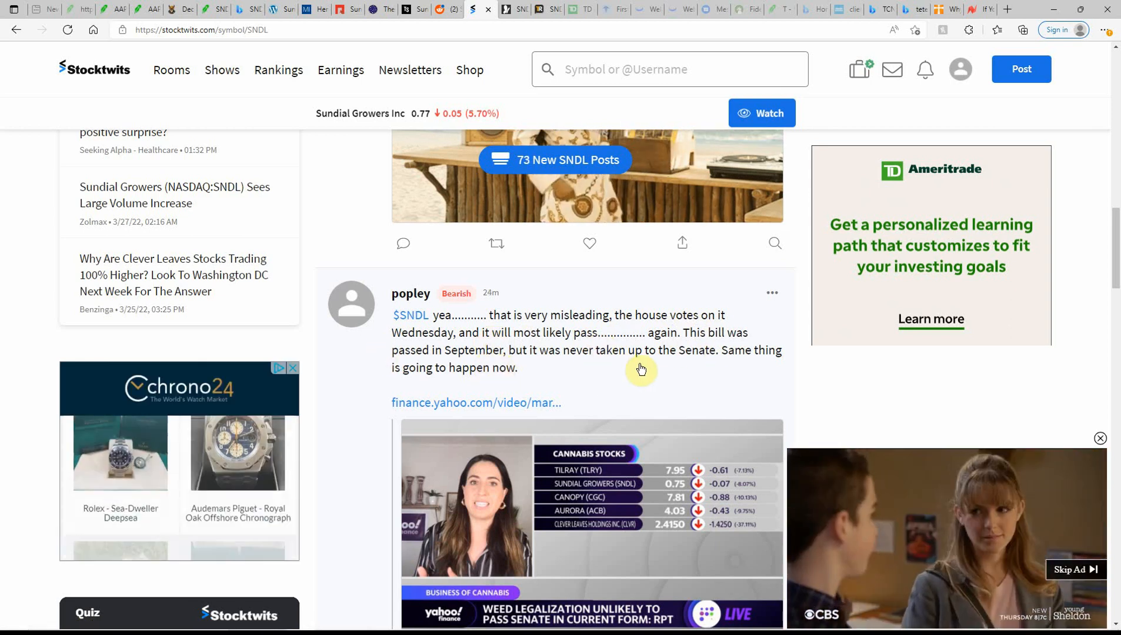
pyautogui.moveTo(743, 365)
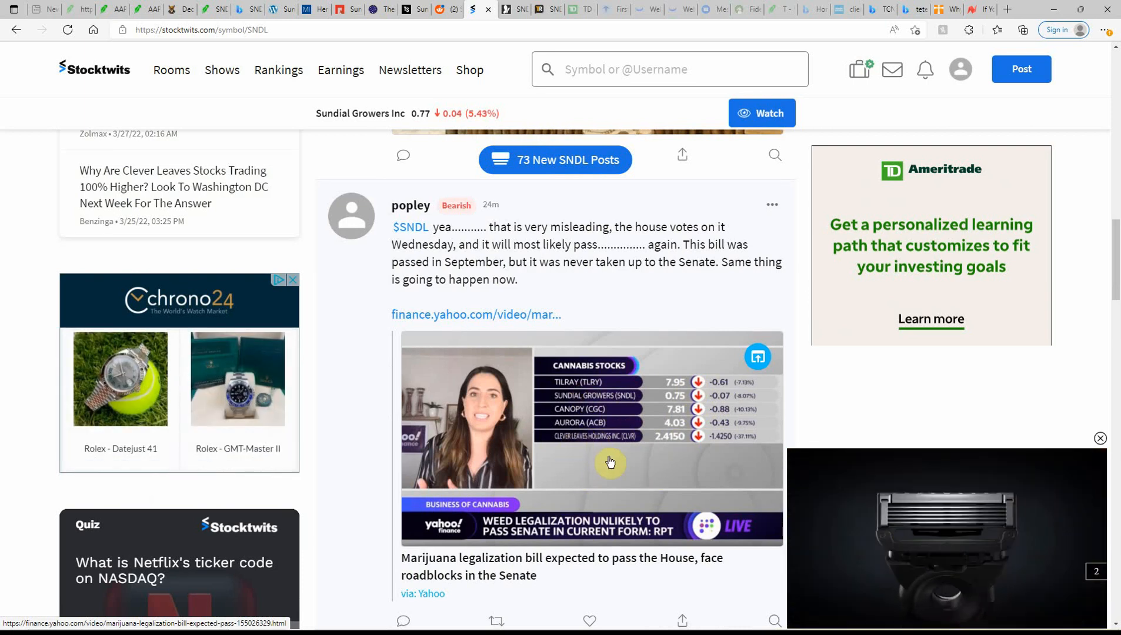
# Read through the recent SNDL community posts in the message stream
pyautogui.scroll(-3)
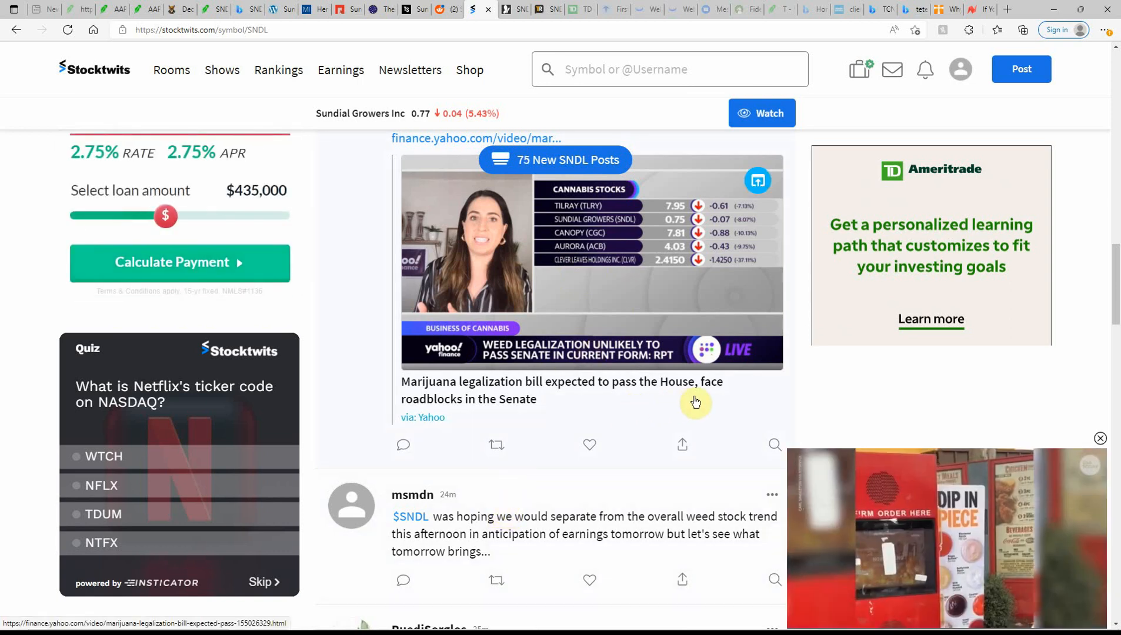
pyautogui.moveTo(166, 215); pyautogui.dragTo(158, 215)
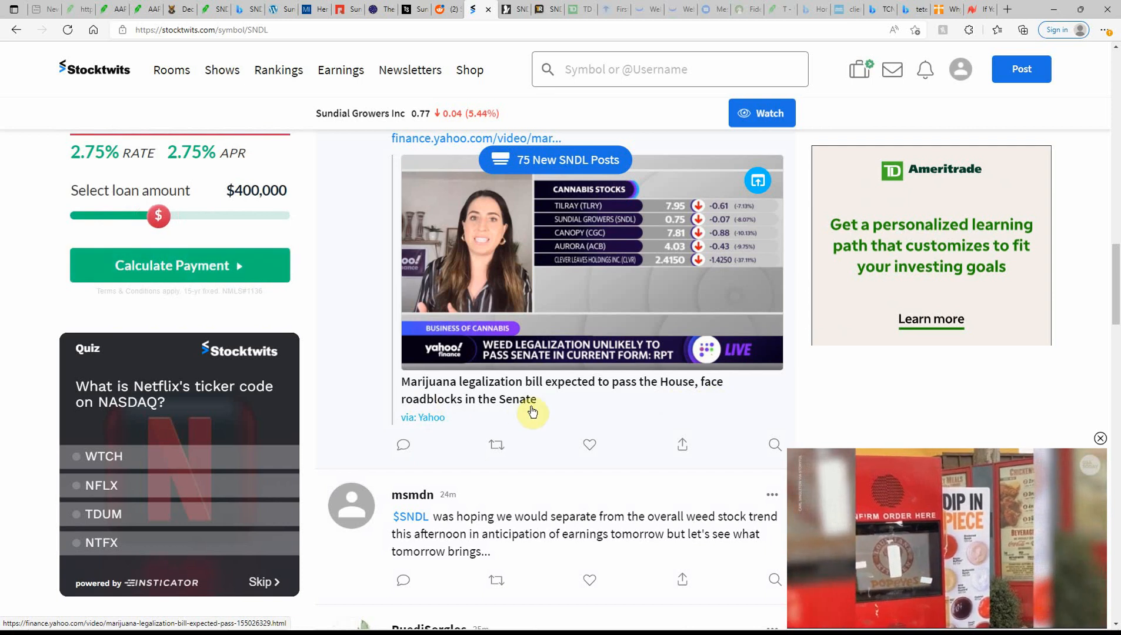
pyautogui.scroll(-3)
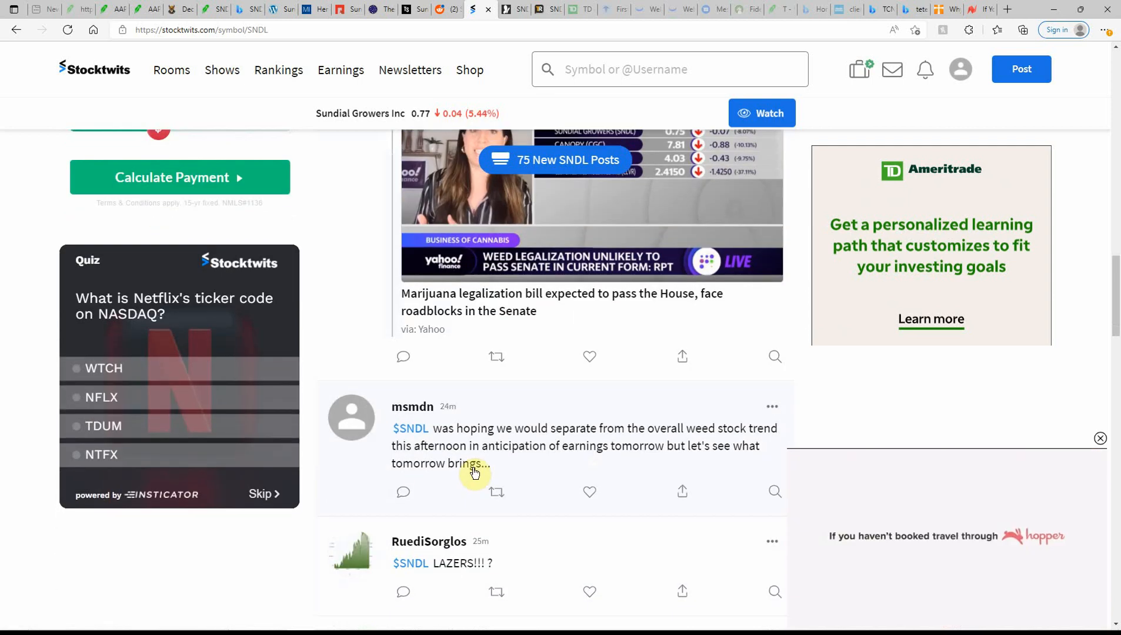
pyautogui.scroll(-3)
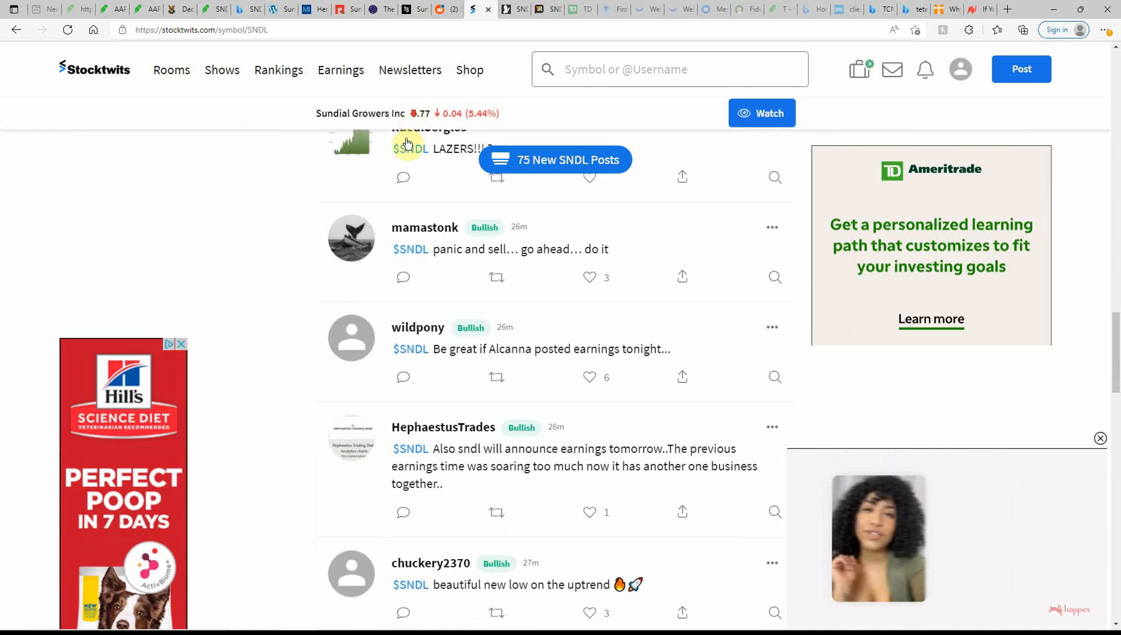
pyautogui.scroll(-3)
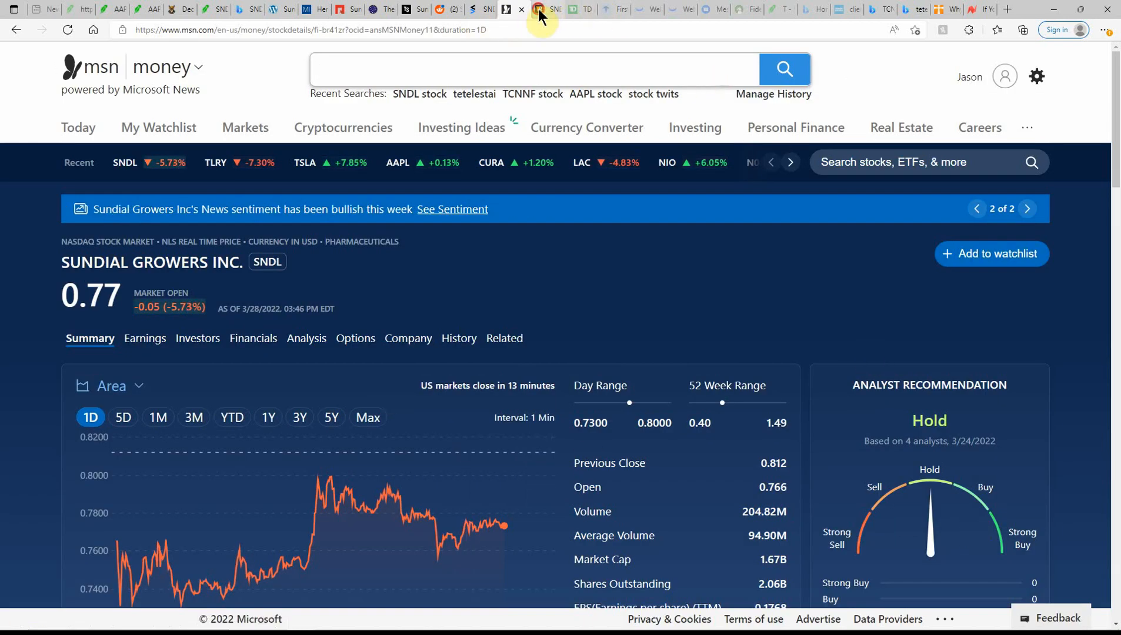
# Check TipRanks' SNDL forecast (no analyst data), then return to Robinhood's Sundial page at $0.74, down 8.07%
pyautogui.click(545, 9)
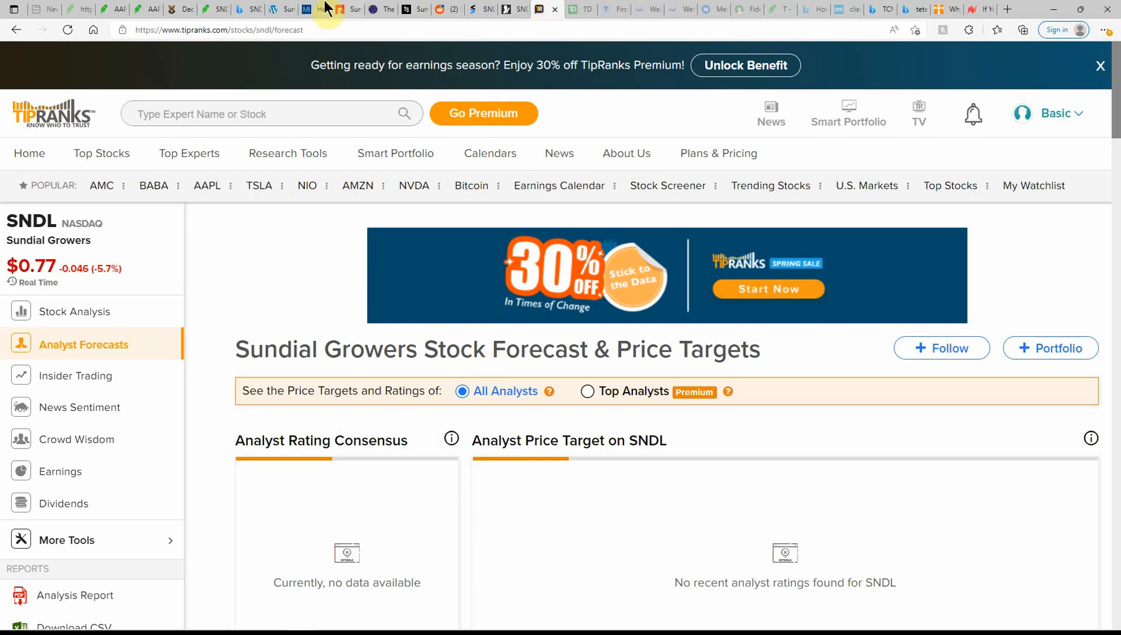
pyautogui.click(213, 8)
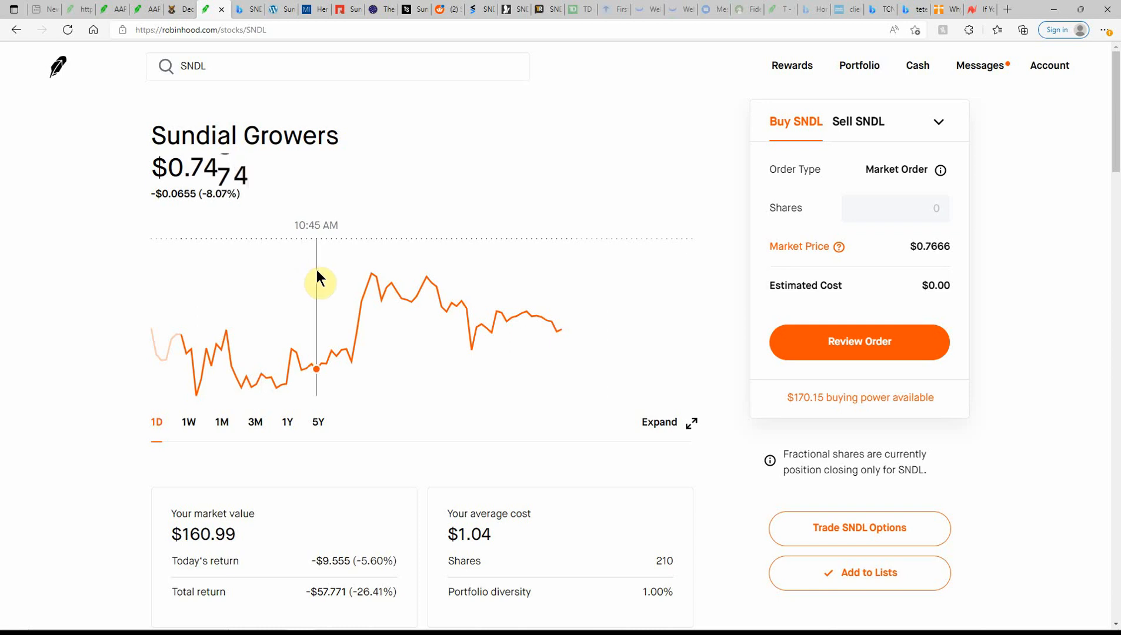
pyautogui.moveTo(613, 331)
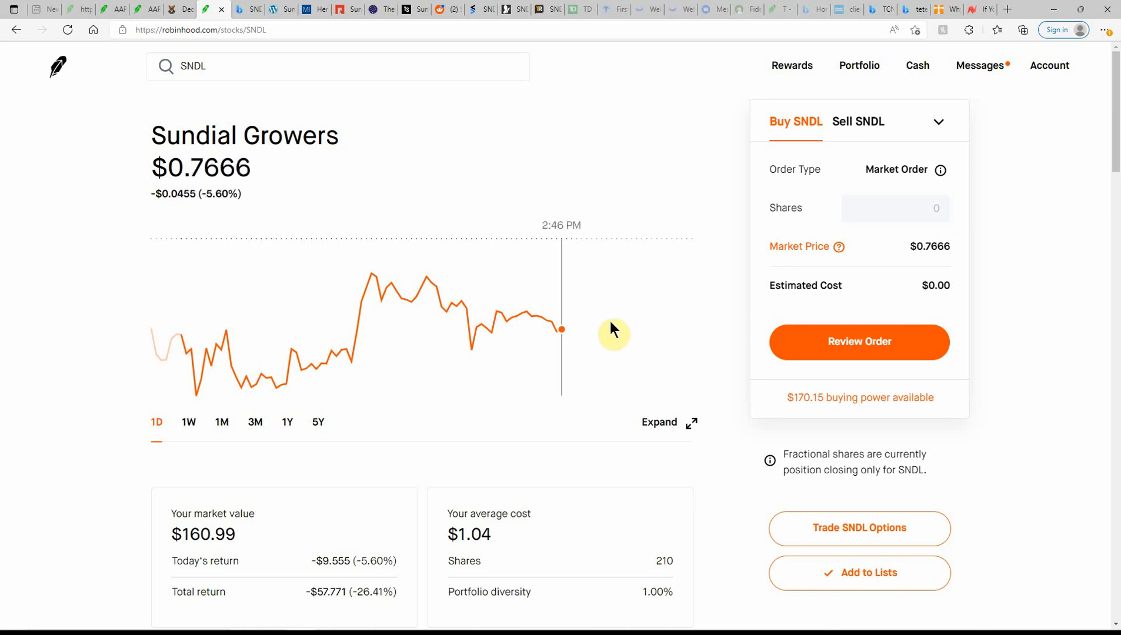
pyautogui.moveTo(621, 321)
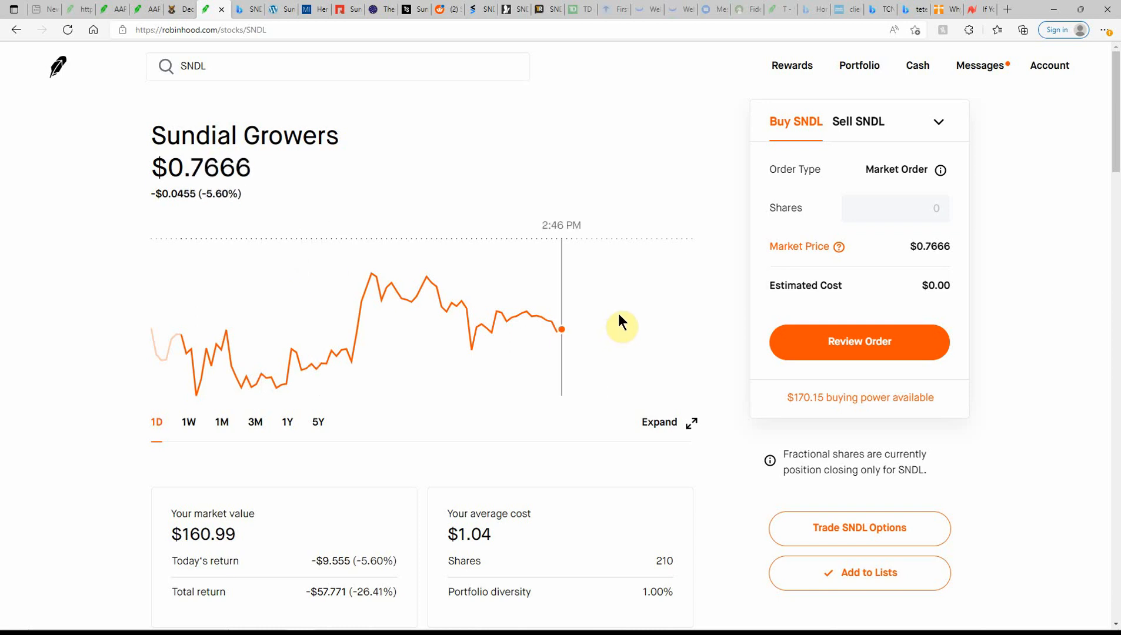